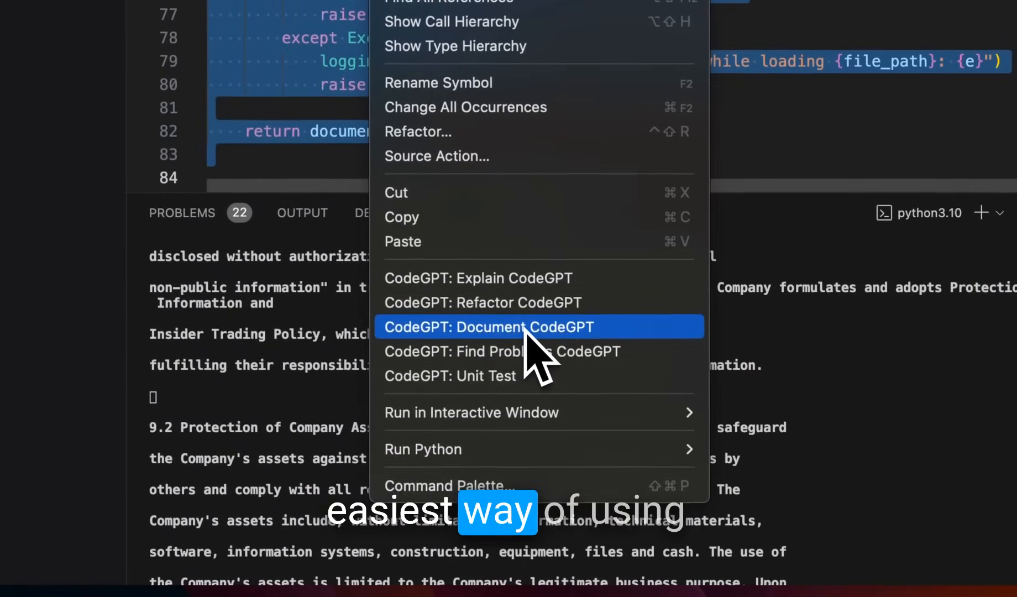
- Show the rerank_docs function in rag_v2.py within the RAG_LangChain_Course project
click(489, 326)
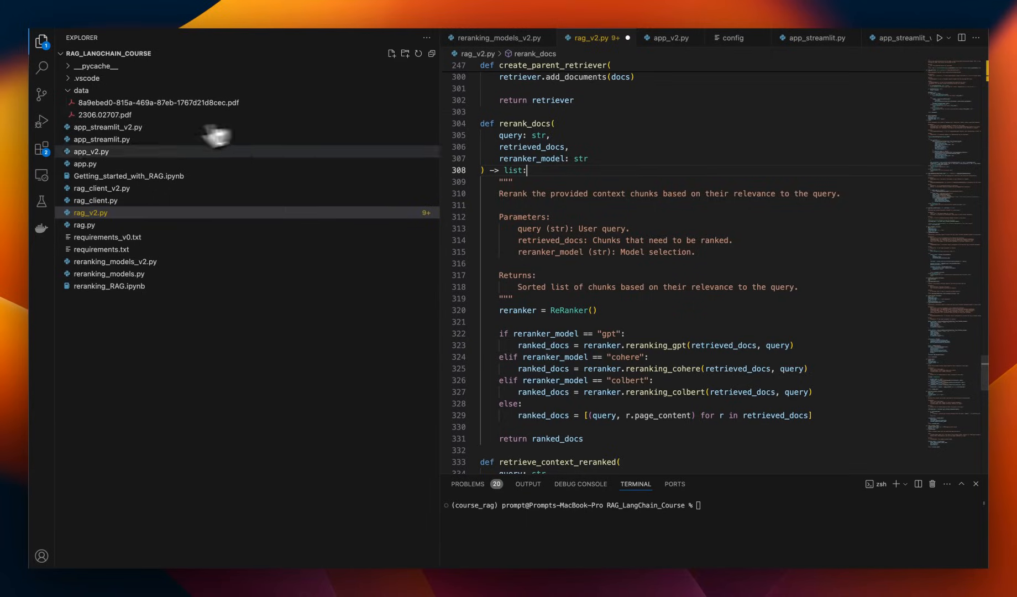
- Install the 'CodeGPT: Chat & AI Agents' extension from the marketplace
click(42, 147)
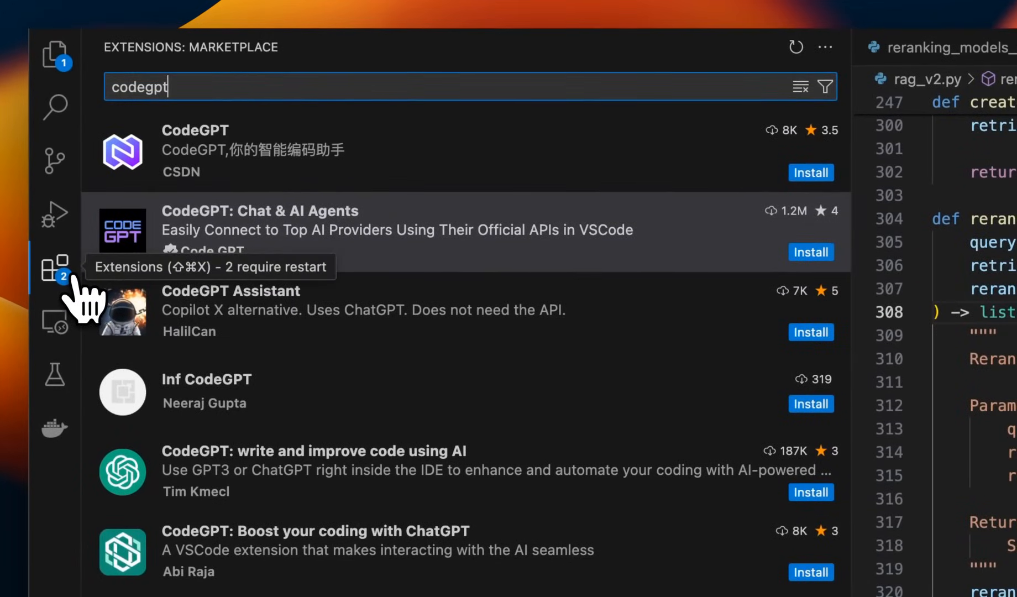
mouse_move(249, 108)
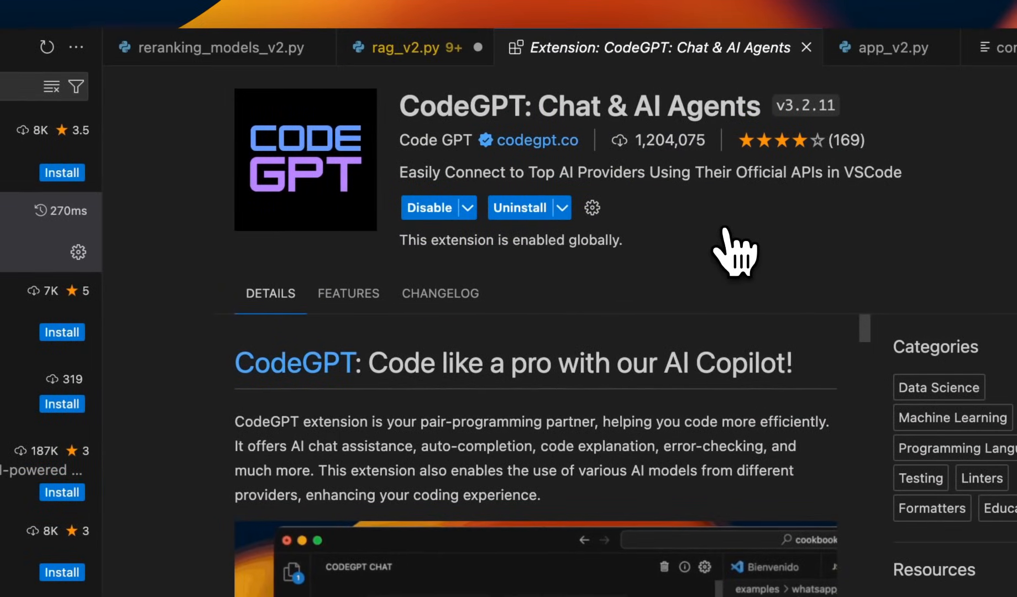
mouse_move(642, 166)
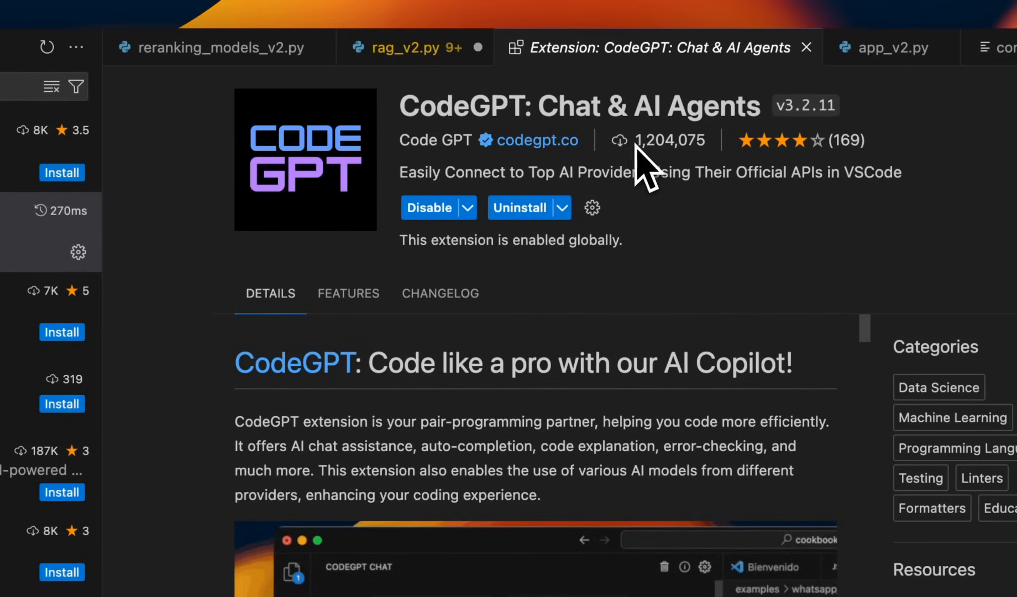
double_click(658, 140)
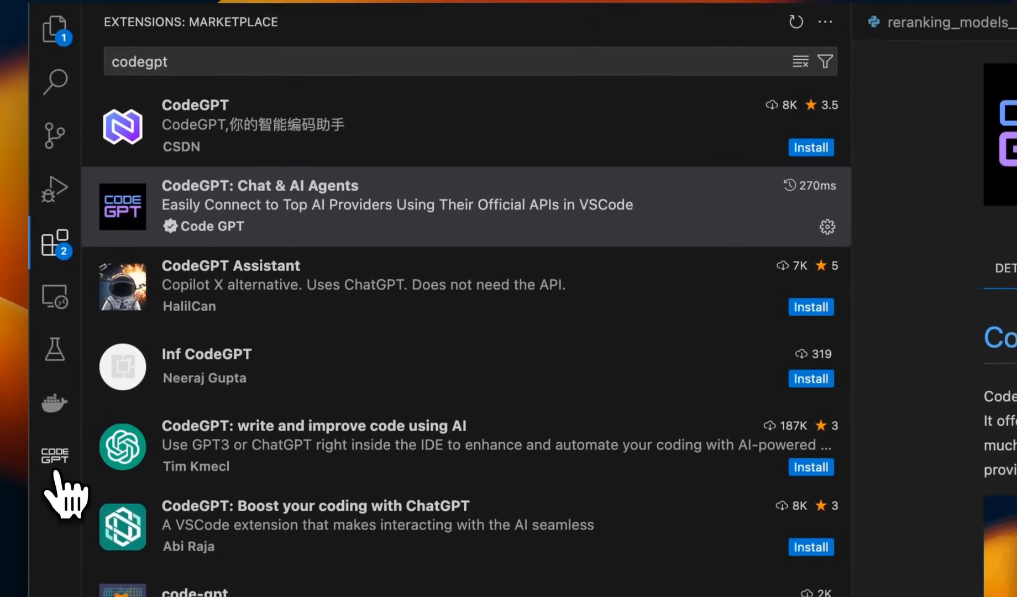
mouse_move(54, 454)
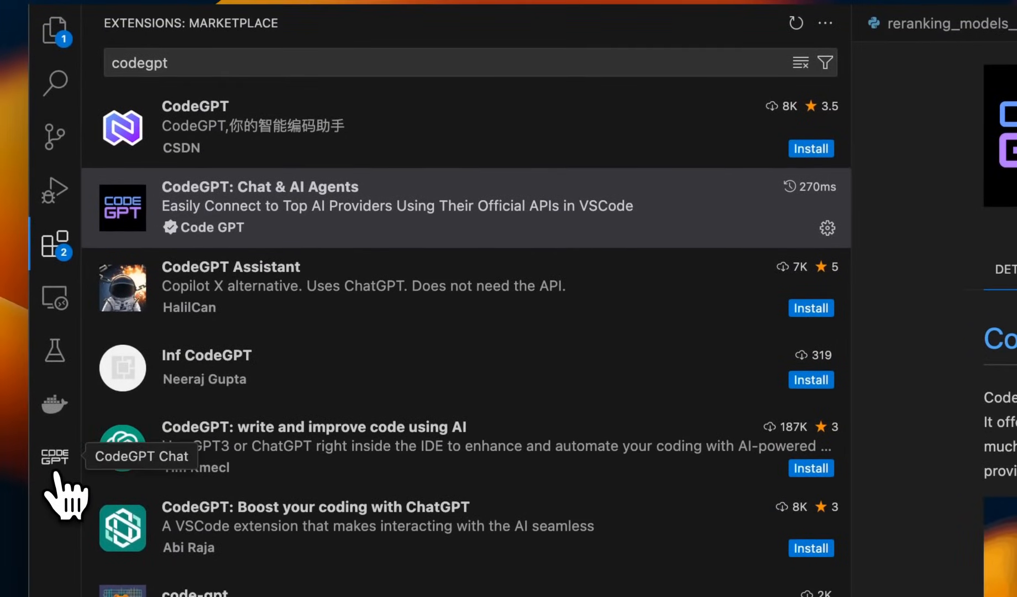
- Choose Groq as the AI provider in the CodeGPT chat panel
click(56, 455)
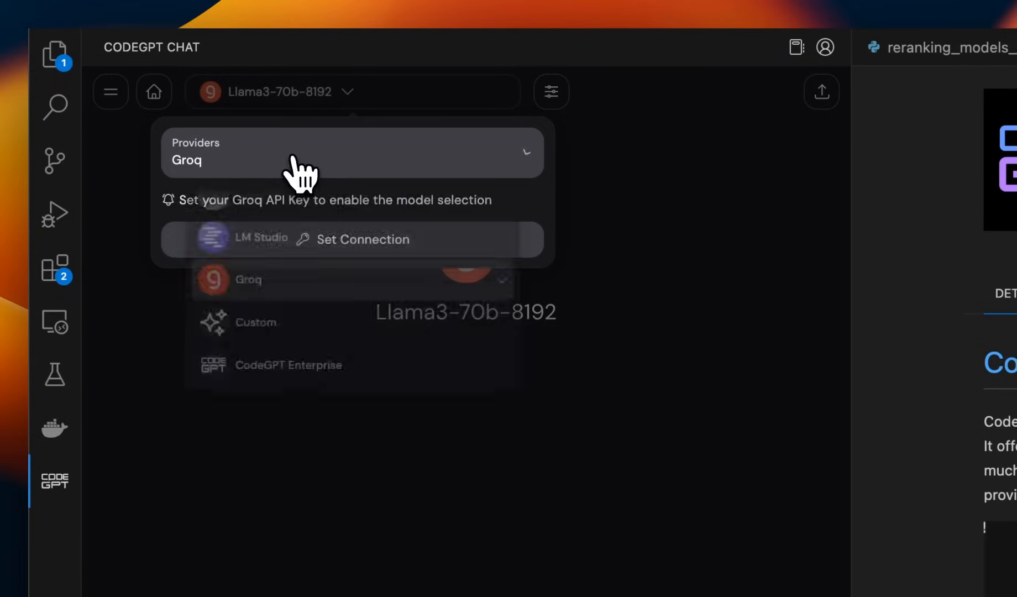
click(353, 152)
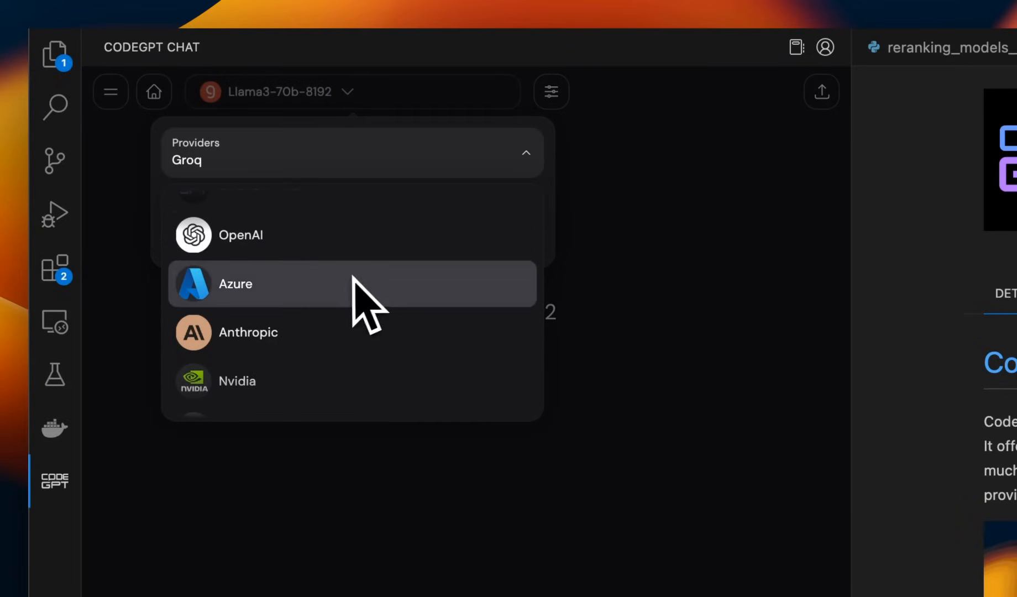
scroll(down, 3)
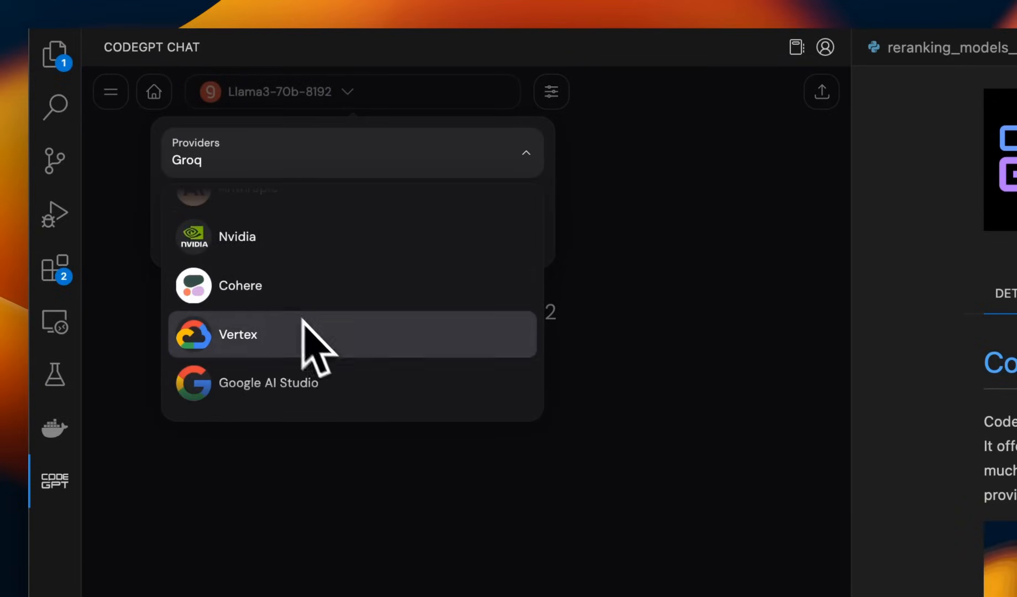
scroll(down, 3)
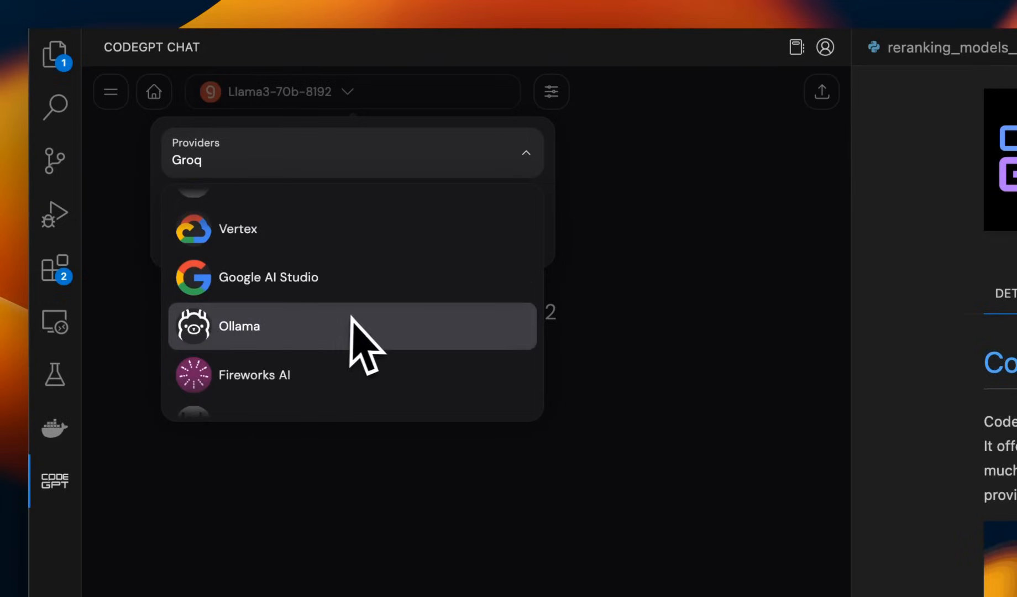
scroll(down, 3)
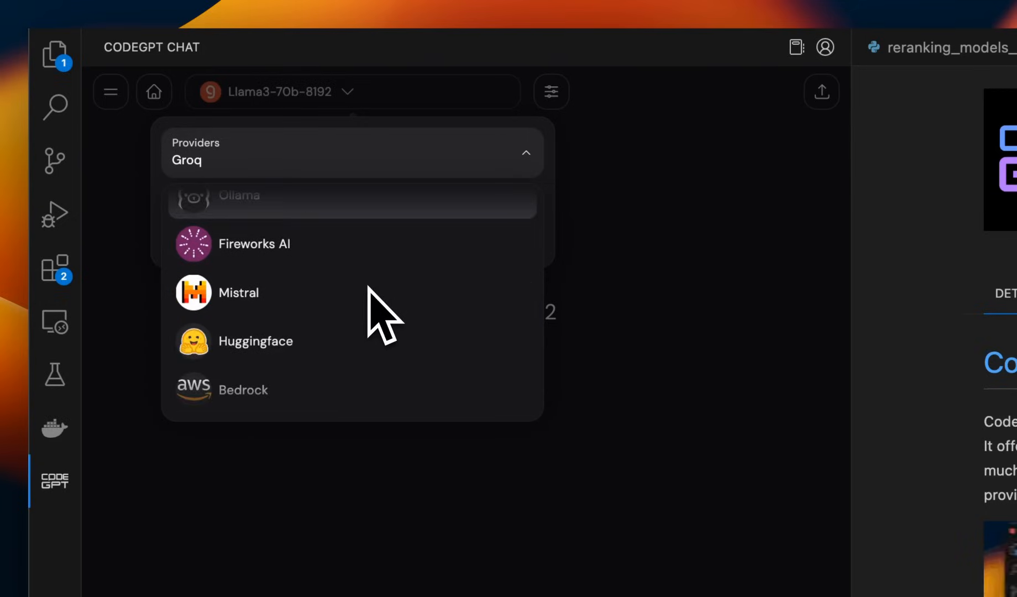
scroll(down, 3)
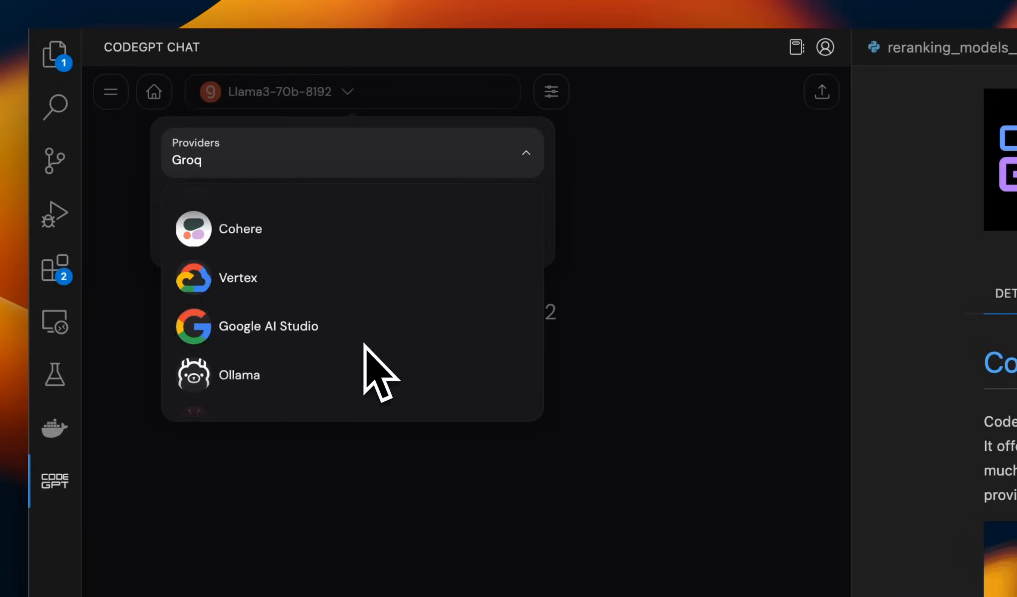
scroll(down, 3)
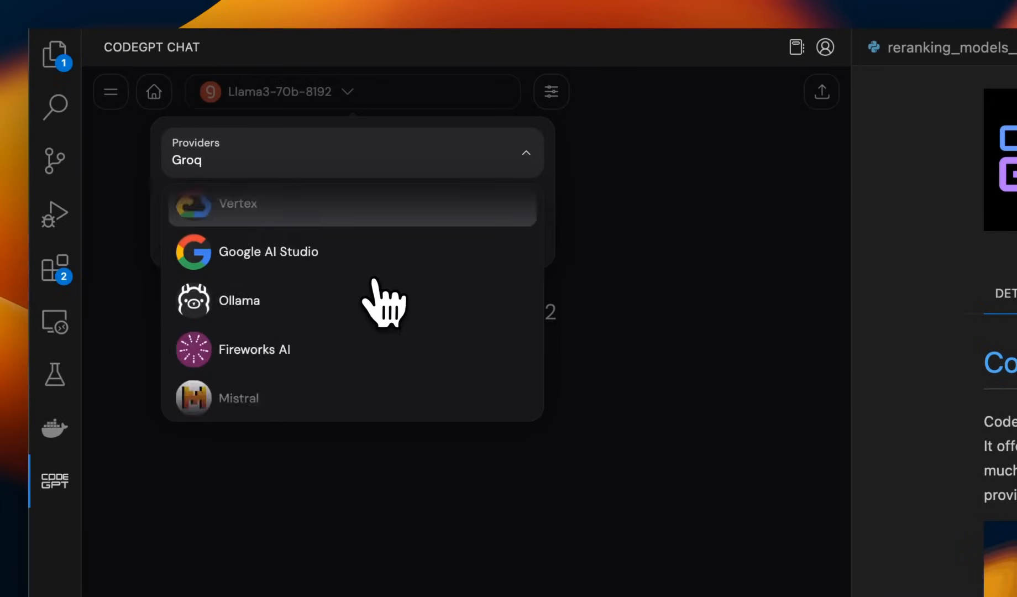
scroll(down, 3)
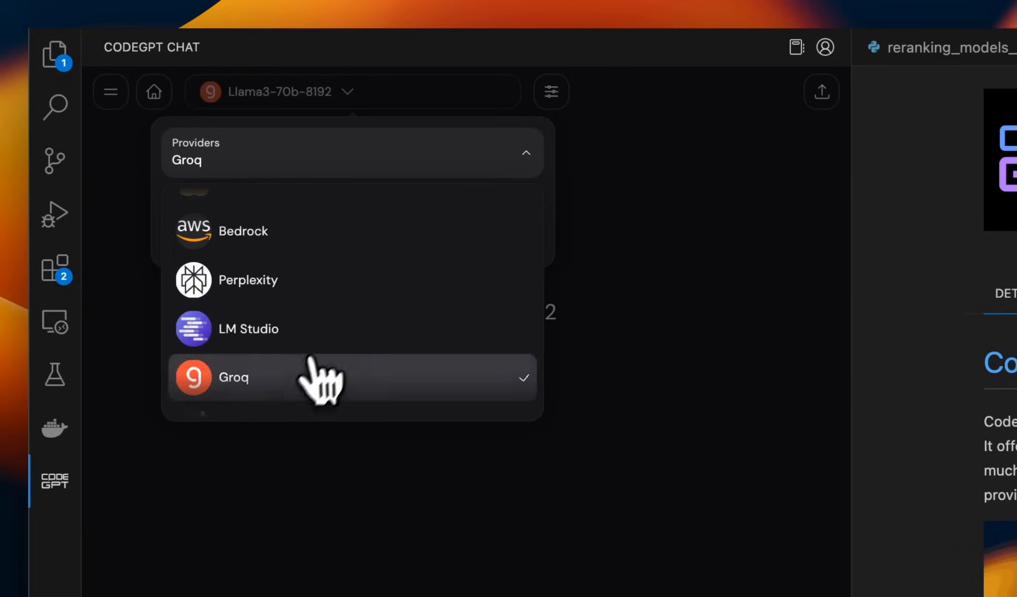
mouse_move(324, 403)
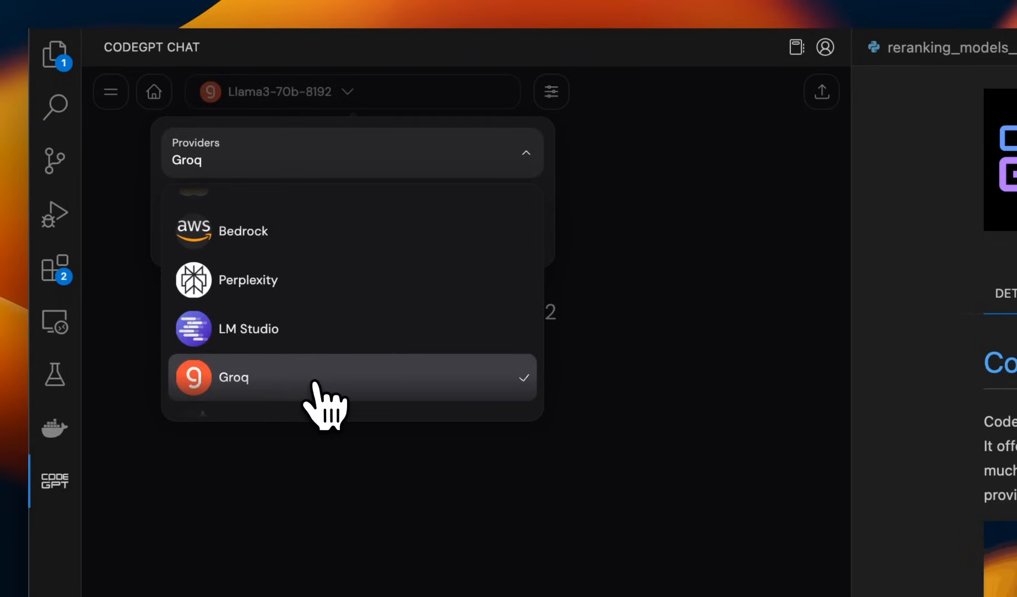
scroll(down, 3)
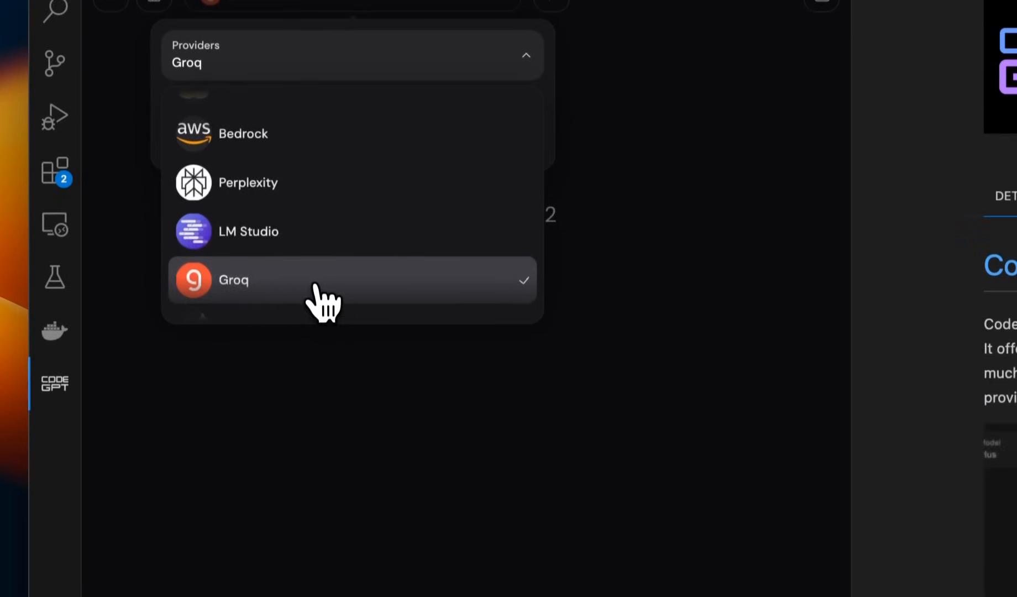
click(233, 280)
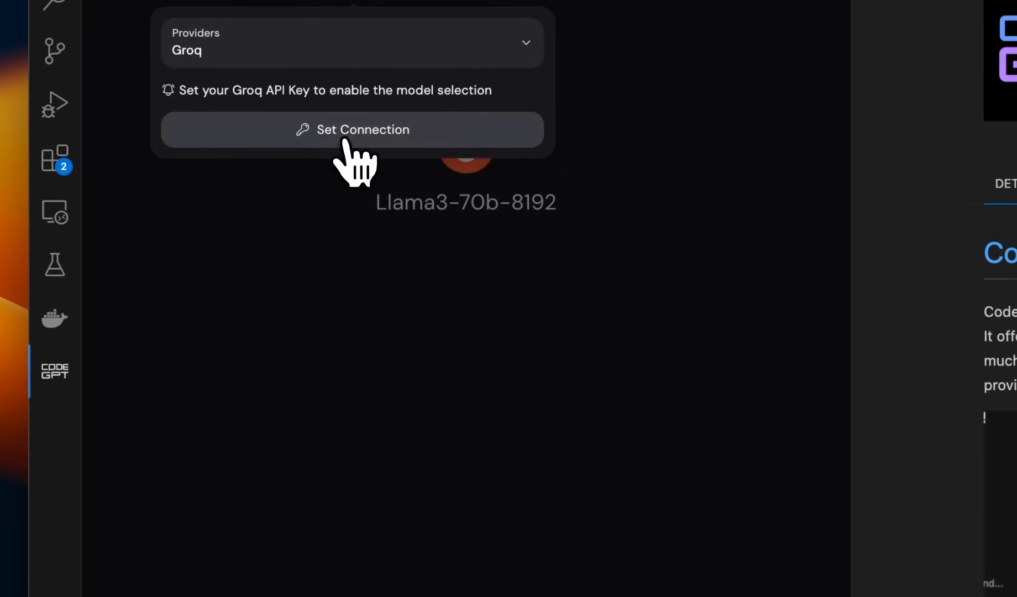
- Connect to Groq with the API key so llama3-70b-8192 is available
click(353, 129)
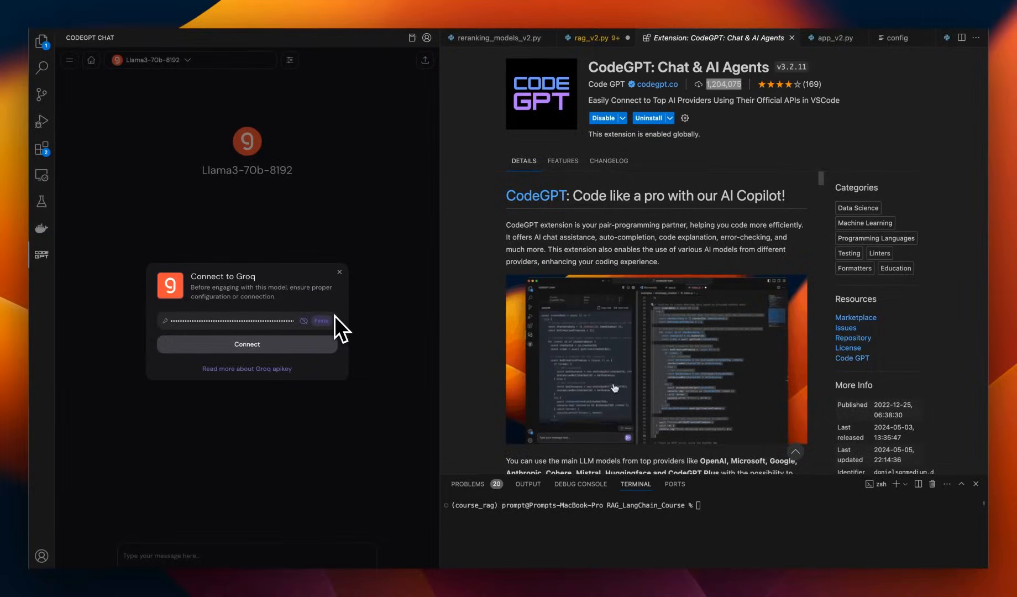
click(247, 344)
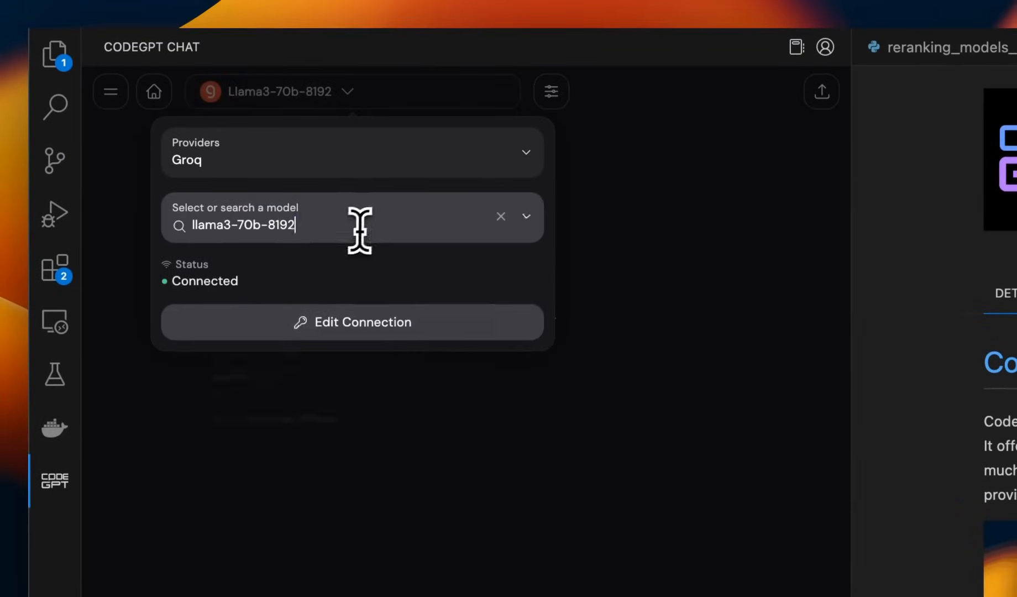
- Have Llama3-70b write a Python function that downloads files from S3 using boto3
click(352, 217)
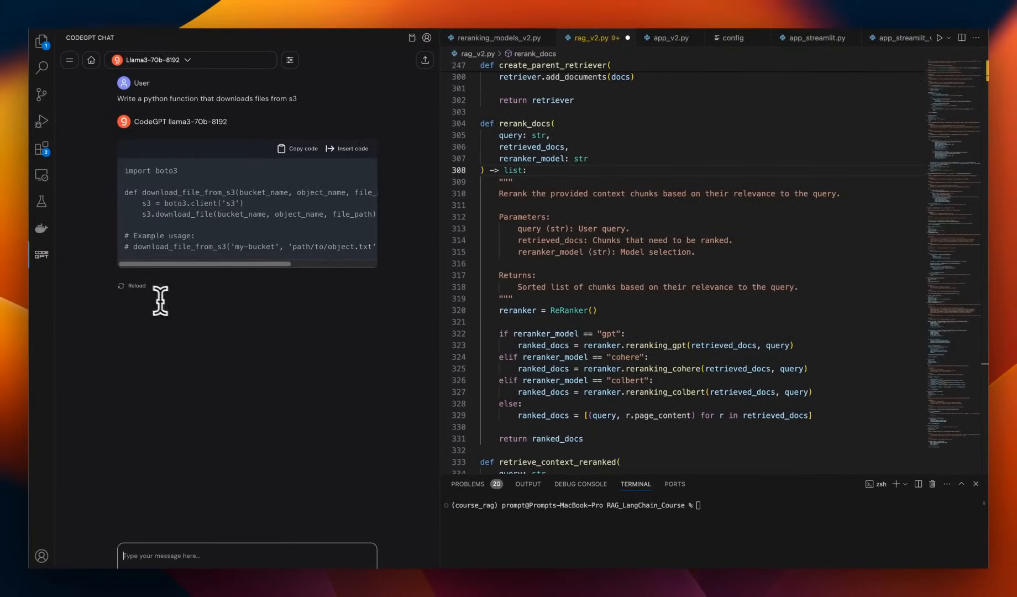
mouse_move(240, 315)
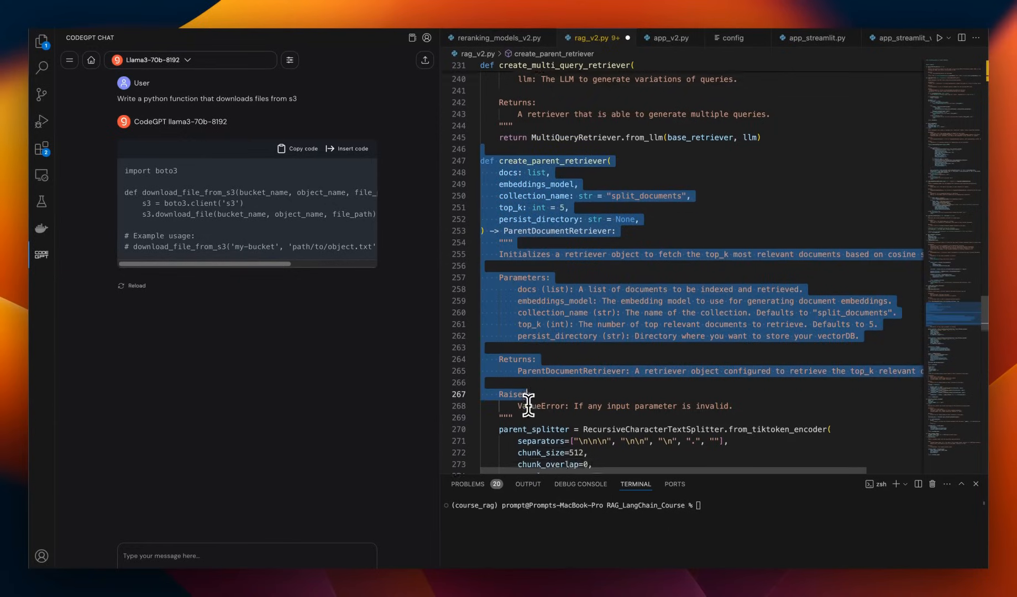
- Bring up the CodeGPT code actions for the create_parent_retriever function
scroll(down, 3)
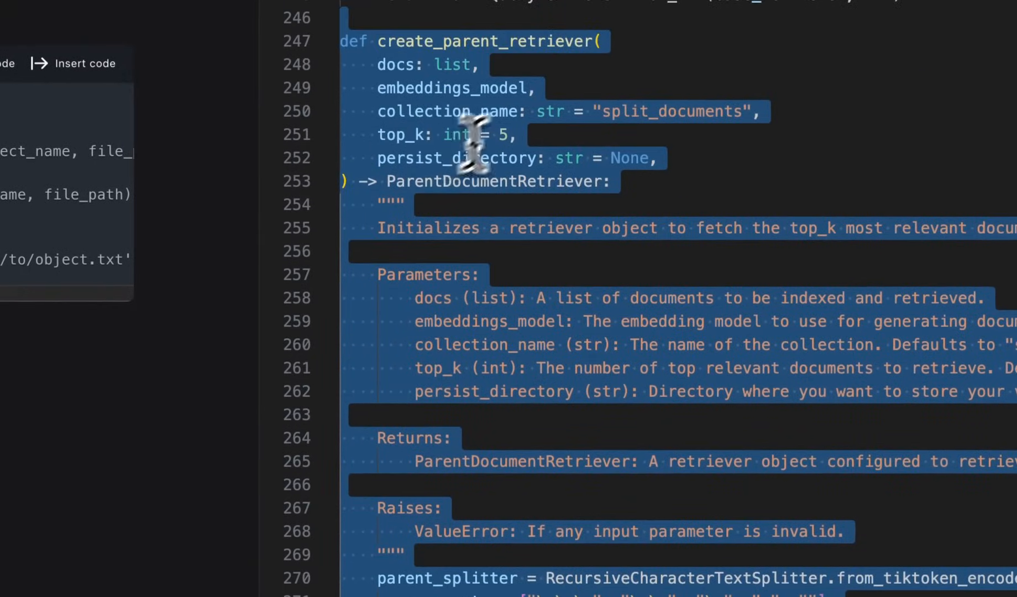
right_click(513, 324)
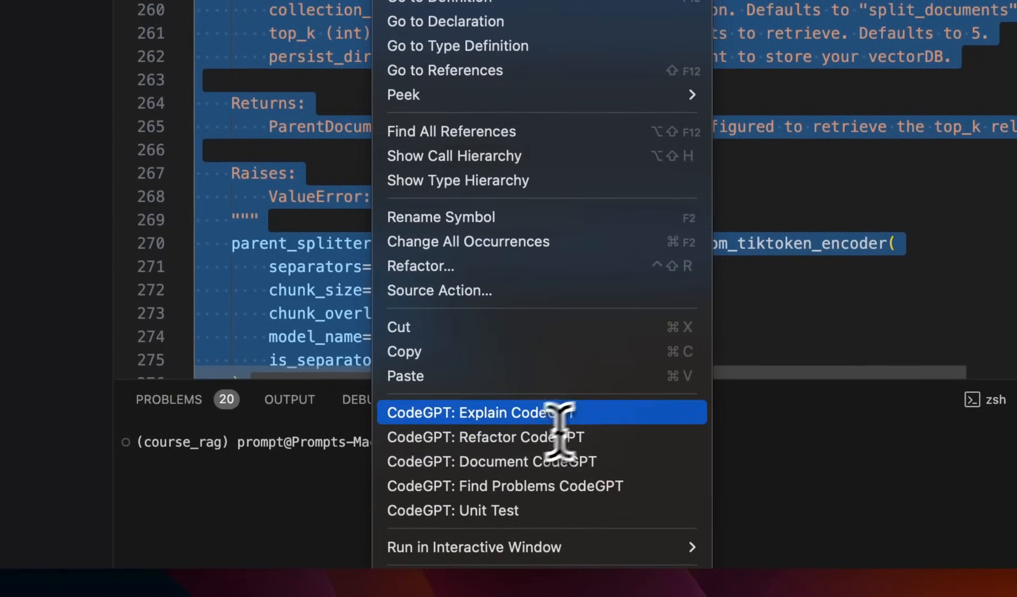
mouse_move(548, 436)
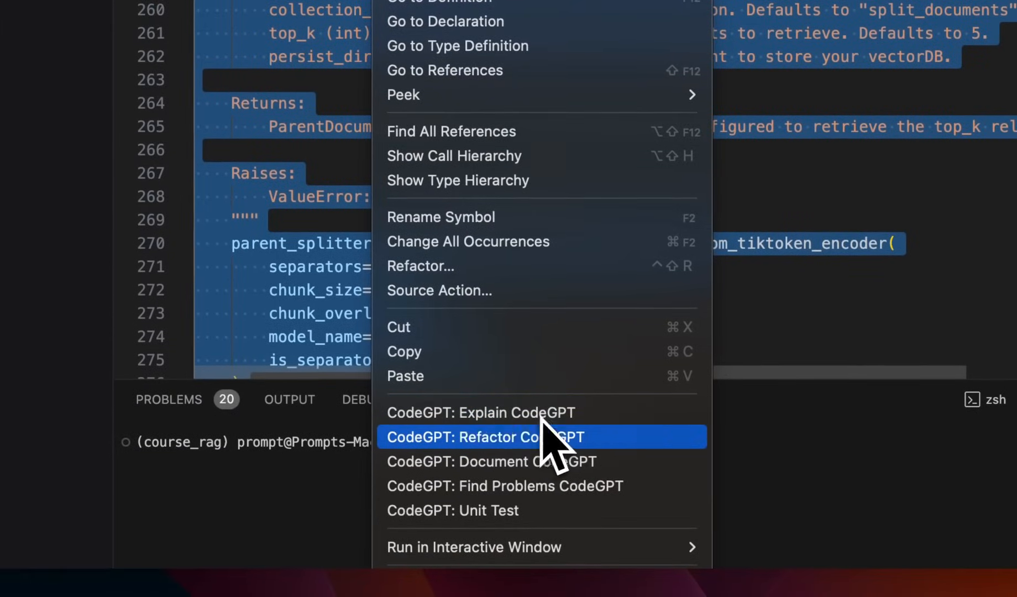
mouse_move(544, 493)
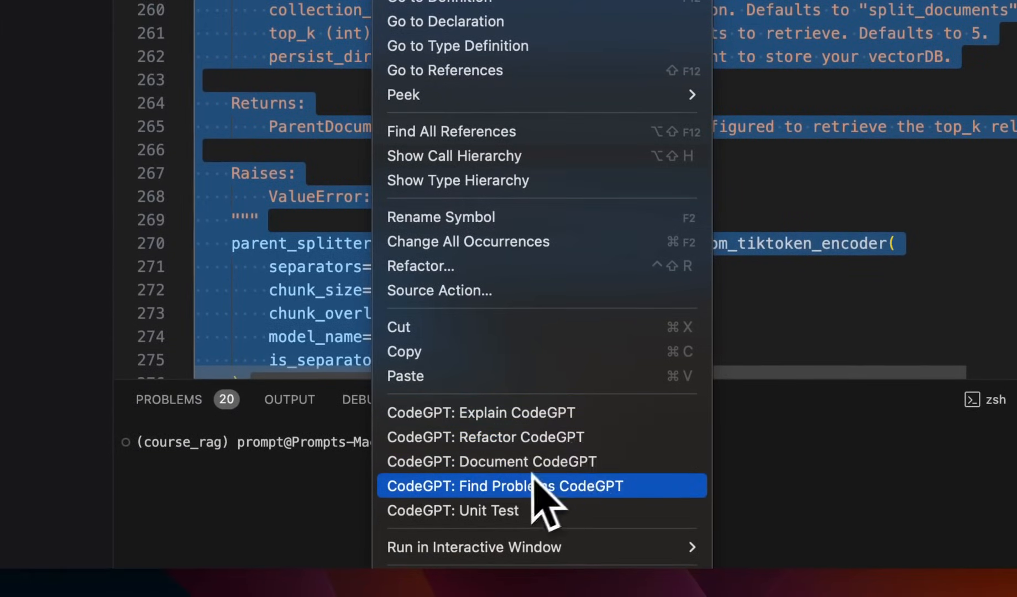
mouse_move(487, 448)
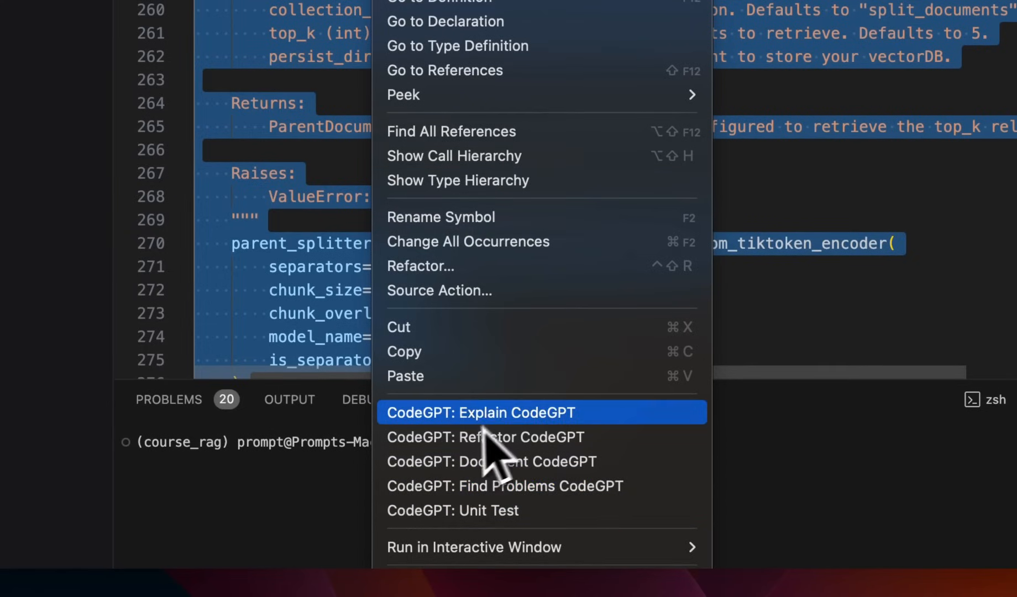
mouse_move(516, 452)
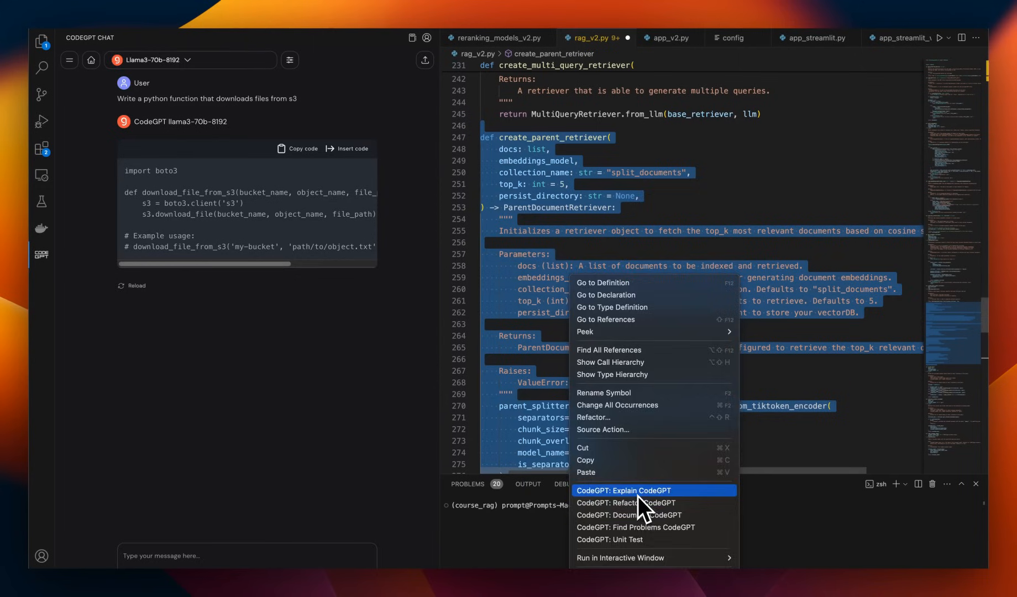
click(624, 490)
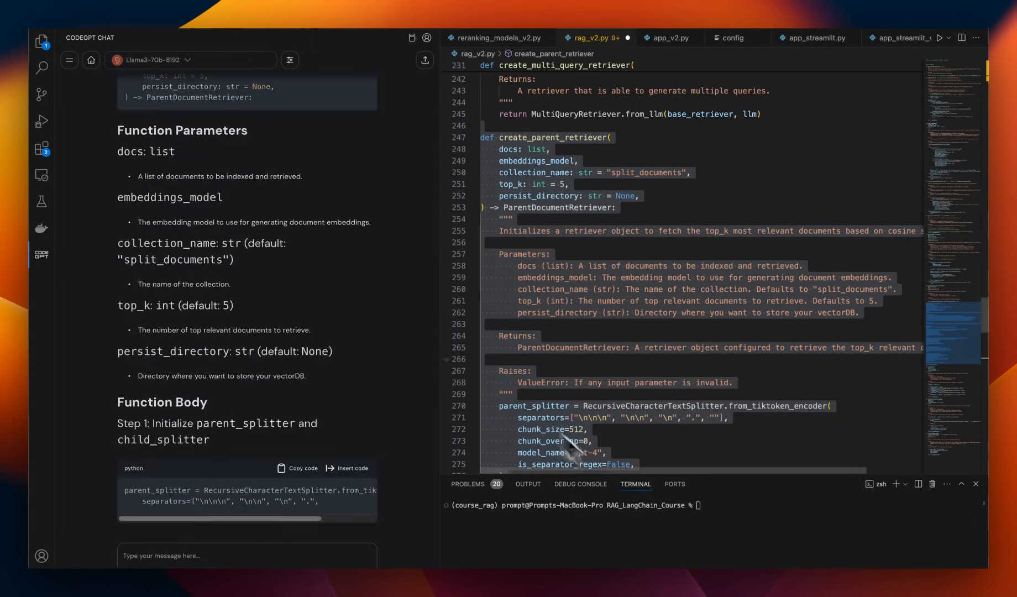
scroll(down, 3)
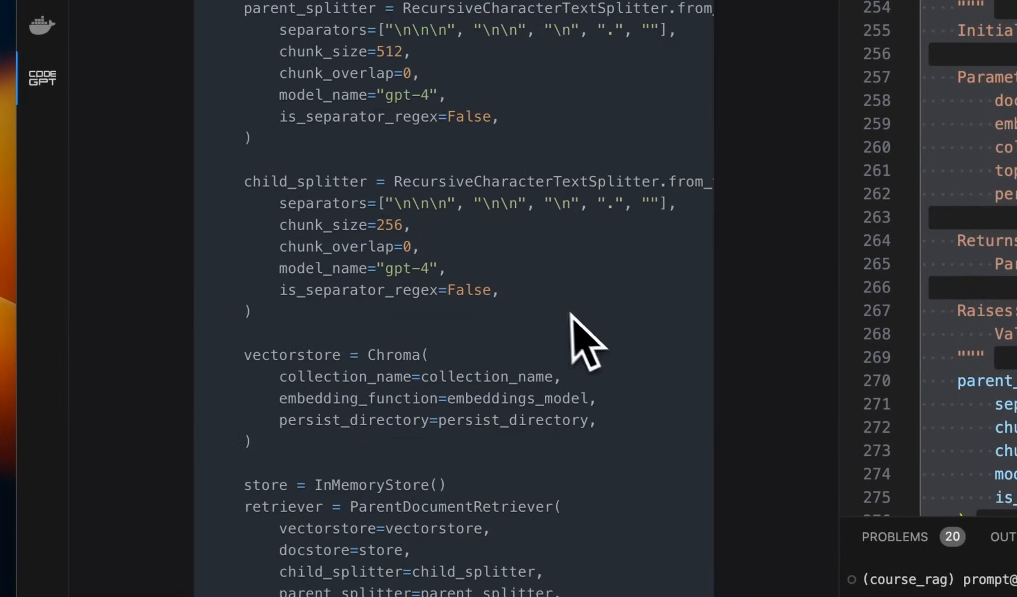
scroll(up, 3)
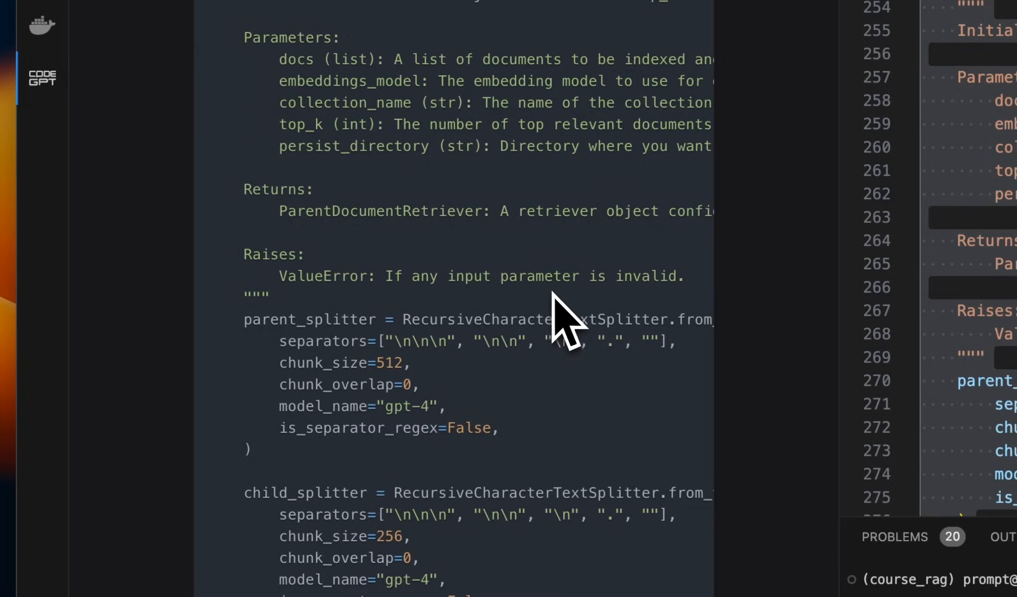
scroll(down, 3)
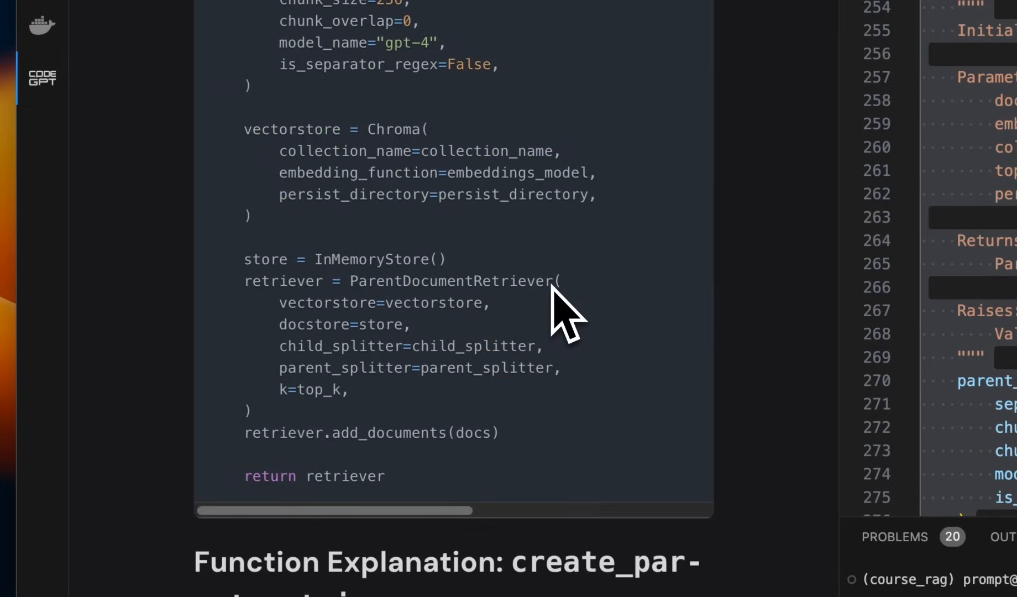
scroll(down, 3)
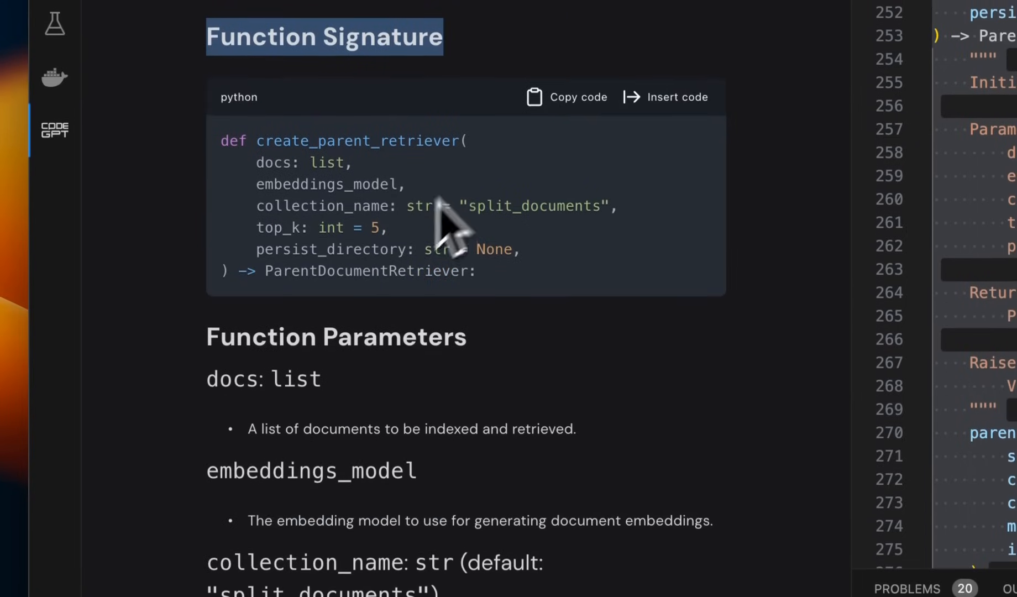
scroll(down, 3)
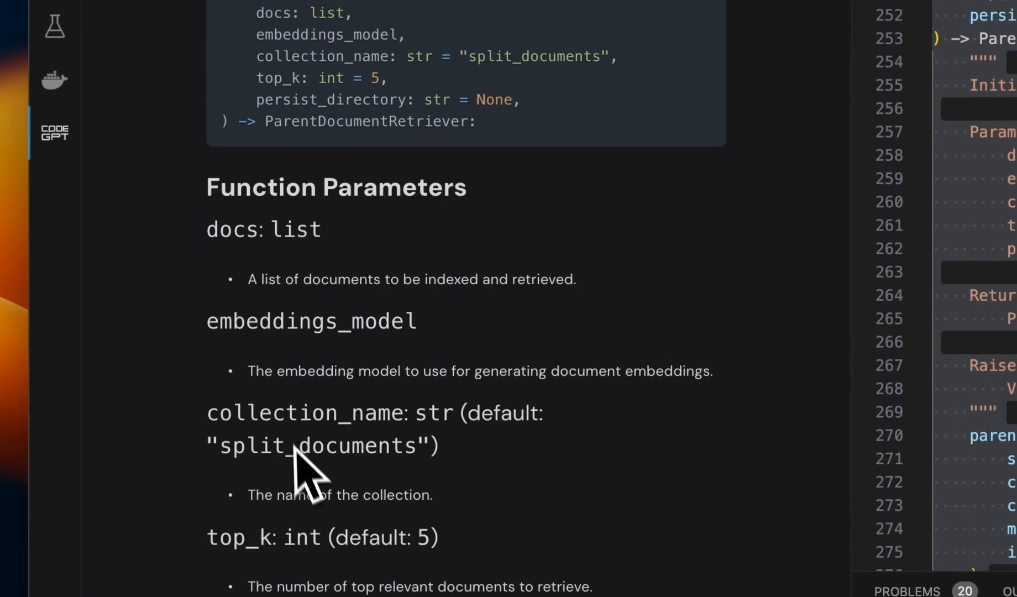
scroll(down, 3)
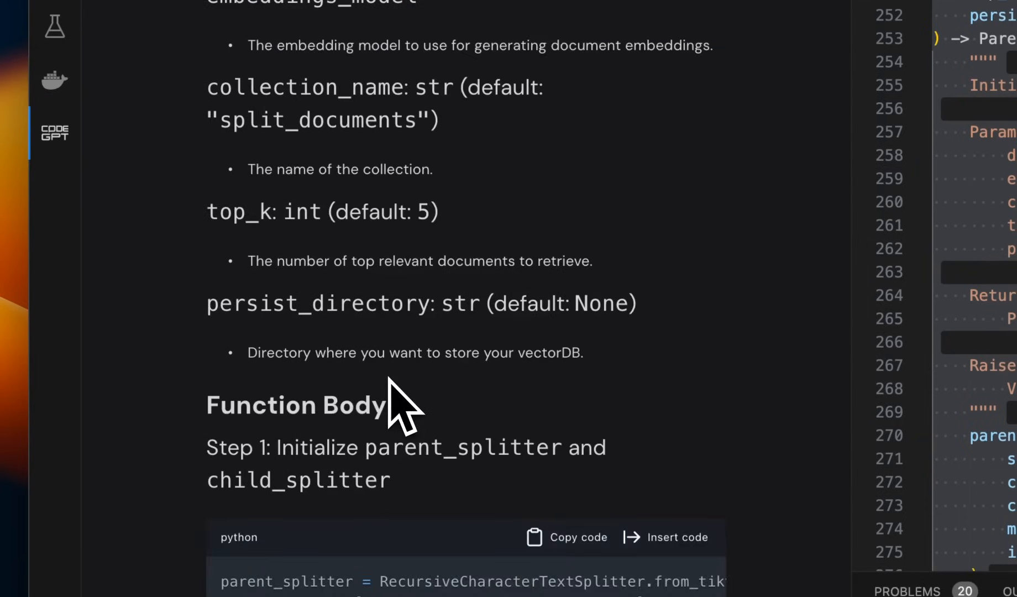
scroll(down, 3)
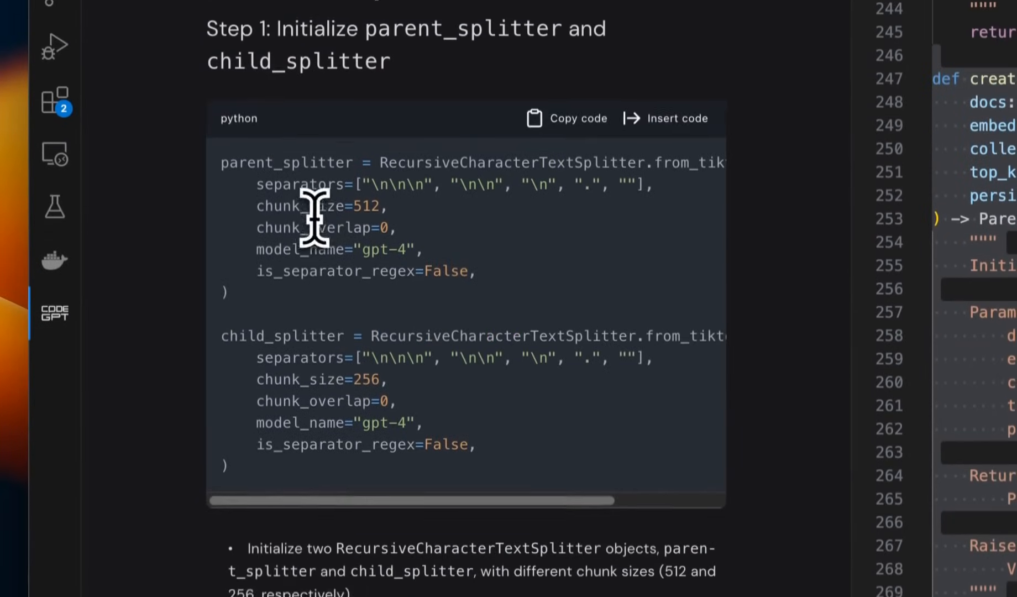
scroll(down, 3)
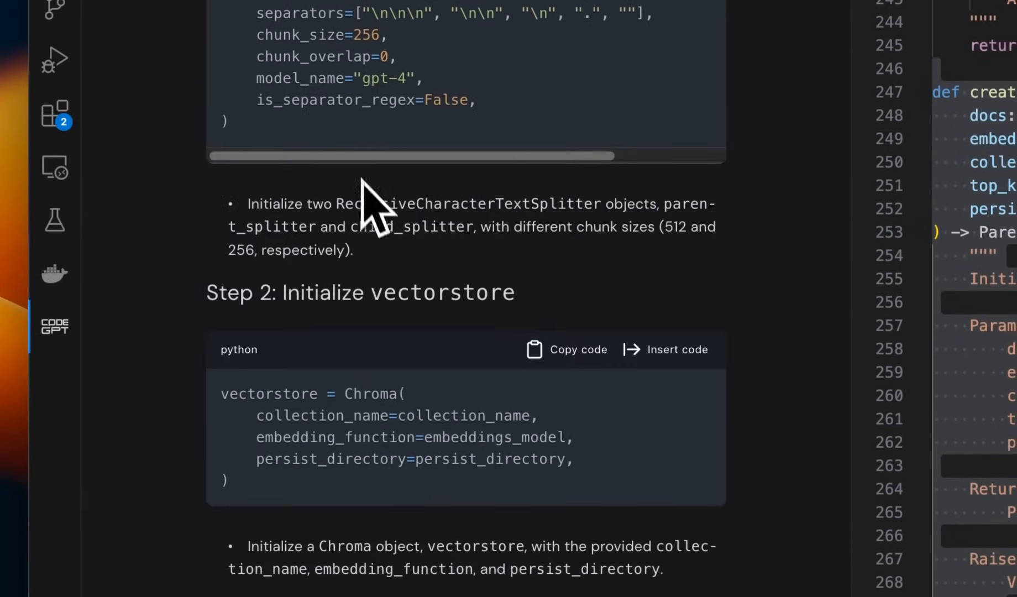
scroll(down, 3)
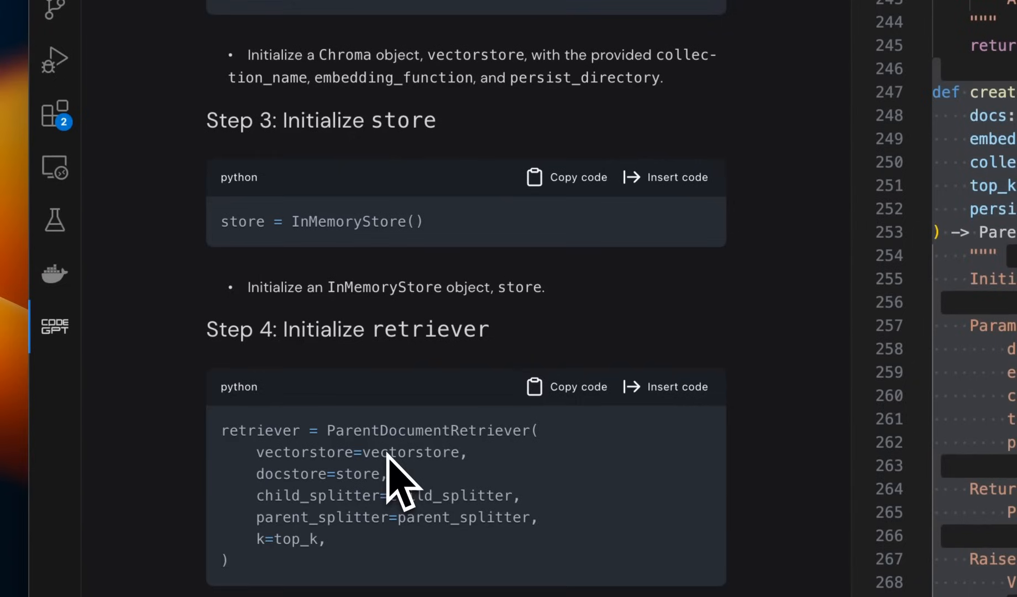
mouse_move(367, 423)
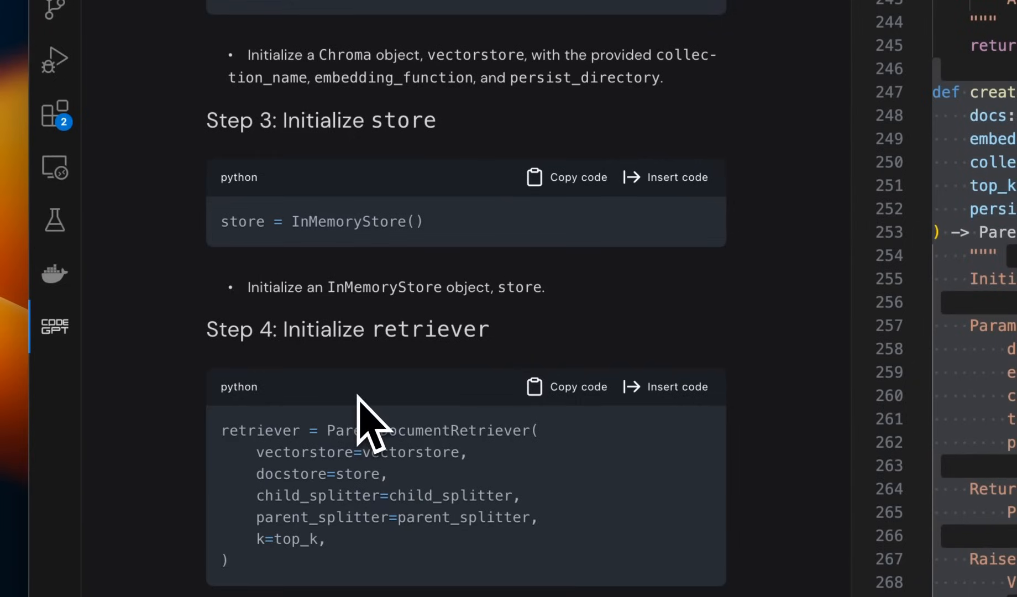
- Get CodeGPT's explanation of rerank_docs covering its gpt, cohere and colbert branches
right_click(545, 340)
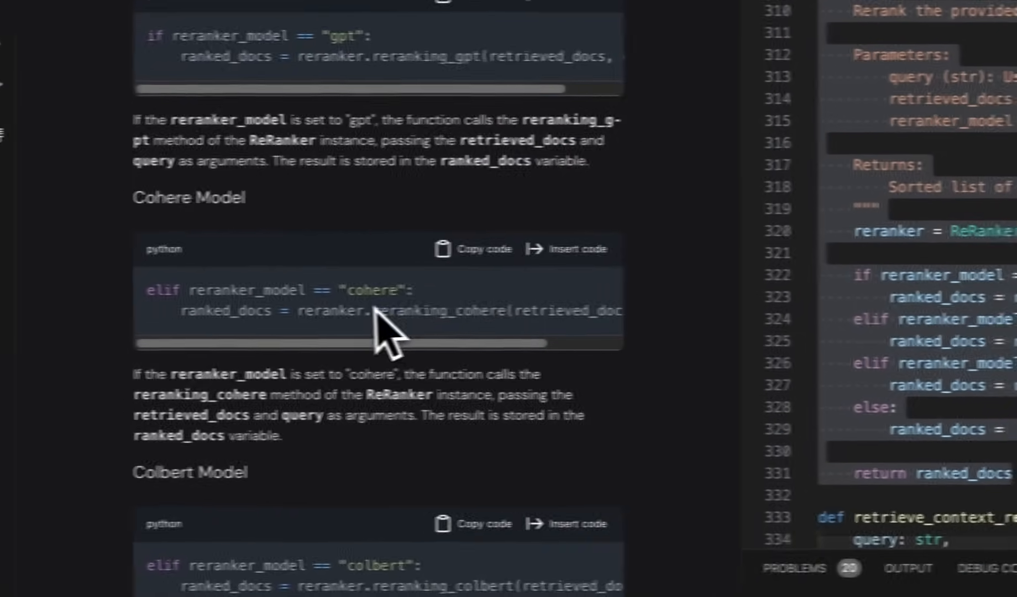
scroll(up, 3)
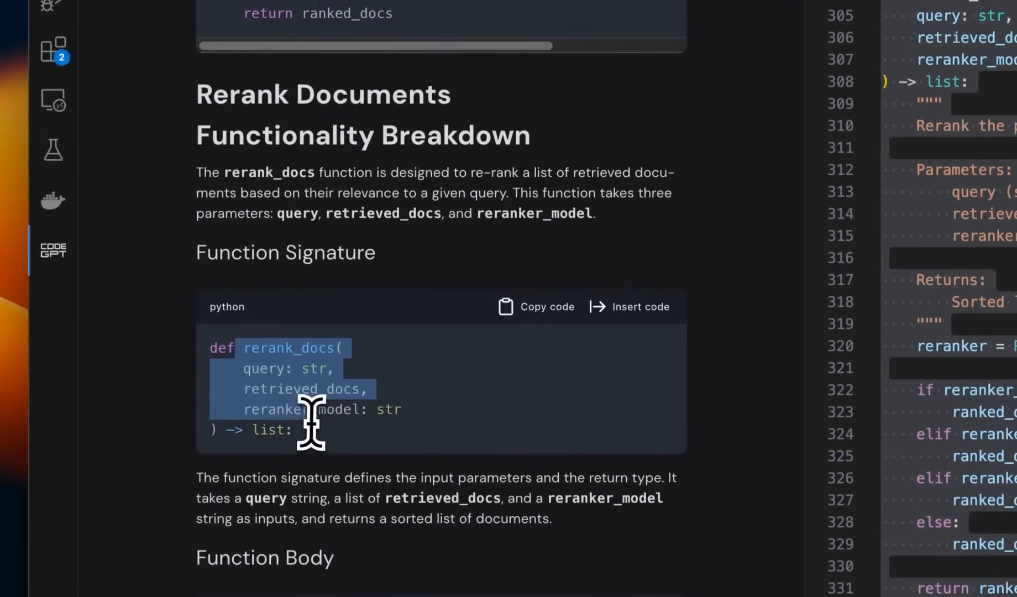
scroll(down, 3)
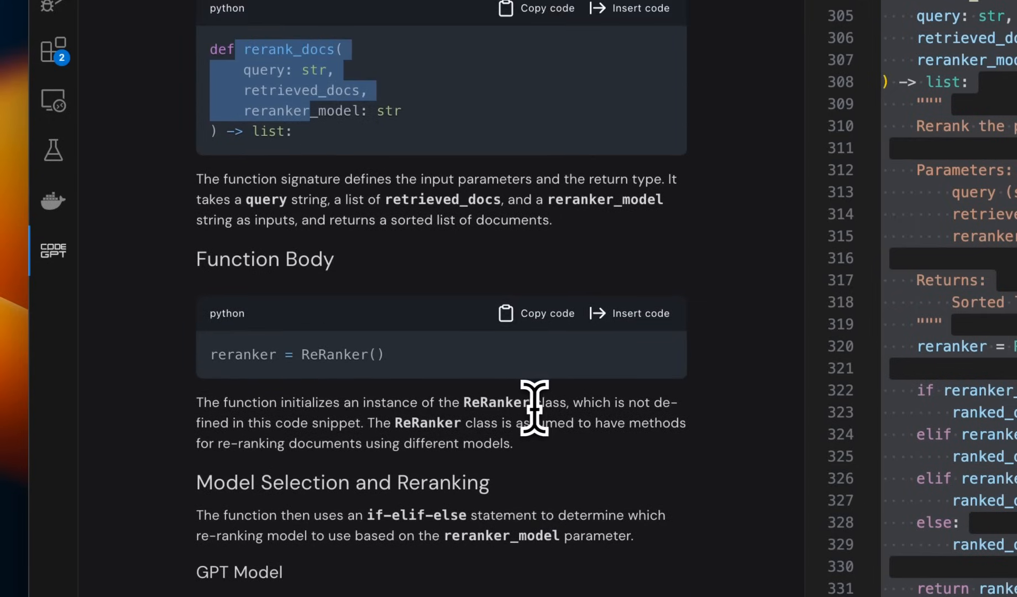
scroll(down, 3)
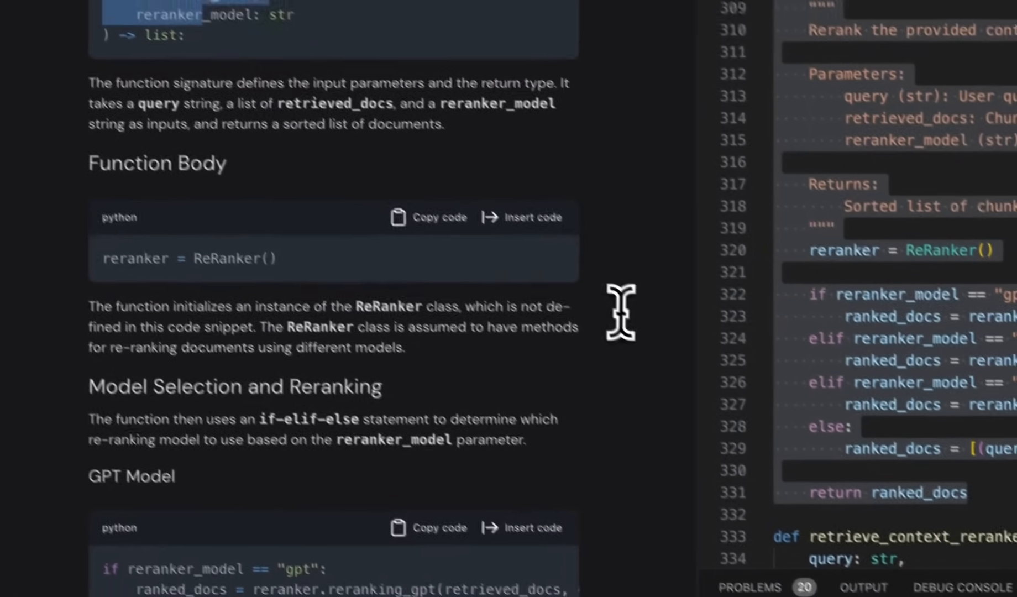
scroll(down, 3)
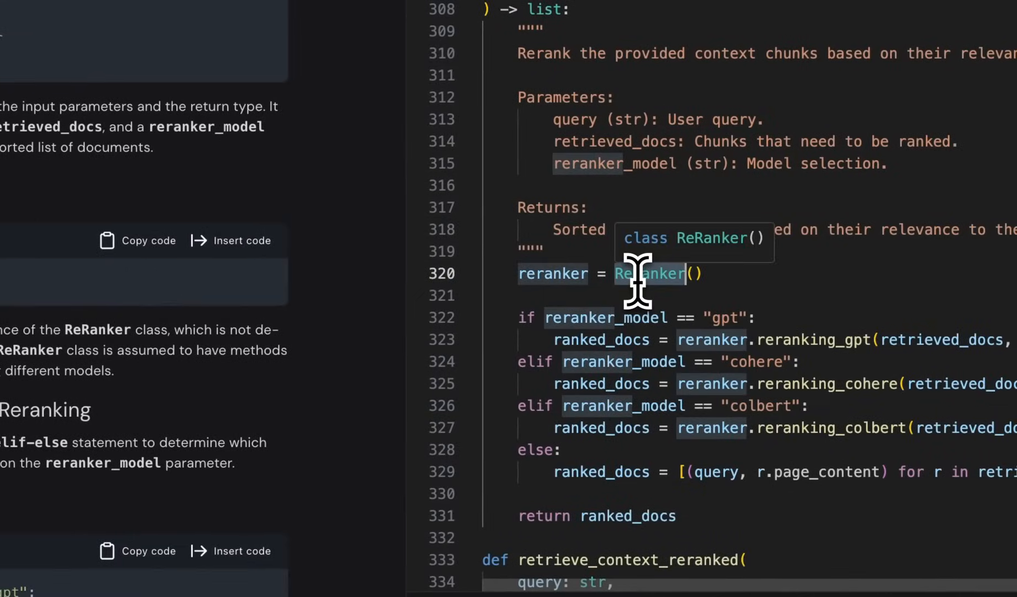
scroll(down, 3)
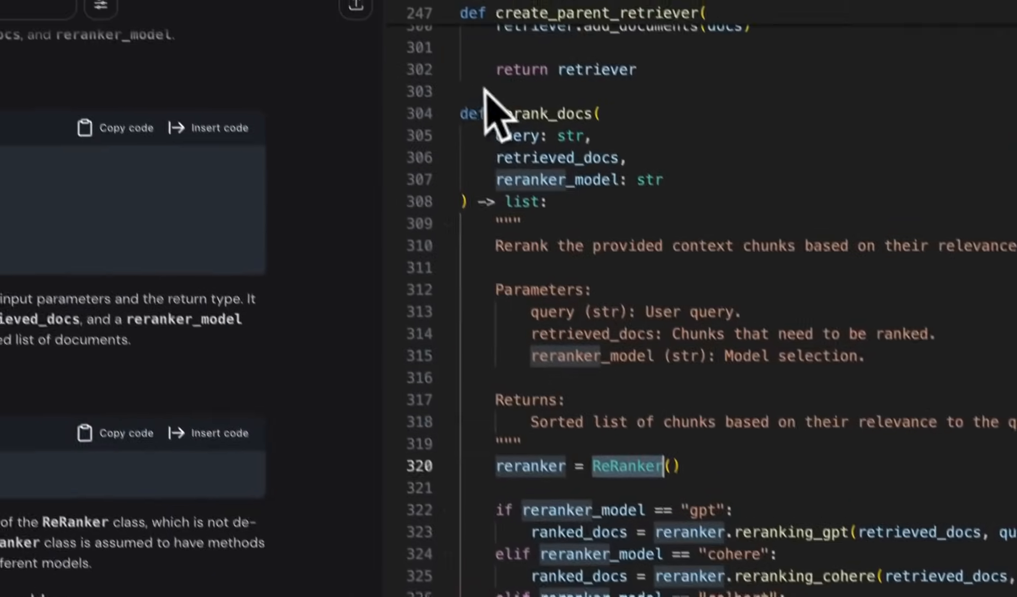
scroll(down, 3)
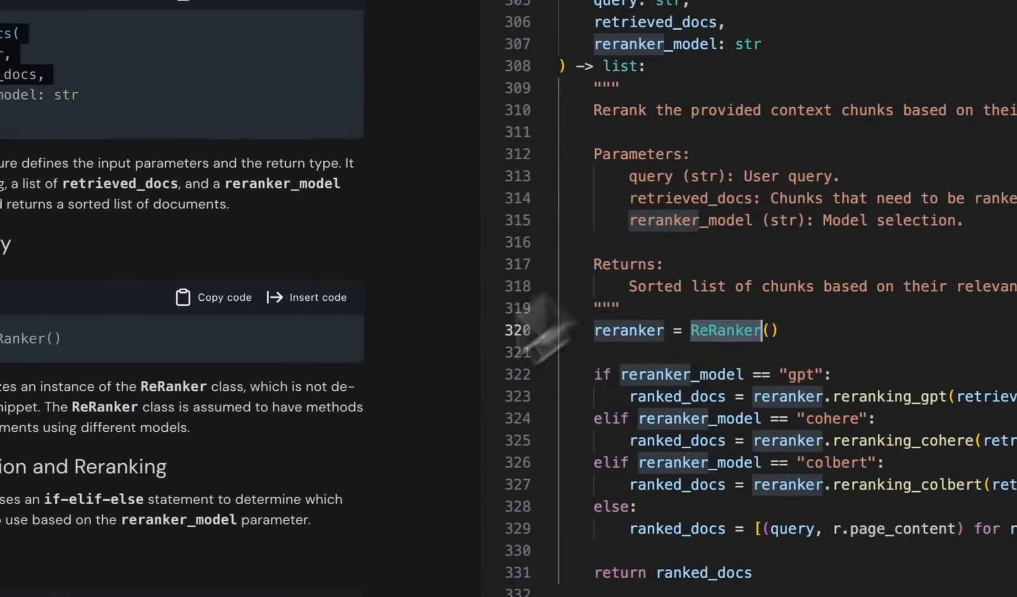
scroll(down, 3)
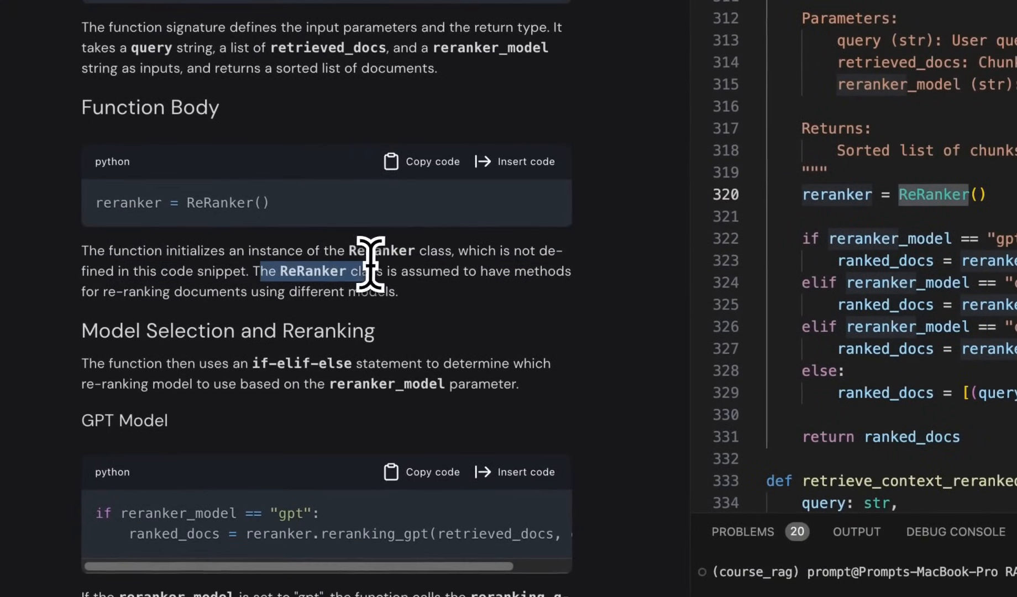
scroll(down, 3)
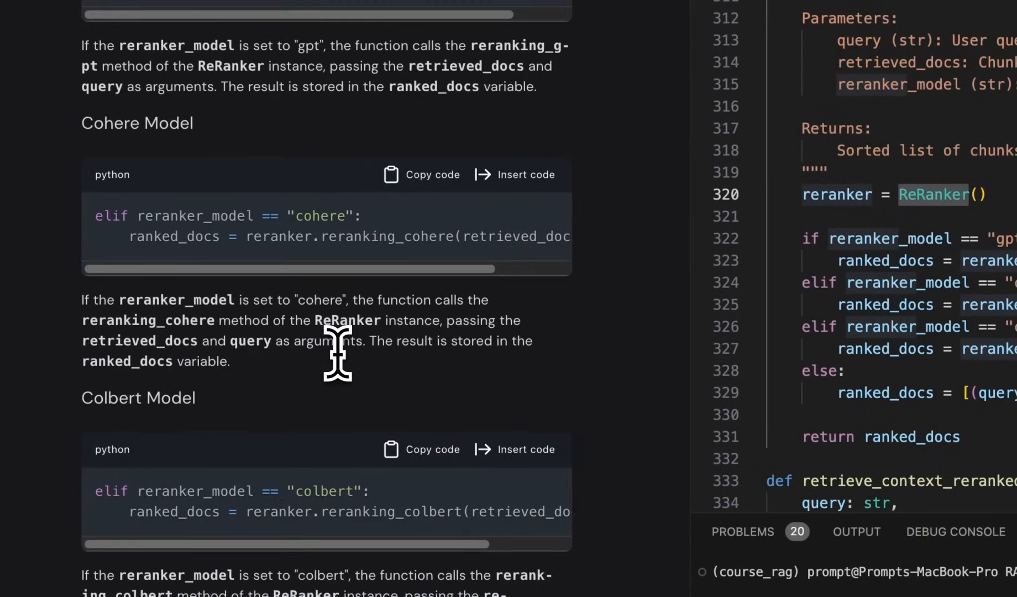
scroll(down, 3)
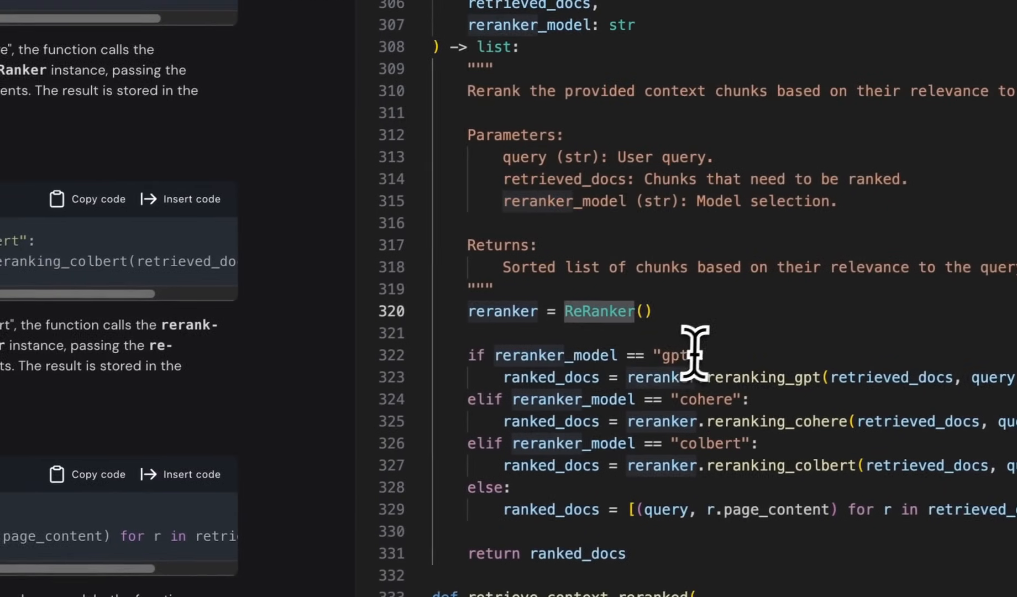
scroll(down, 3)
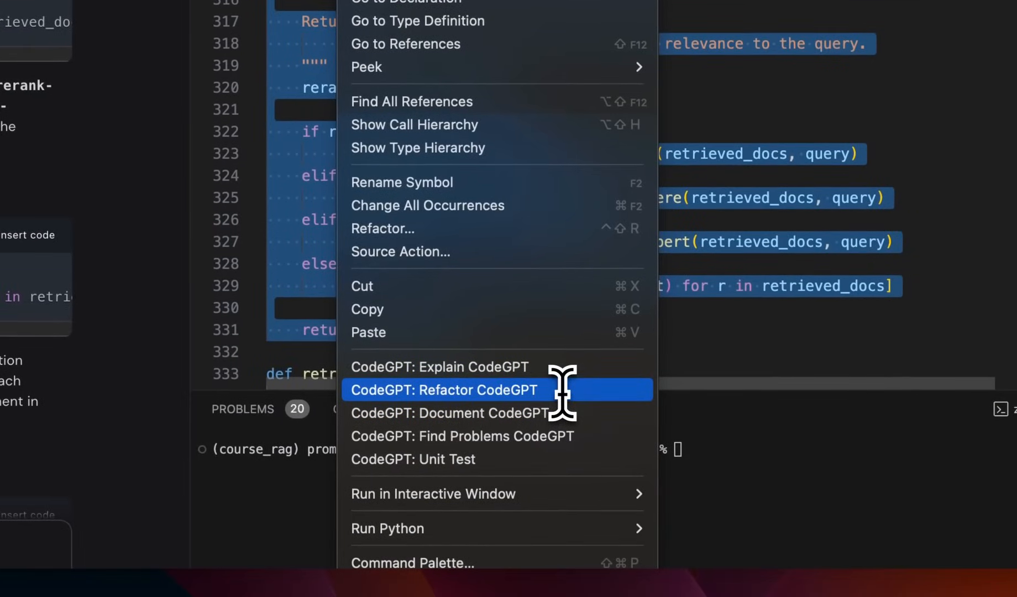
mouse_move(490, 390)
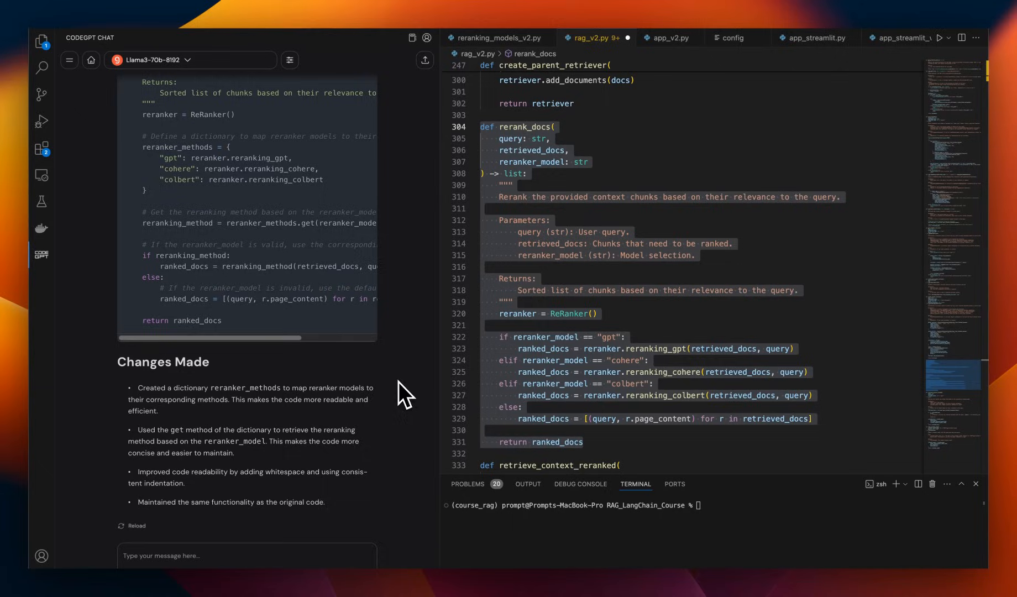
- Review CodeGPT's refactored rerank_docs using a reranker_methods dictionary and its Changes Made list
scroll(down, 3)
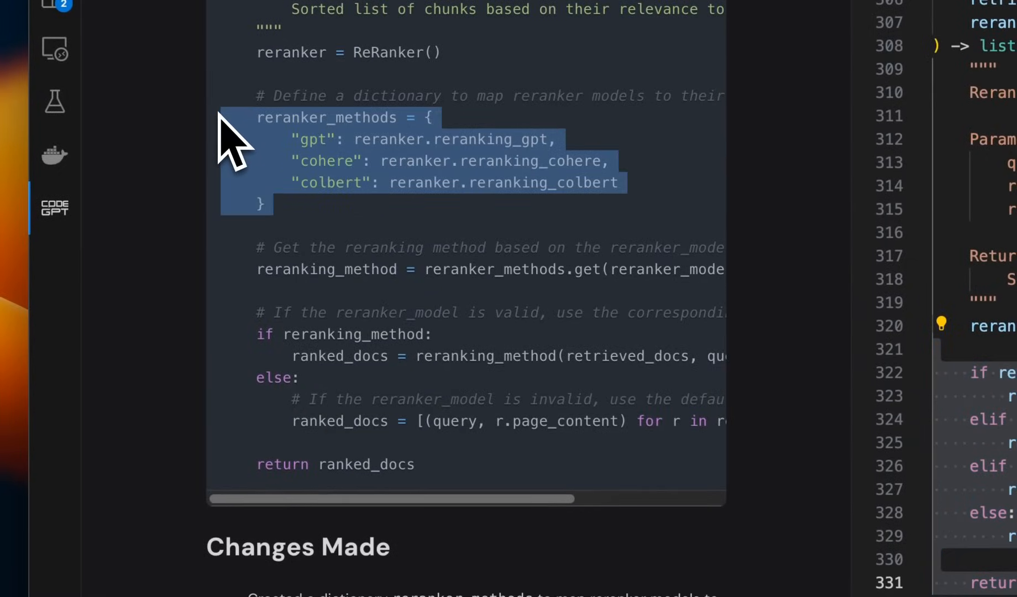
scroll(down, 3)
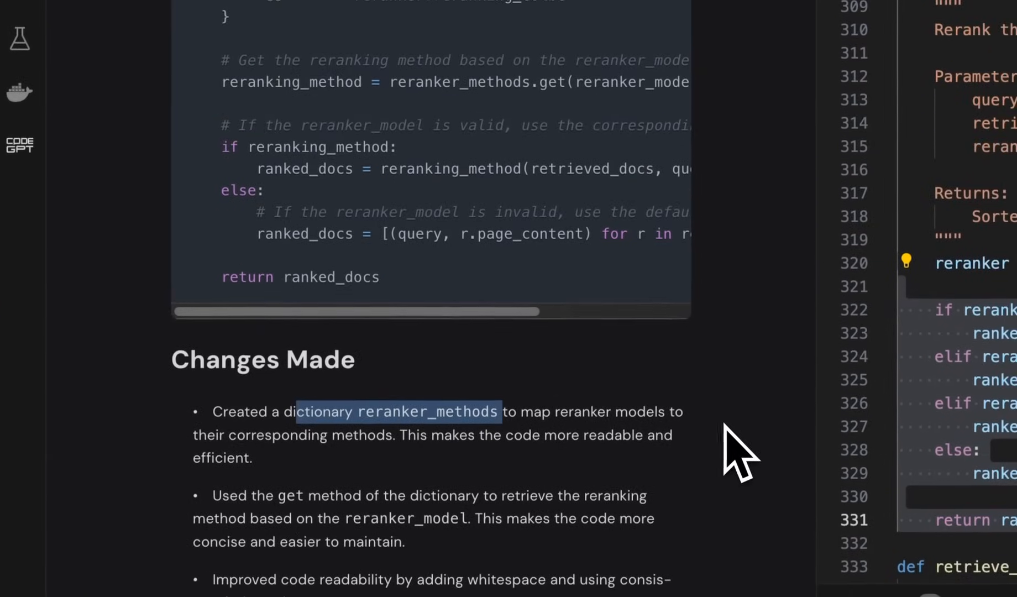
mouse_move(493, 467)
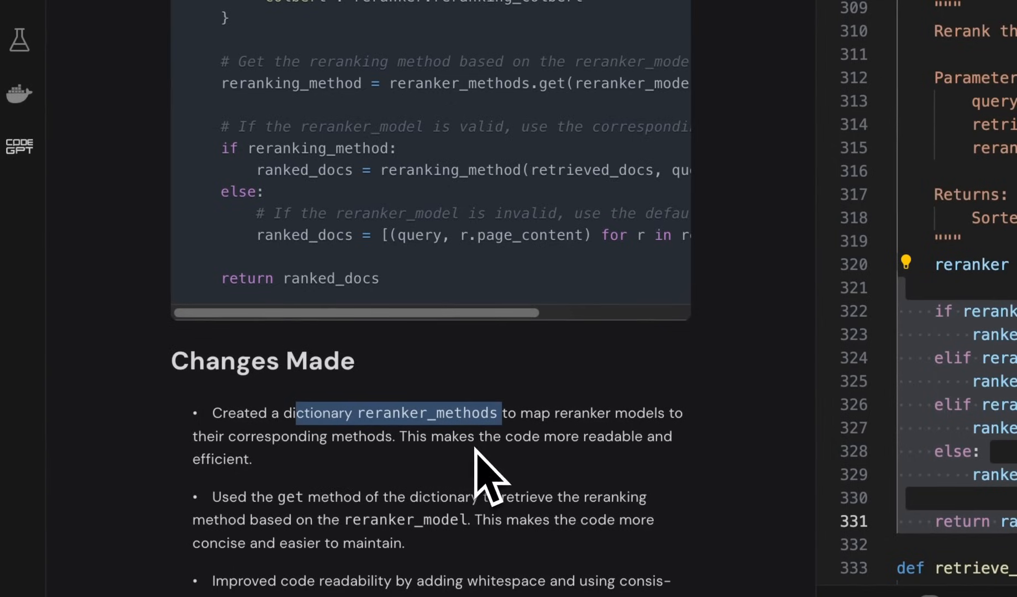
mouse_move(601, 468)
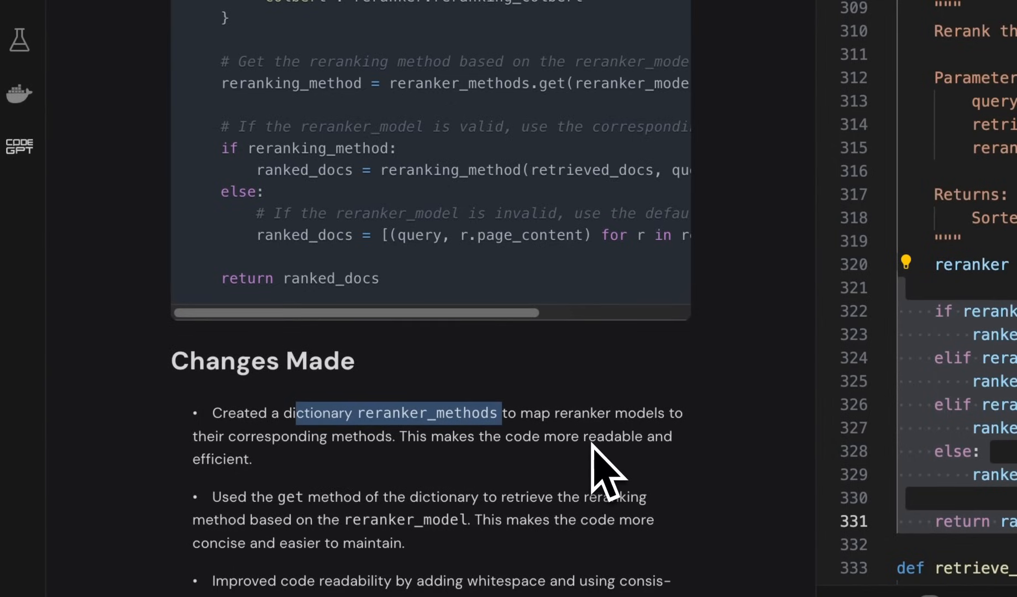
mouse_move(410, 506)
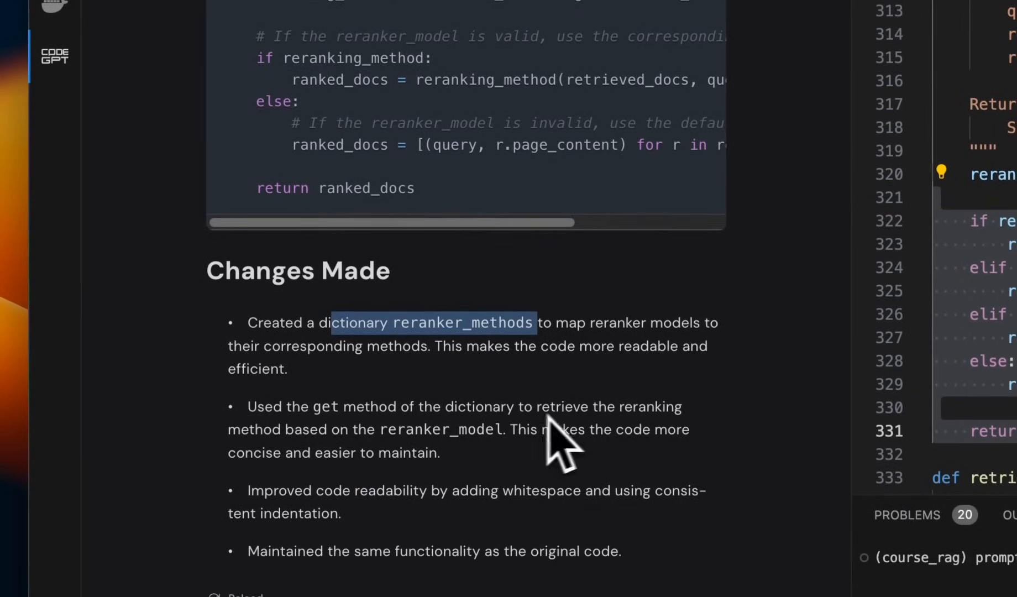
mouse_move(383, 461)
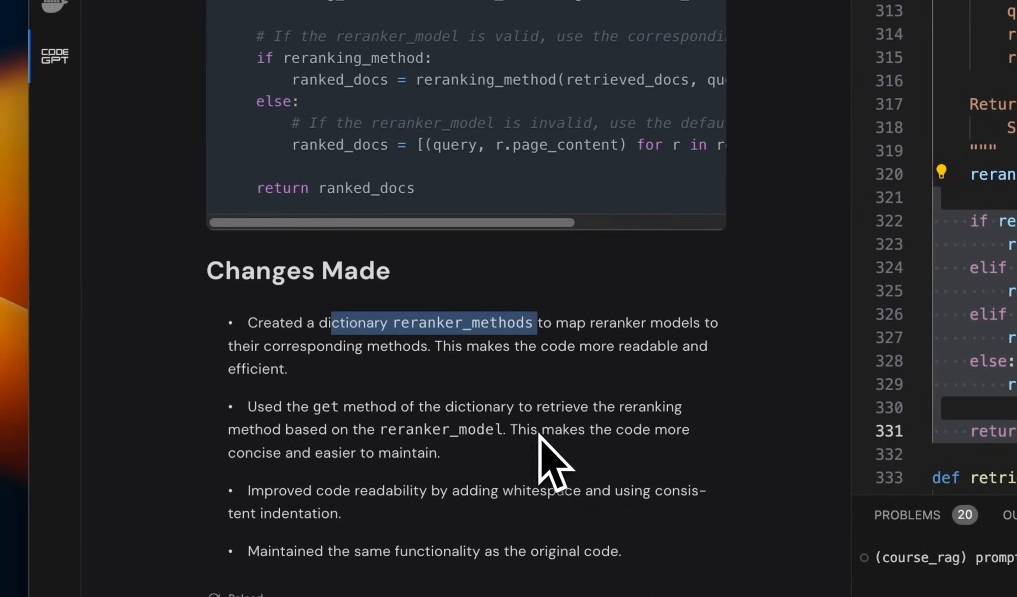
mouse_move(406, 484)
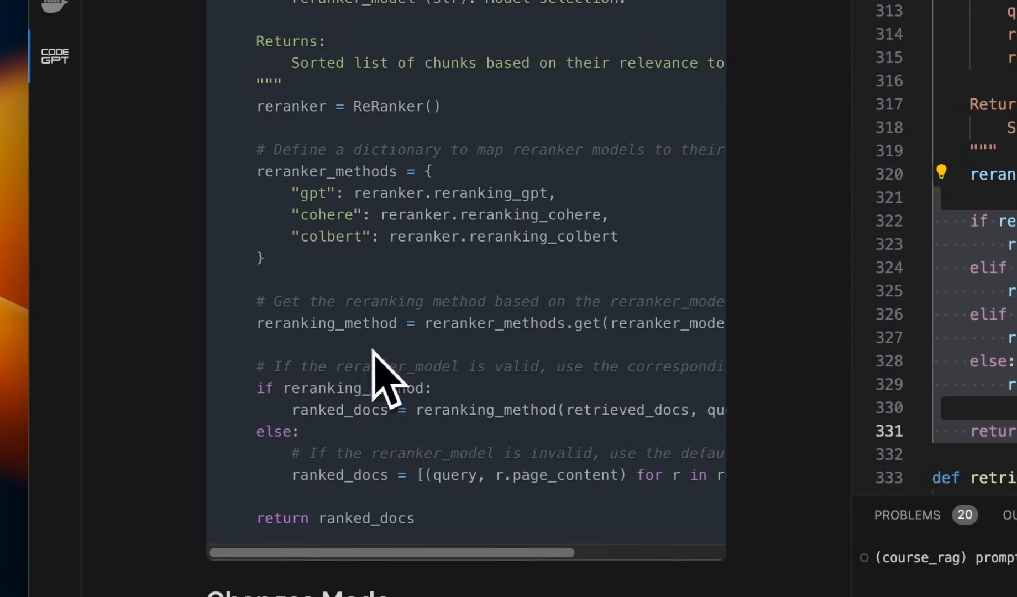
drag(424, 323, 598, 323)
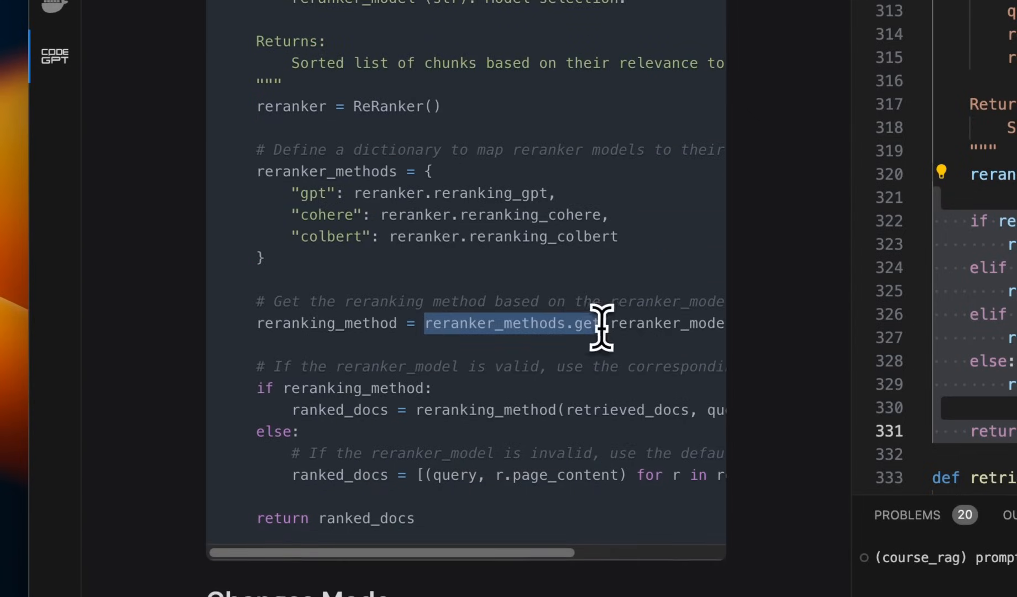
scroll(down, 3)
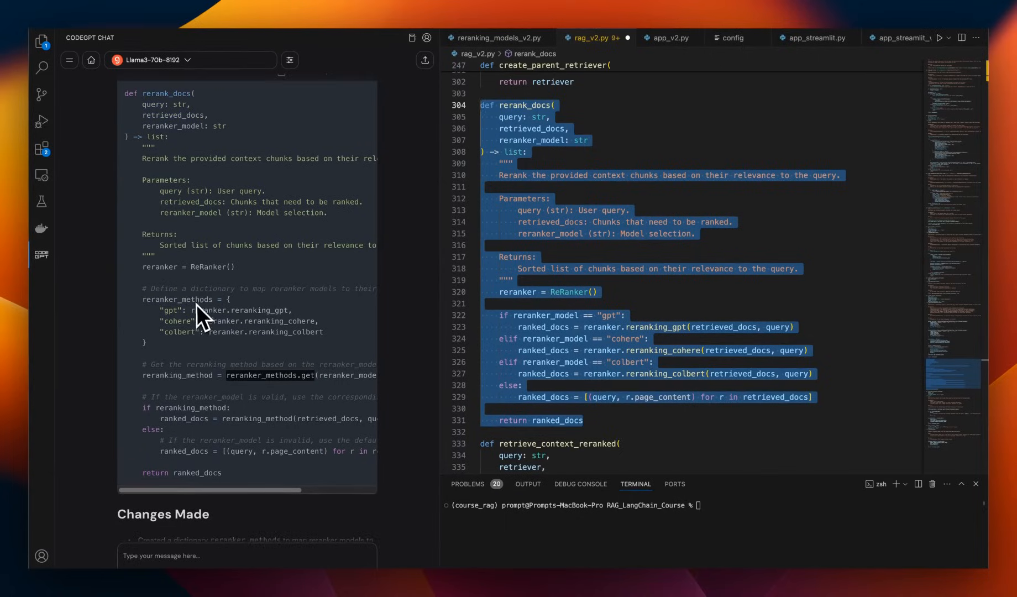
- Ask CodeGPT to replace the last if-else with a dictionary entry and explain why
scroll(down, 3)
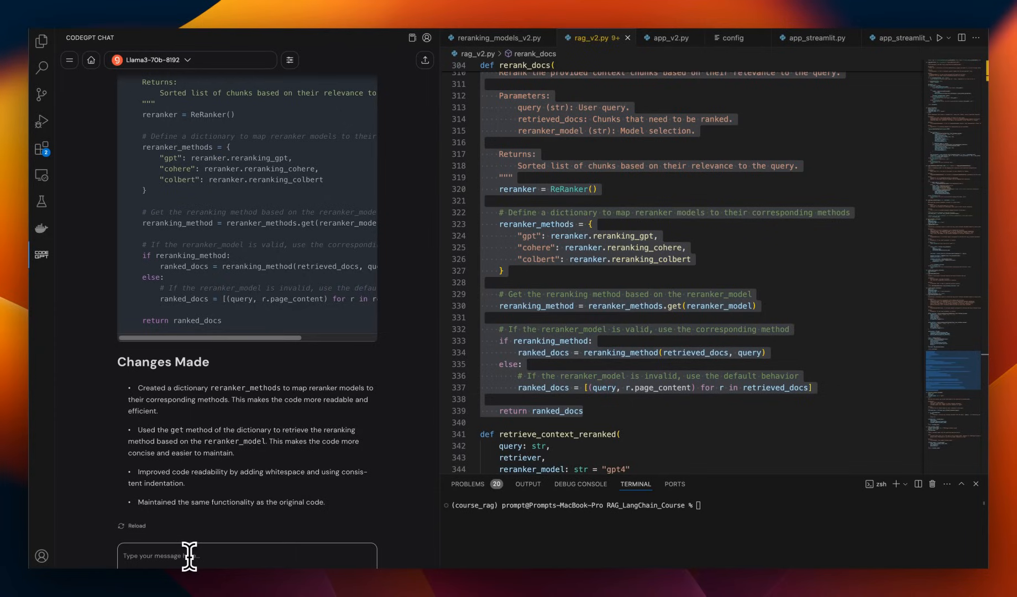
text(Can you replace the last if else statement in your code with a dictionary? Can you explain why didn't you do that.)
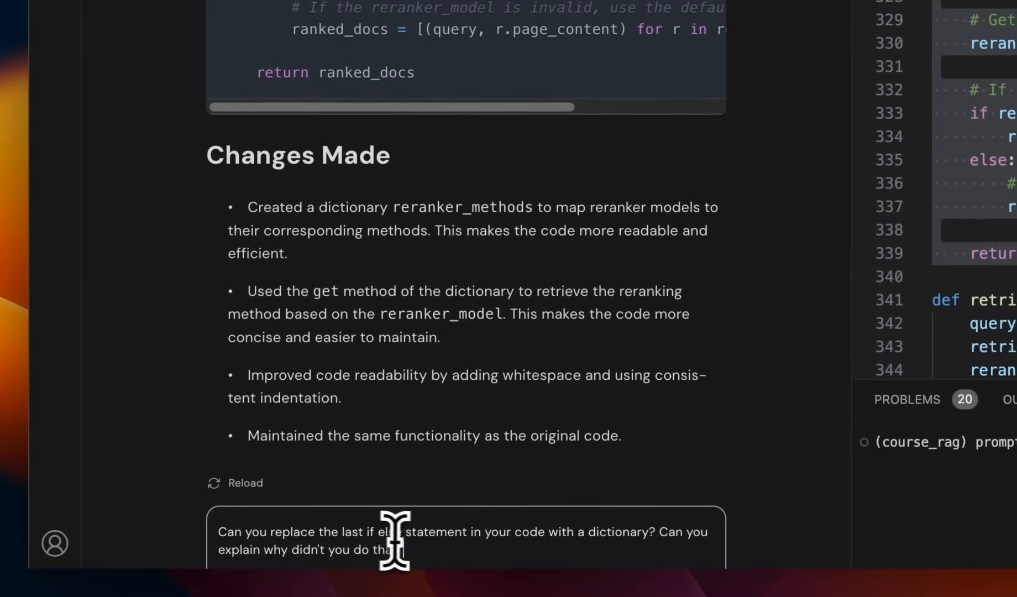
mouse_move(548, 538)
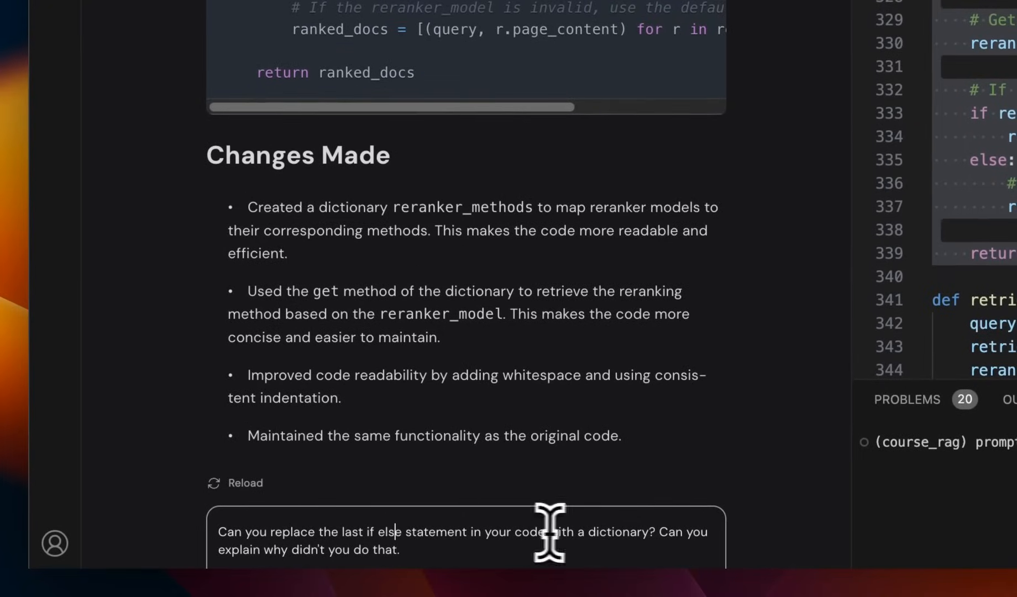
mouse_move(356, 542)
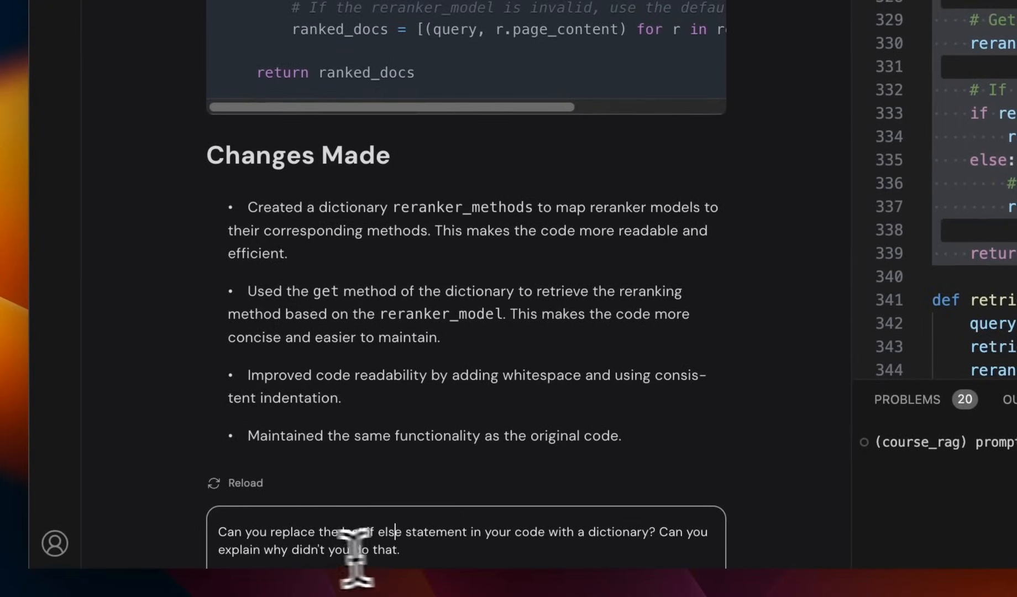
scroll(down, 3)
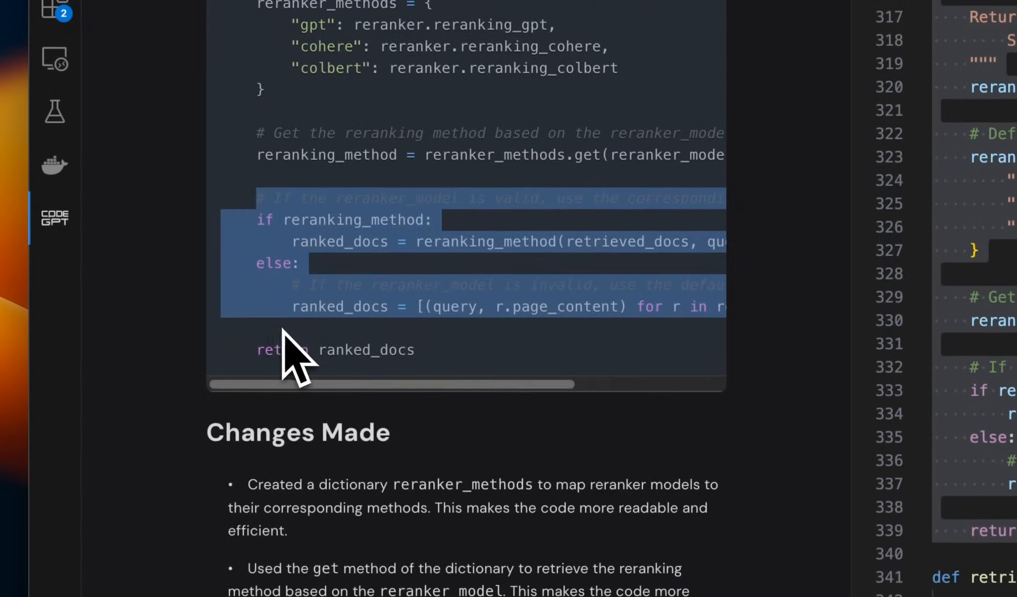
scroll(down, 3)
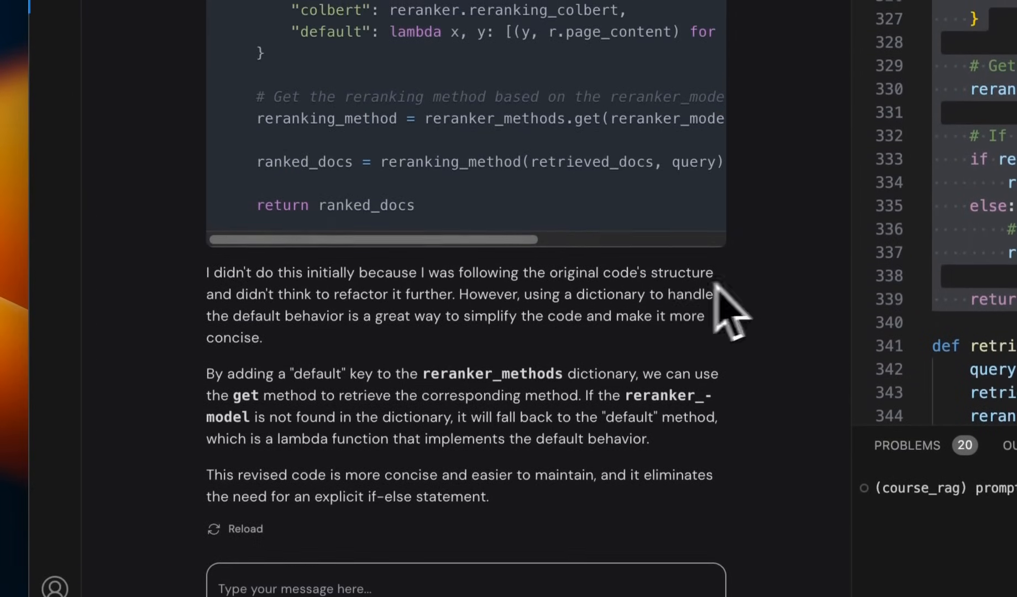
- Review the revised code's "default" lambda entry and the accompanying explanation
drag(245, 297, 455, 296)
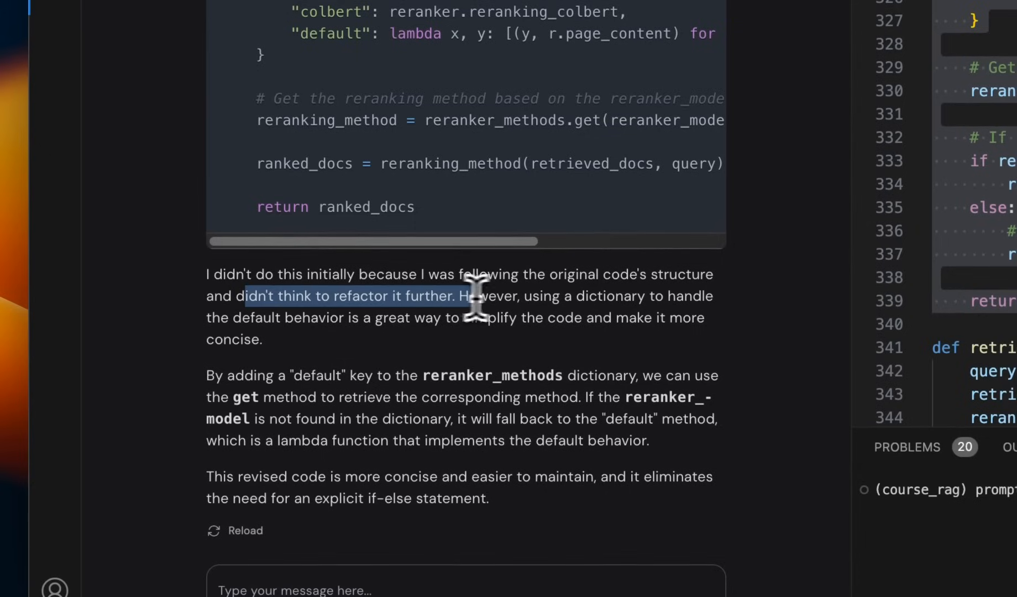
drag(473, 296, 698, 296)
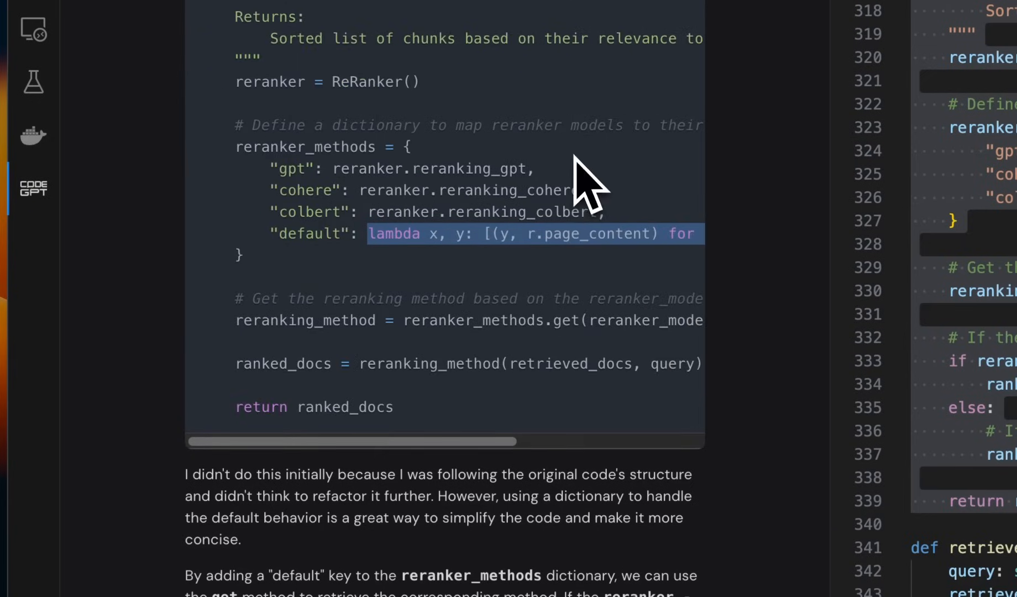
scroll(down, 3)
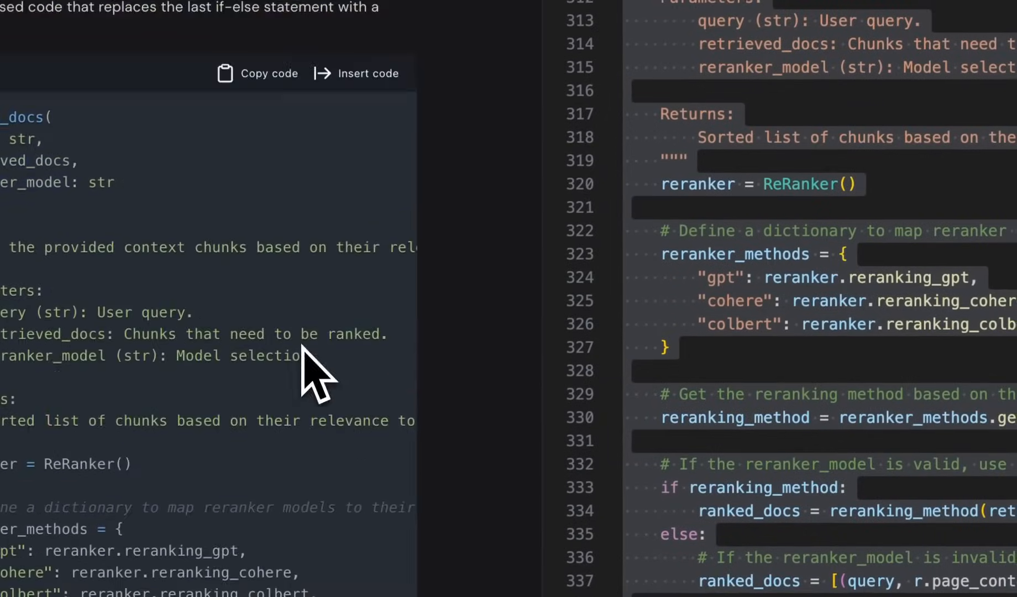
- Insert the revised rerank_docs with the "default" lambda into rag_v2.py
click(367, 73)
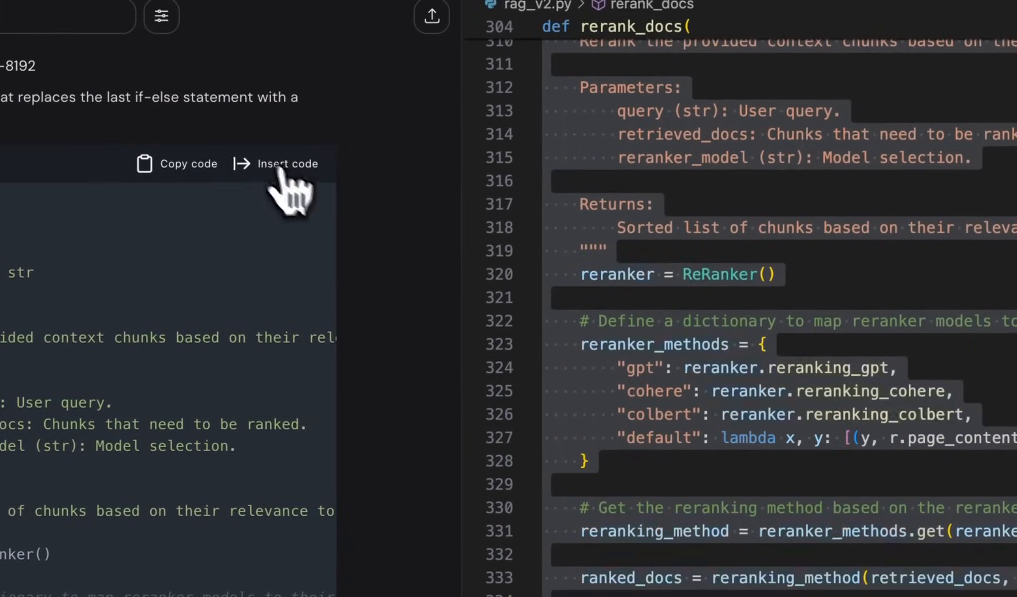
click(283, 163)
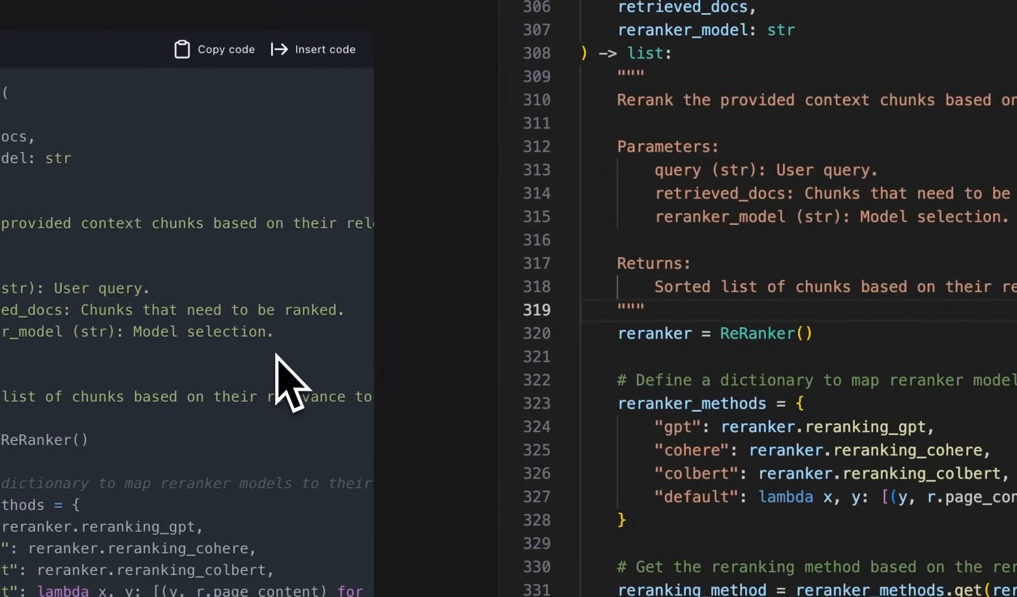
mouse_move(292, 351)
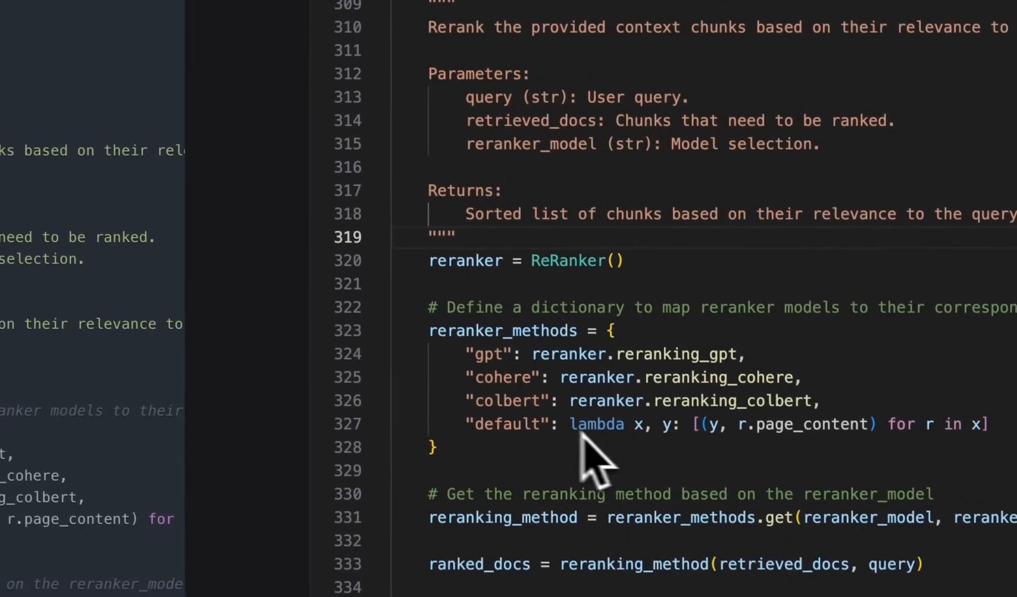
mouse_move(636, 442)
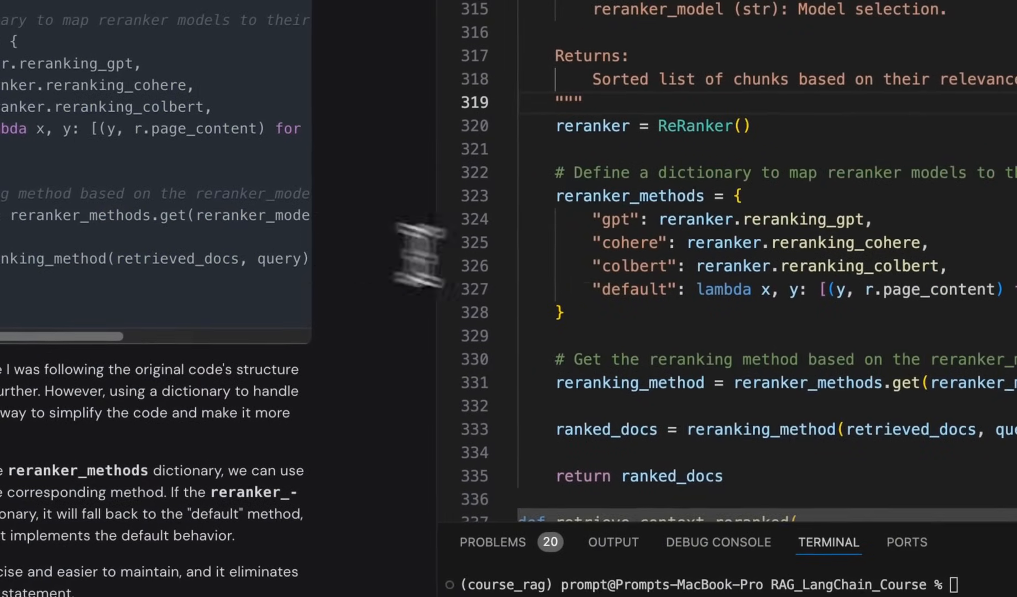
- Have CodeGPT document rerank_docs and insert the inline-commented version into rag_v2.py
right_click(632, 422)
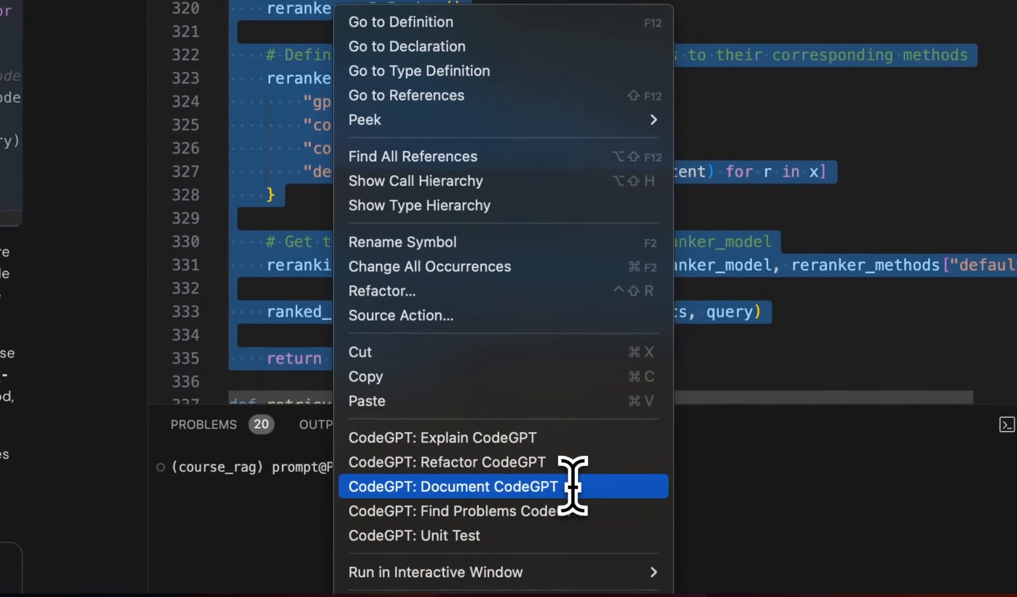
click(455, 486)
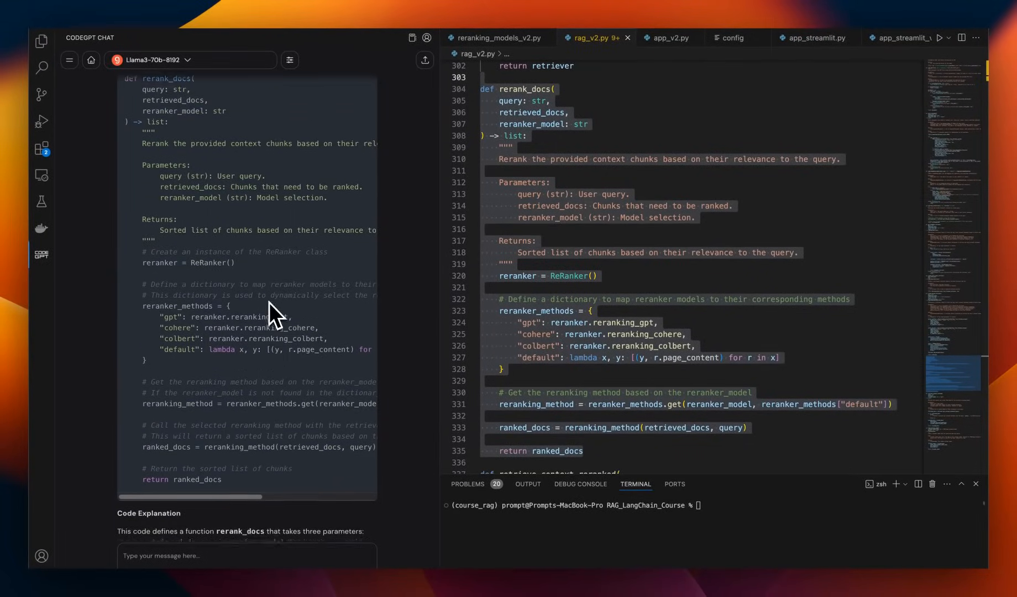
scroll(down, 3)
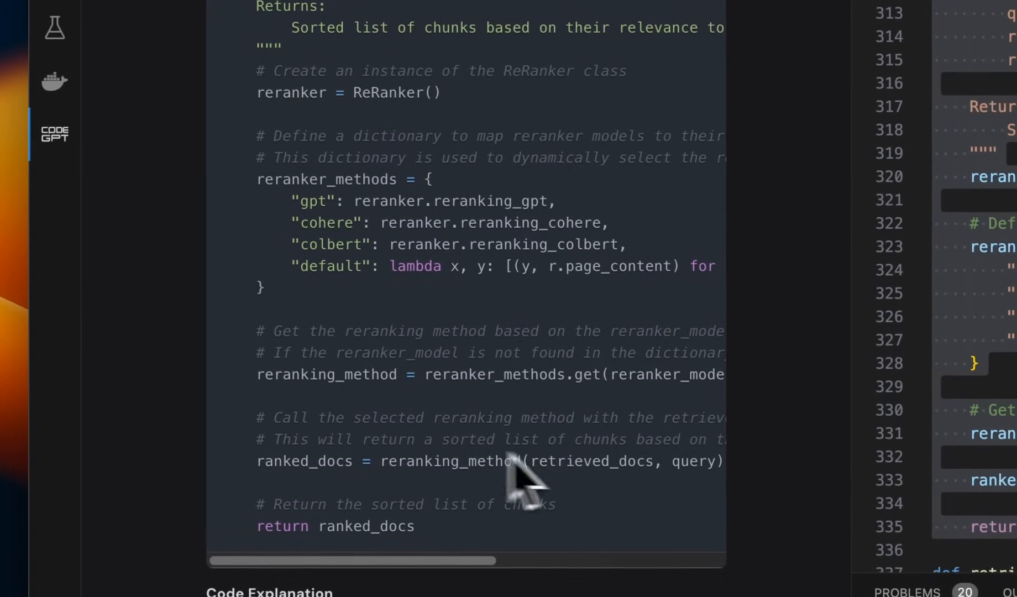
mouse_move(402, 376)
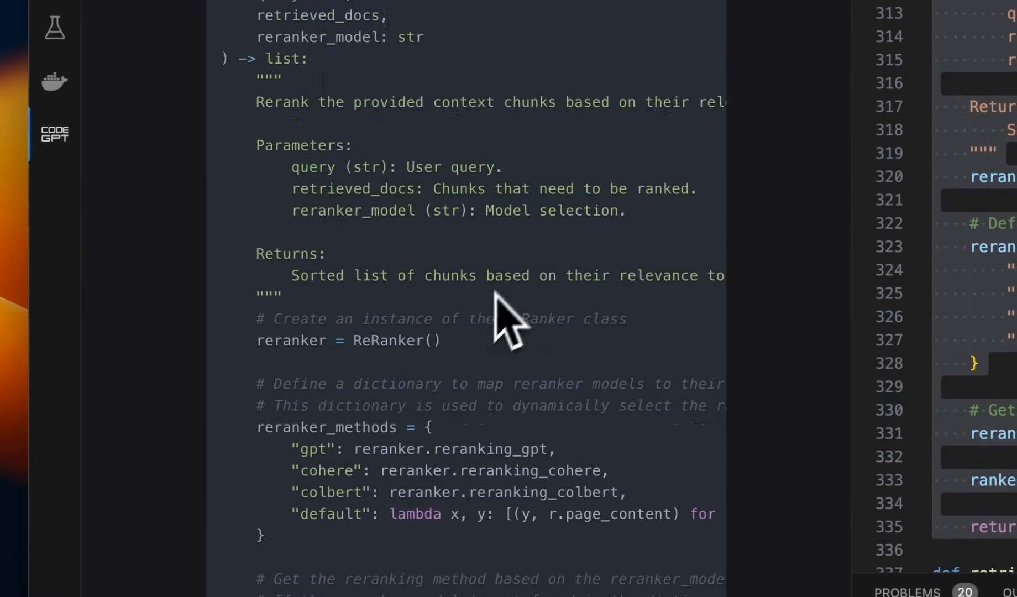
scroll(down, 3)
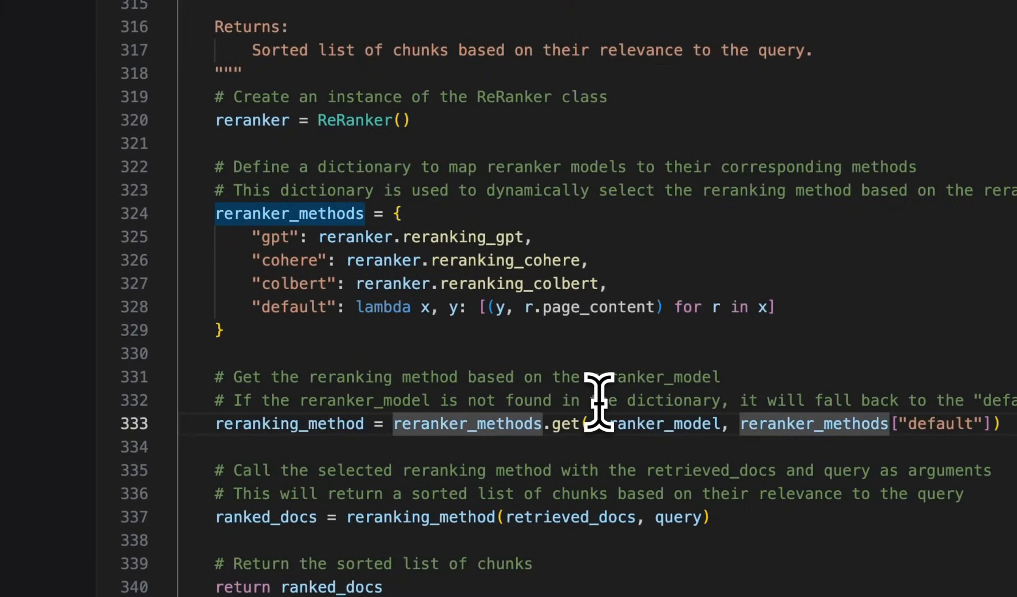
mouse_move(612, 416)
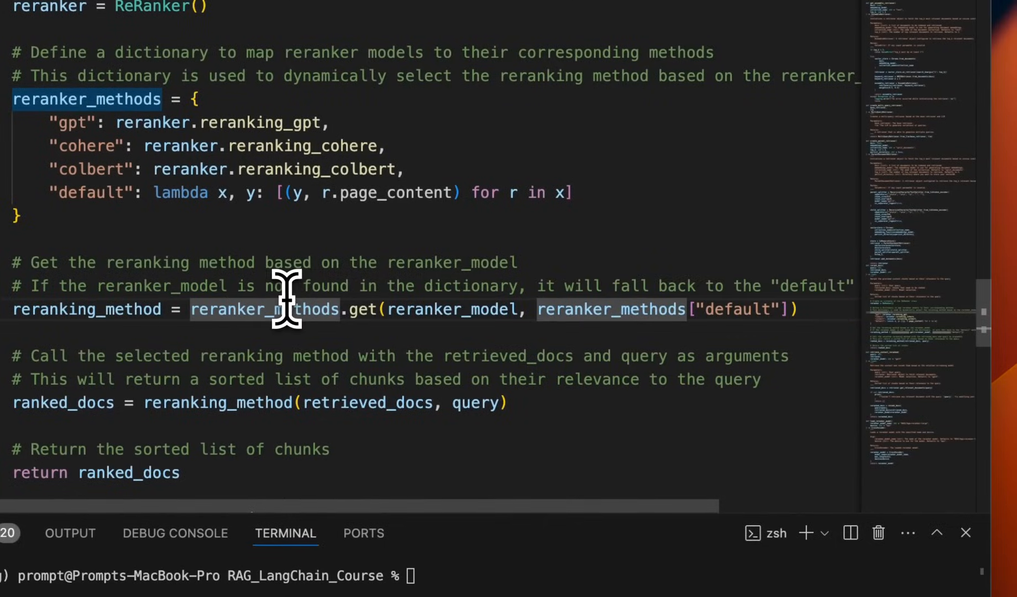
mouse_move(286, 308)
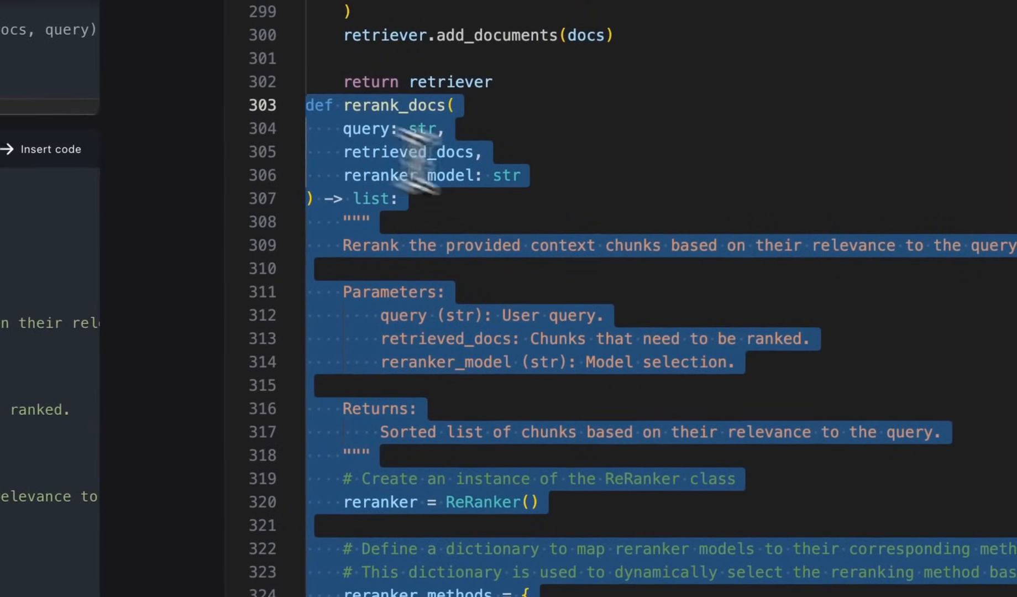
- Run CodeGPT's Find Problems check on the selected rerank_docs function
right_click(369, 364)
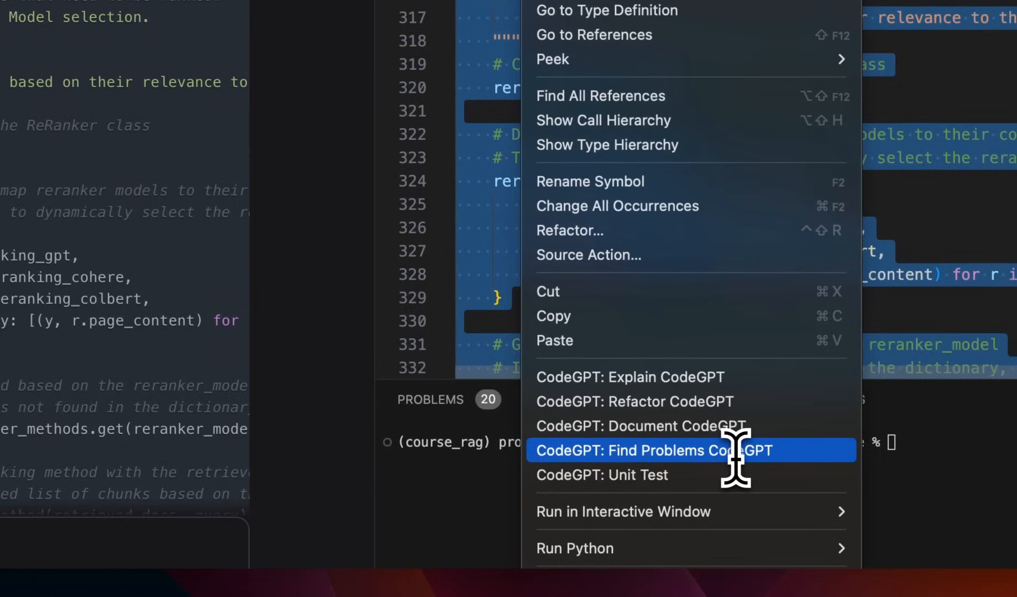
click(654, 450)
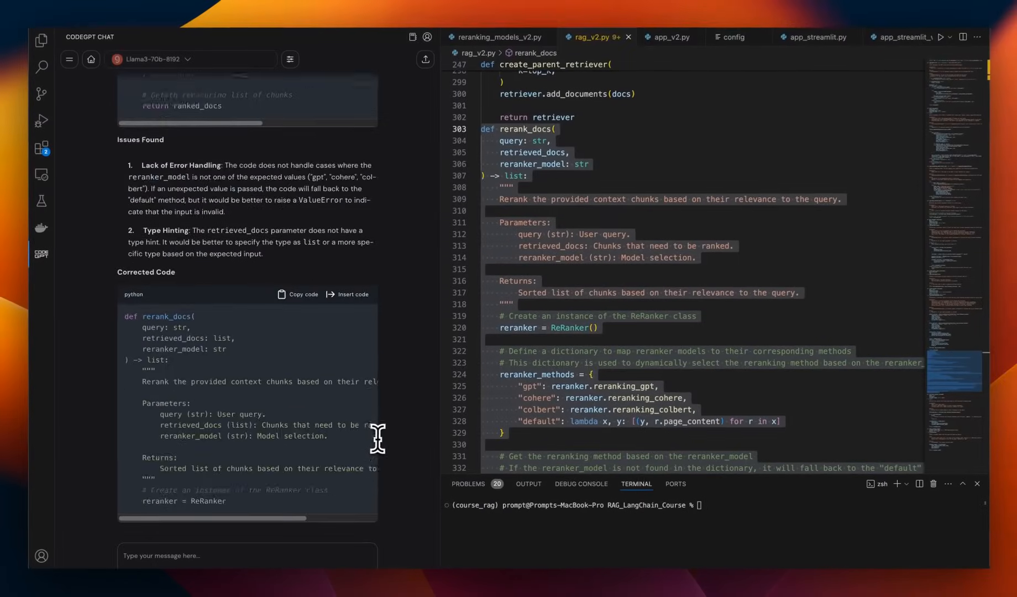
scroll(down, 3)
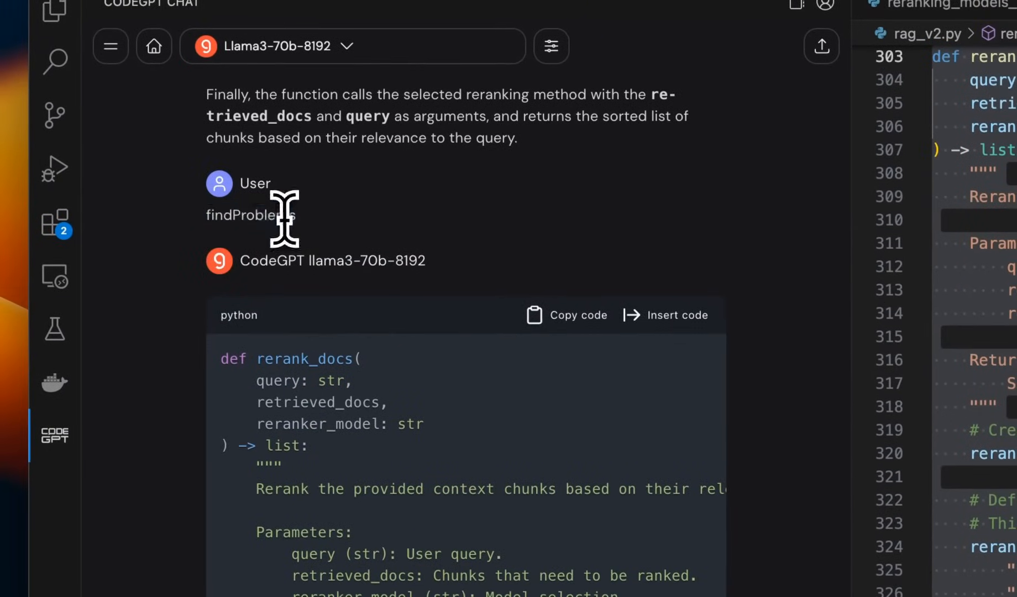
- Review the corrected rerank_docs adding a list type hint and raising ValueError for unknown models
right_click(674, 364)
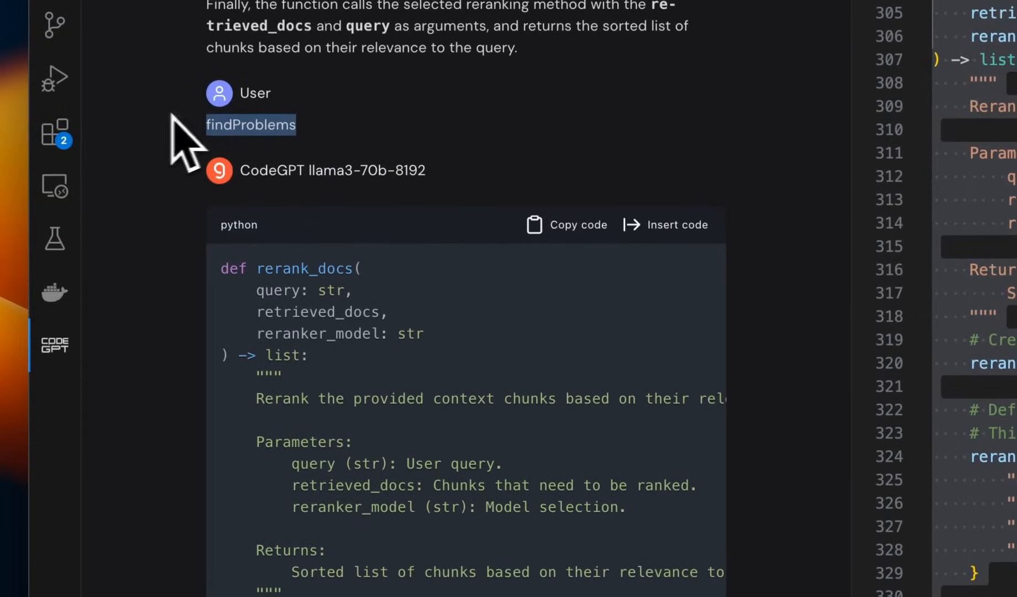
mouse_move(305, 156)
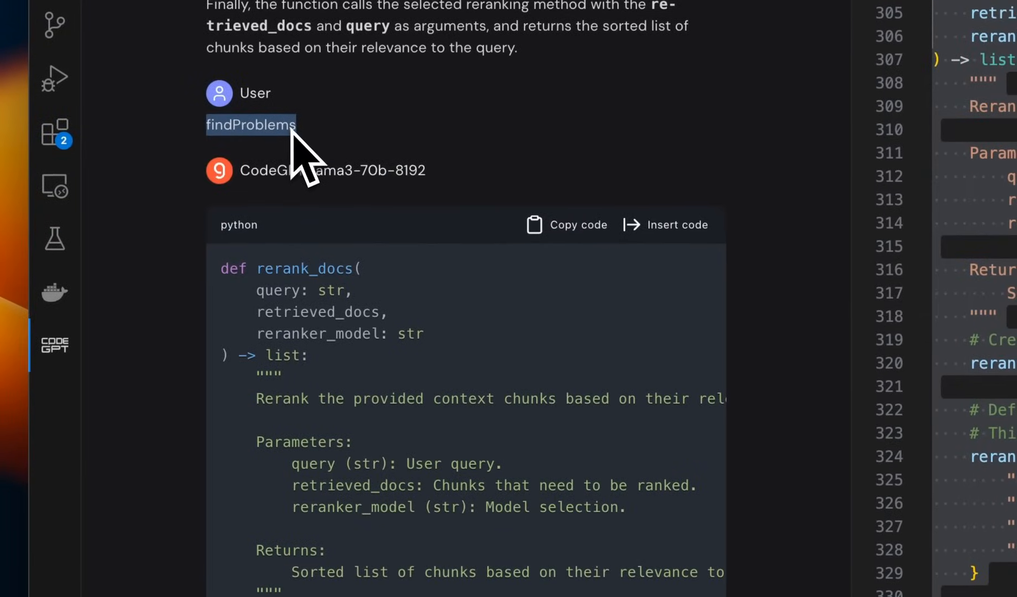
scroll(down, 3)
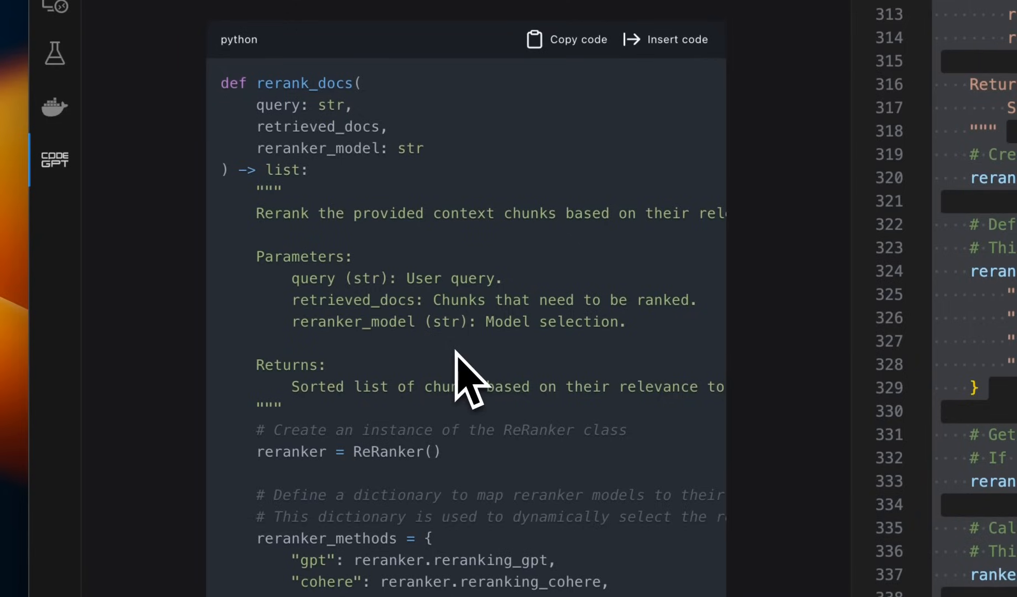
scroll(down, 3)
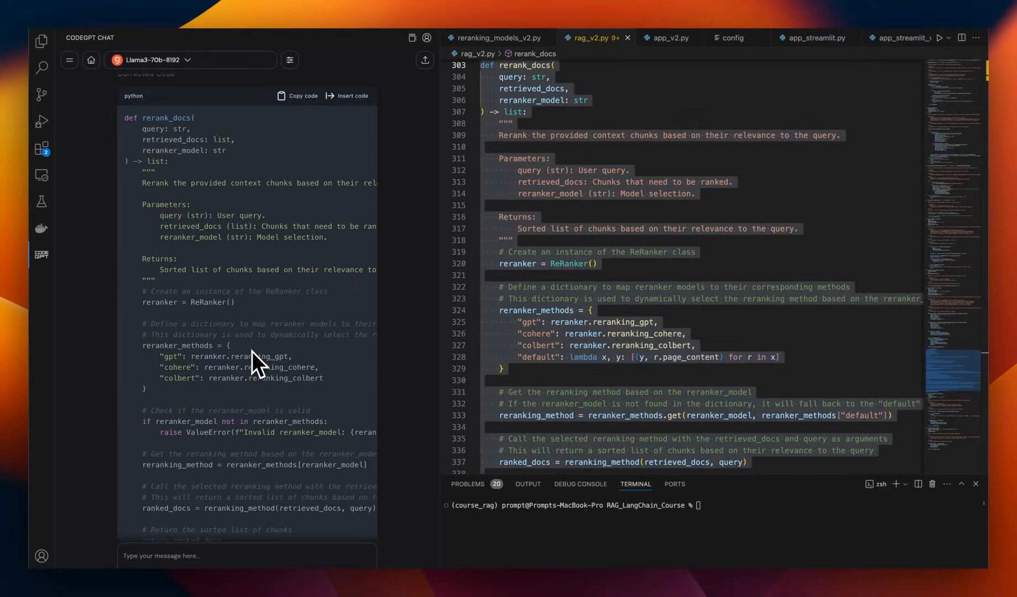
scroll(down, 3)
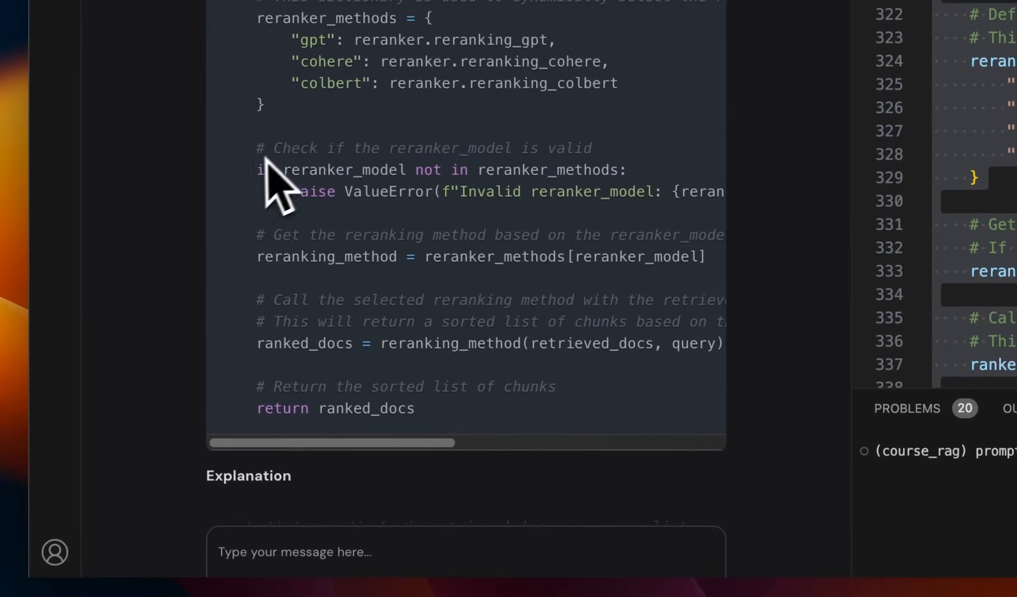
mouse_move(655, 188)
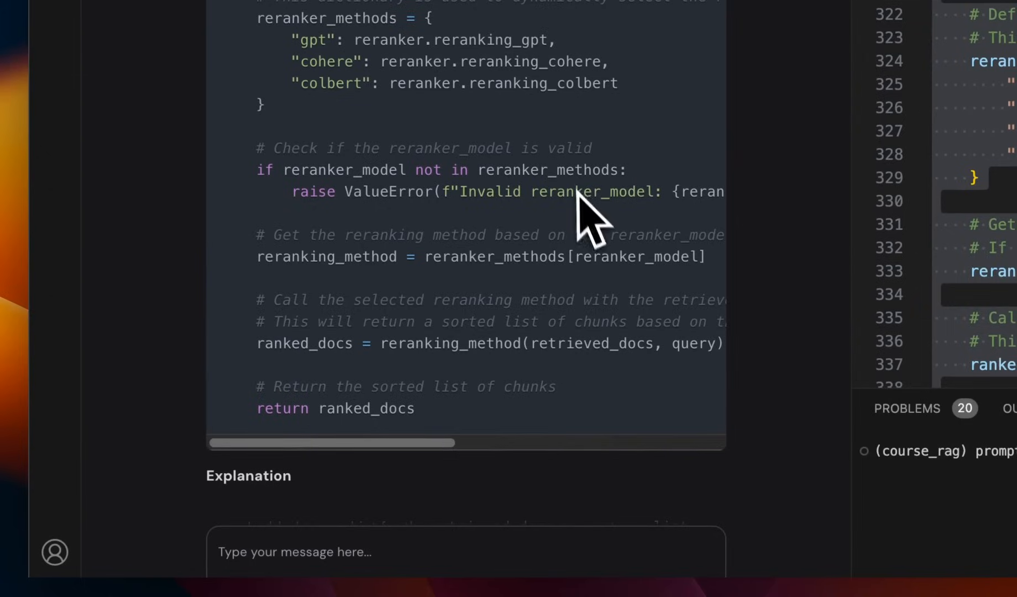
scroll(down, 3)
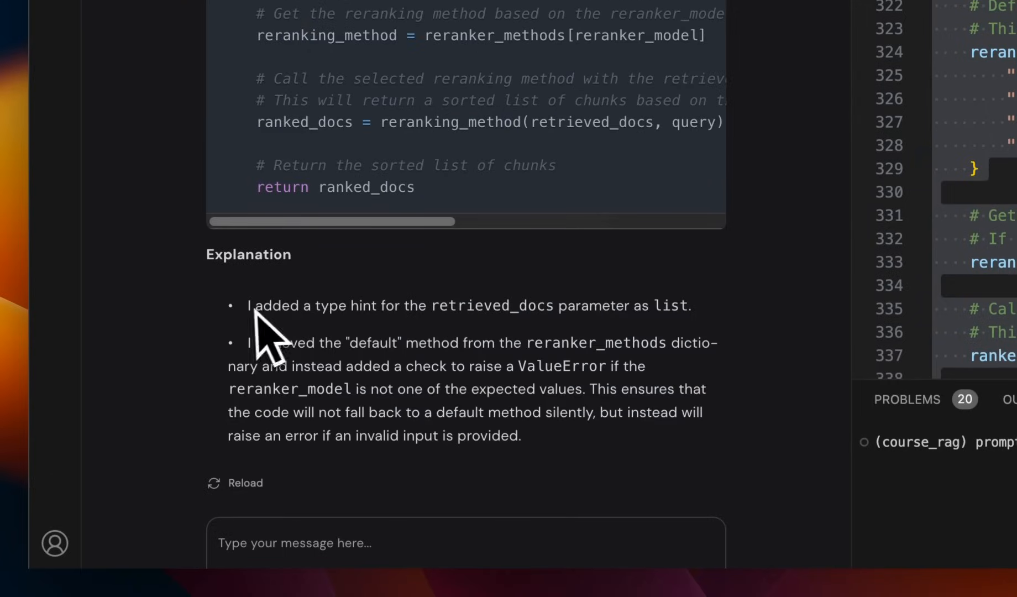
mouse_move(493, 337)
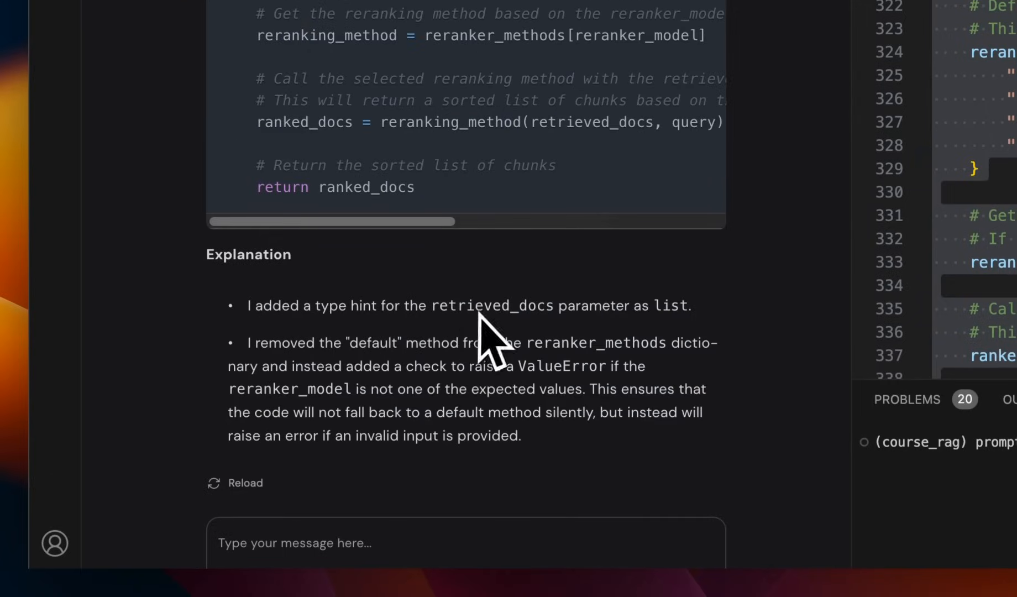
mouse_move(564, 337)
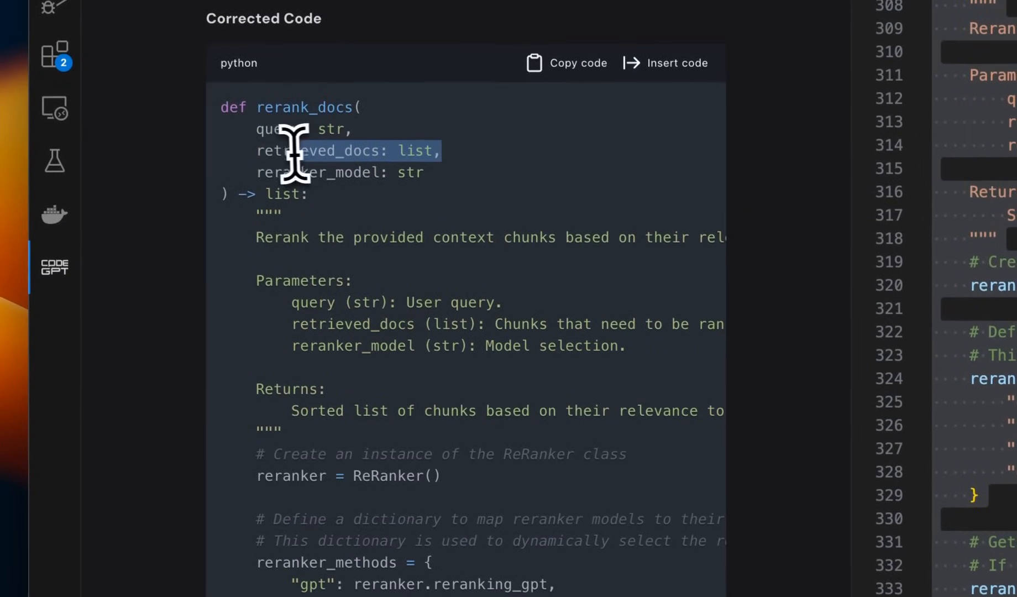
scroll(down, 3)
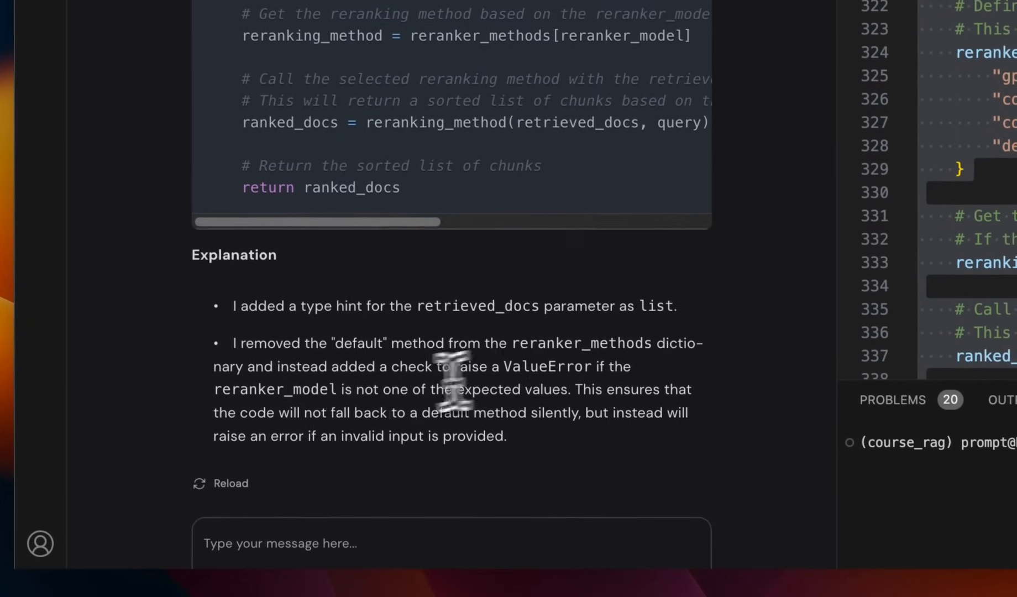
mouse_move(549, 365)
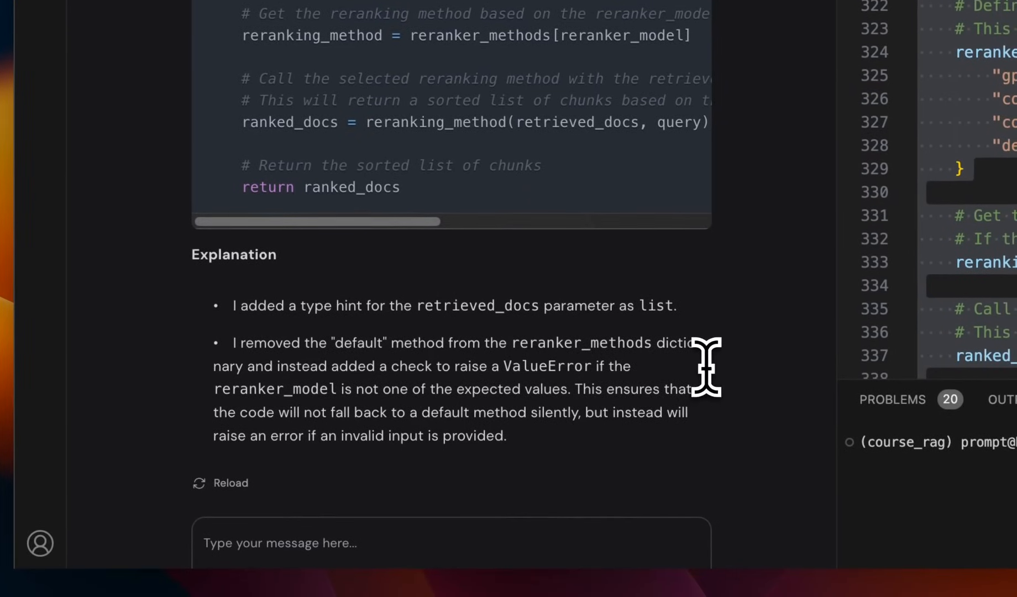
mouse_move(309, 396)
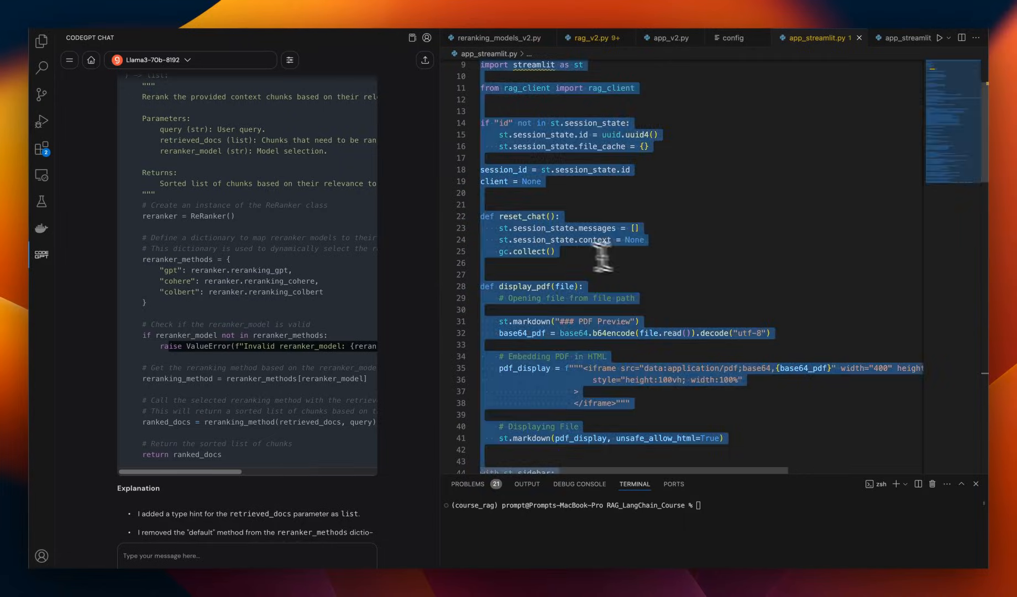
- Generate CodeGPT unit tests for app_streamlit.py covering reset_chat, display_pdf, uploads, history and user input
right_click(597, 253)
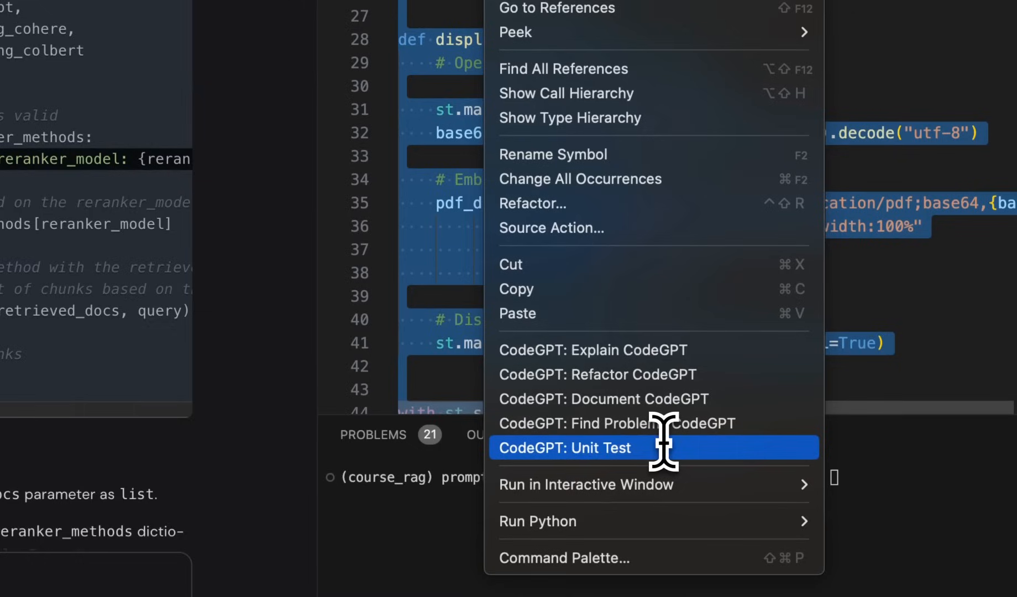
mouse_move(661, 468)
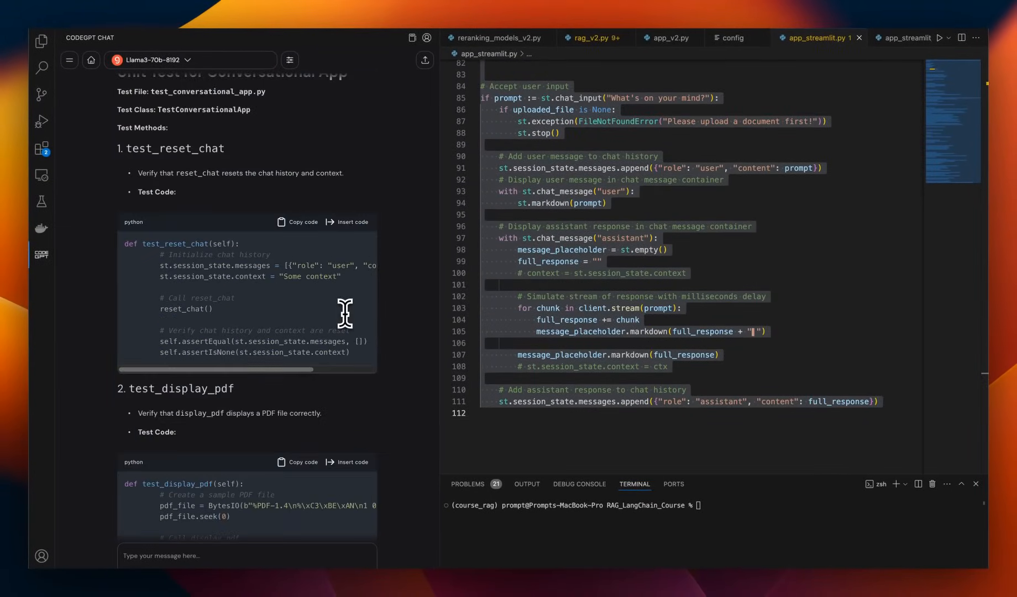
scroll(down, 3)
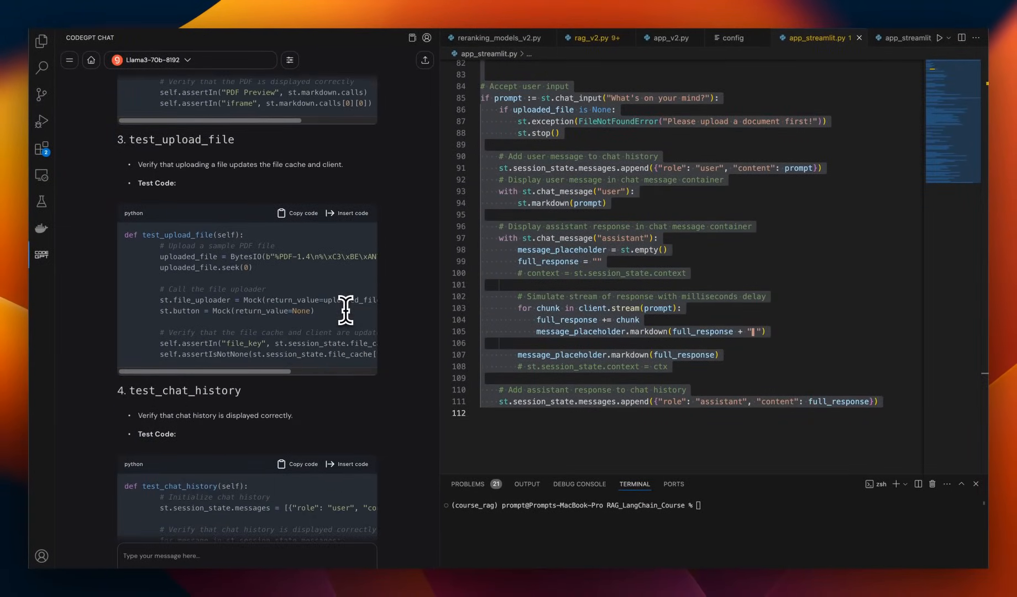
scroll(down, 3)
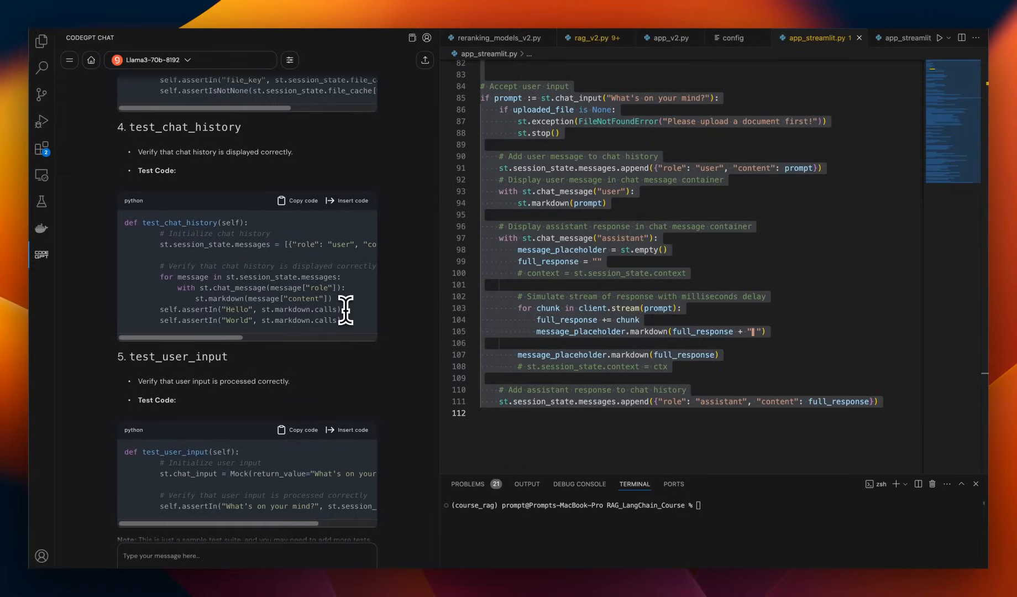
scroll(down, 3)
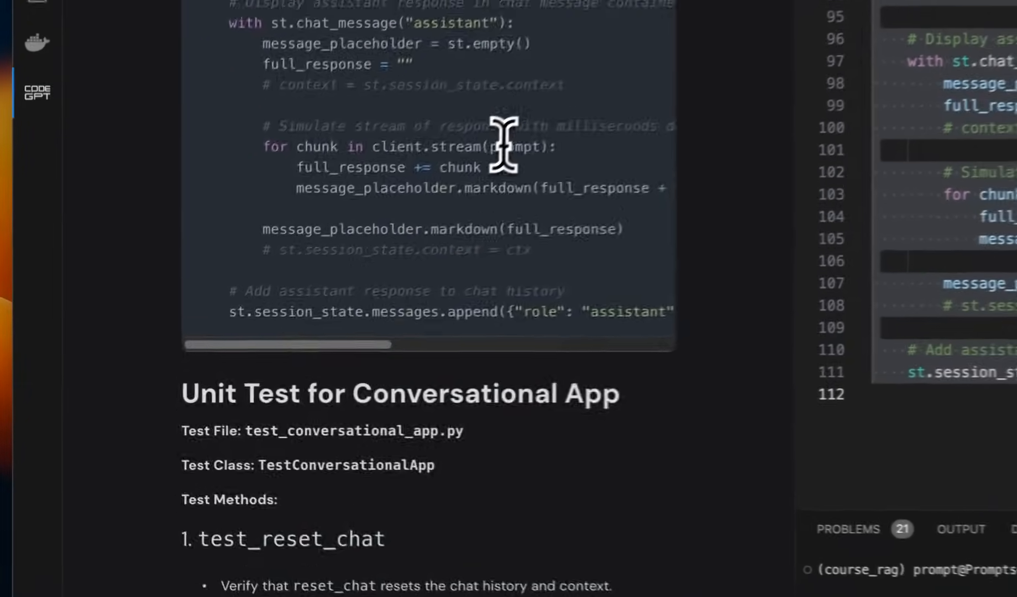
scroll(down, 3)
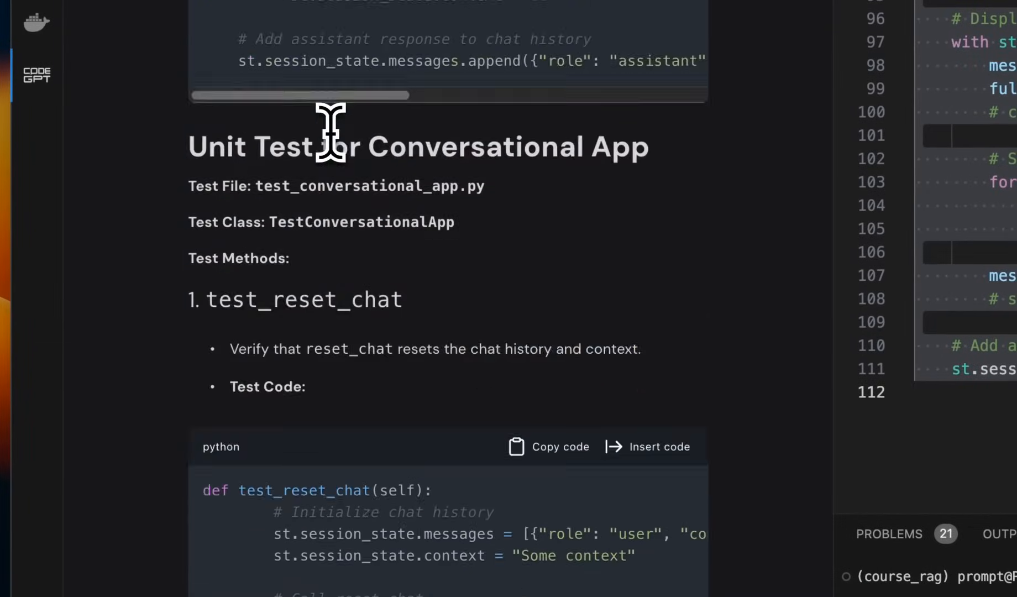
scroll(down, 3)
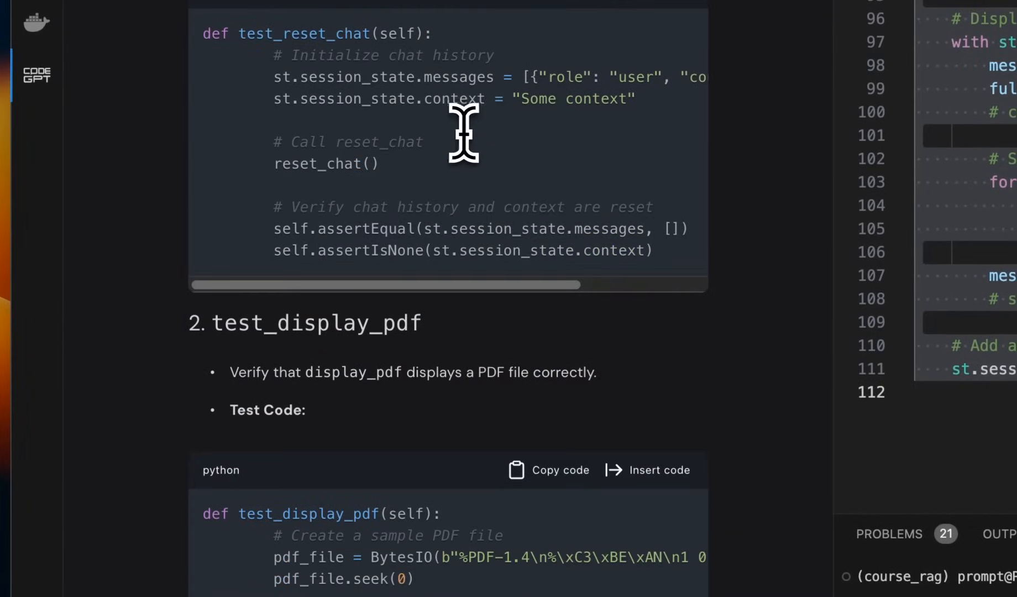
mouse_move(503, 305)
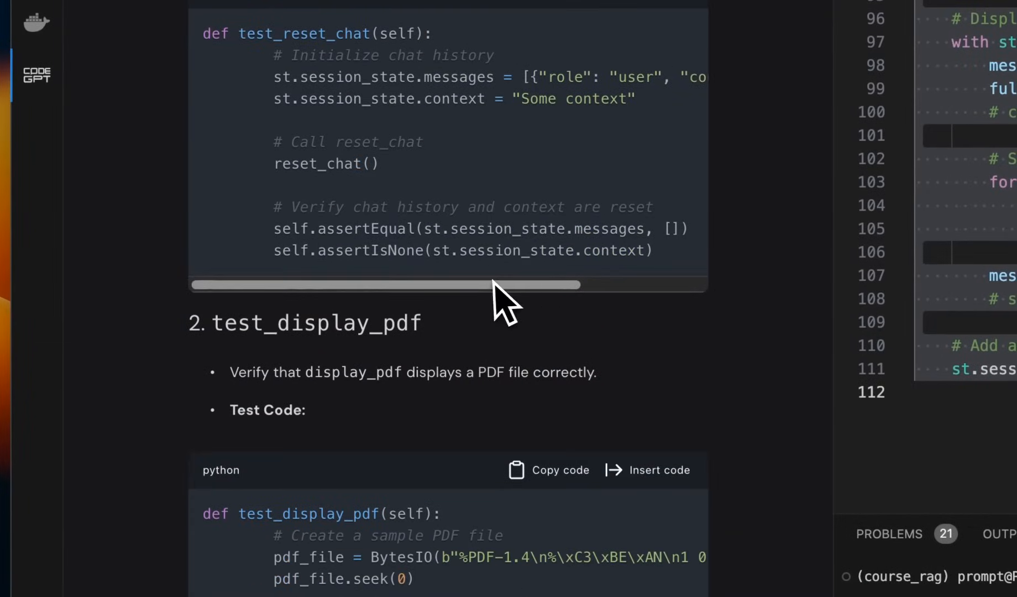
scroll(down, 3)
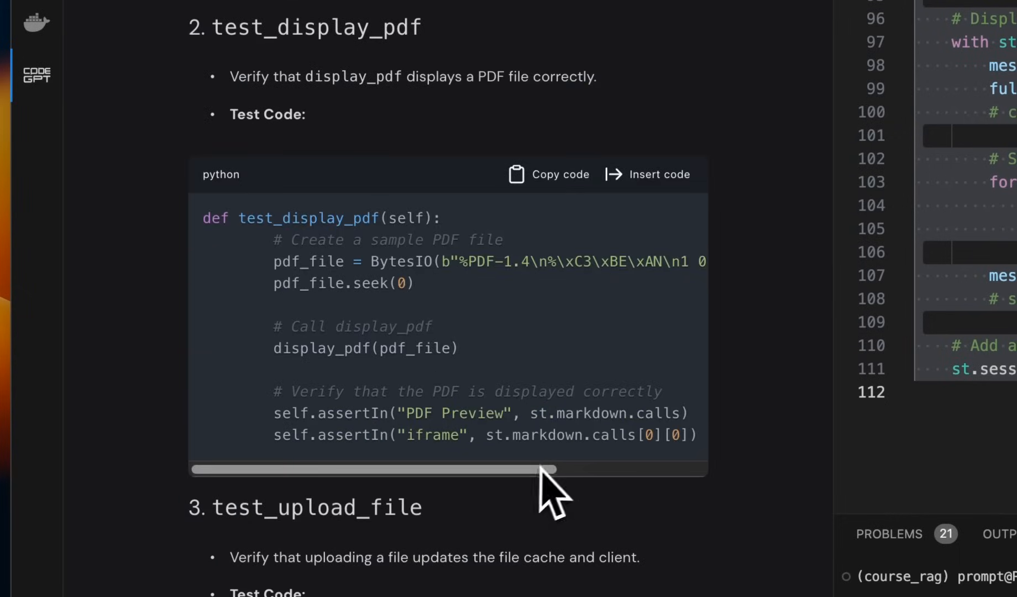
scroll(down, 3)
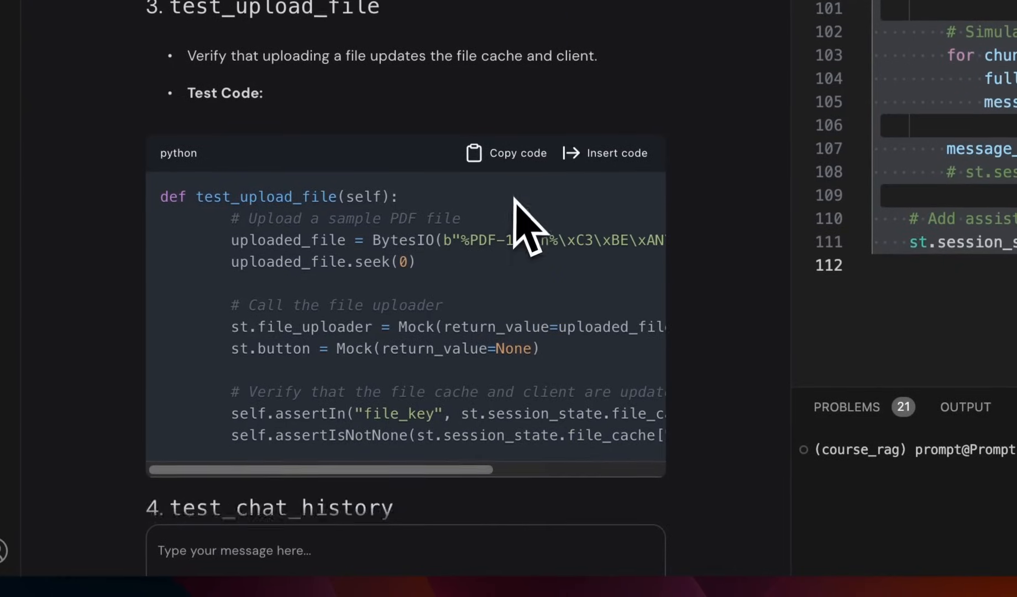
scroll(down, 3)
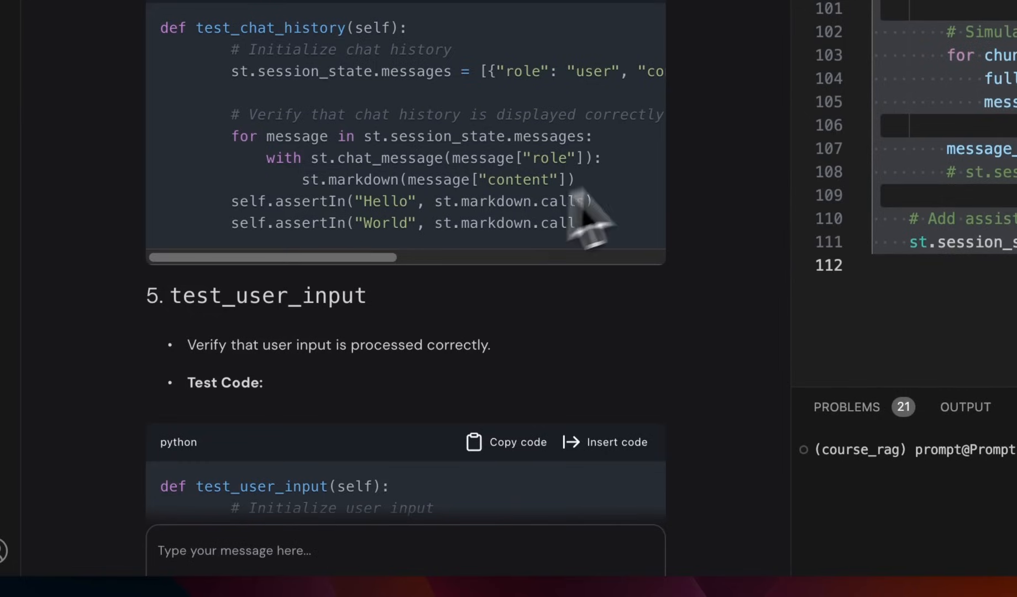
mouse_move(495, 162)
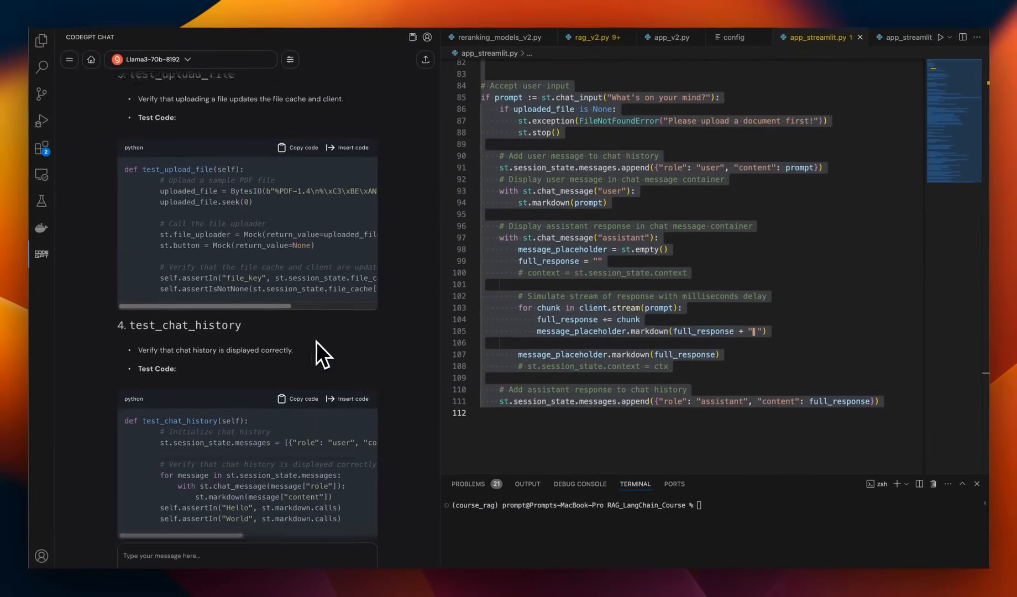
- Run 'streamlit run app_streamlit_v2.py' in the terminal to serve the app at localhost:8501
click(869, 36)
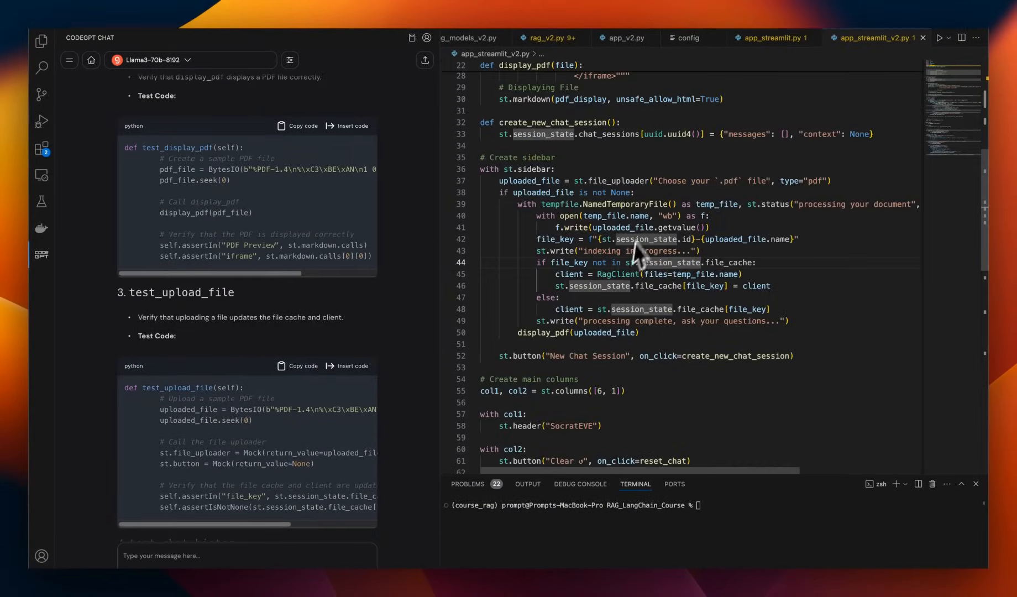
mouse_move(758, 181)
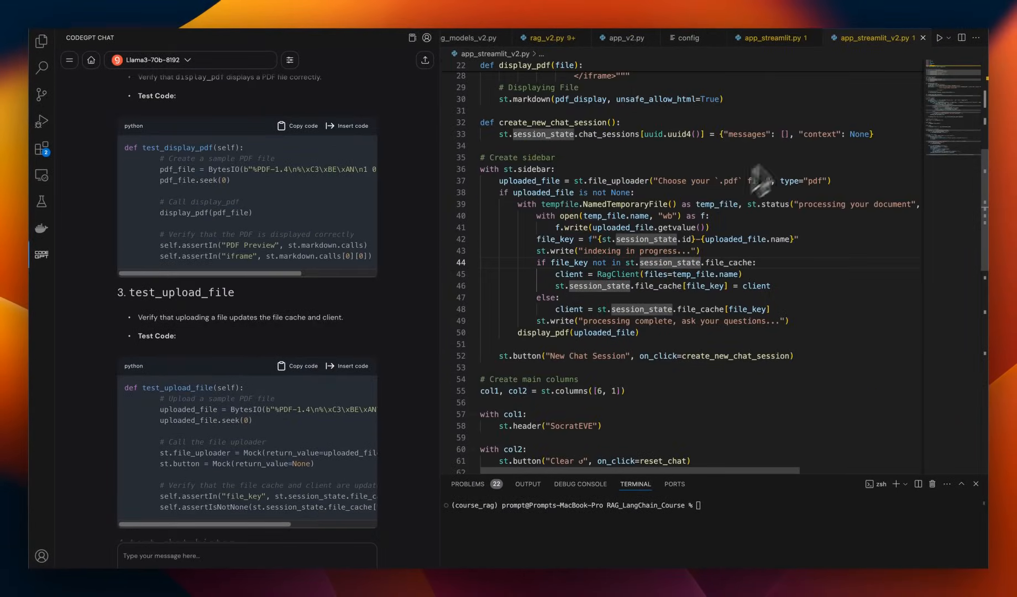
mouse_move(737, 159)
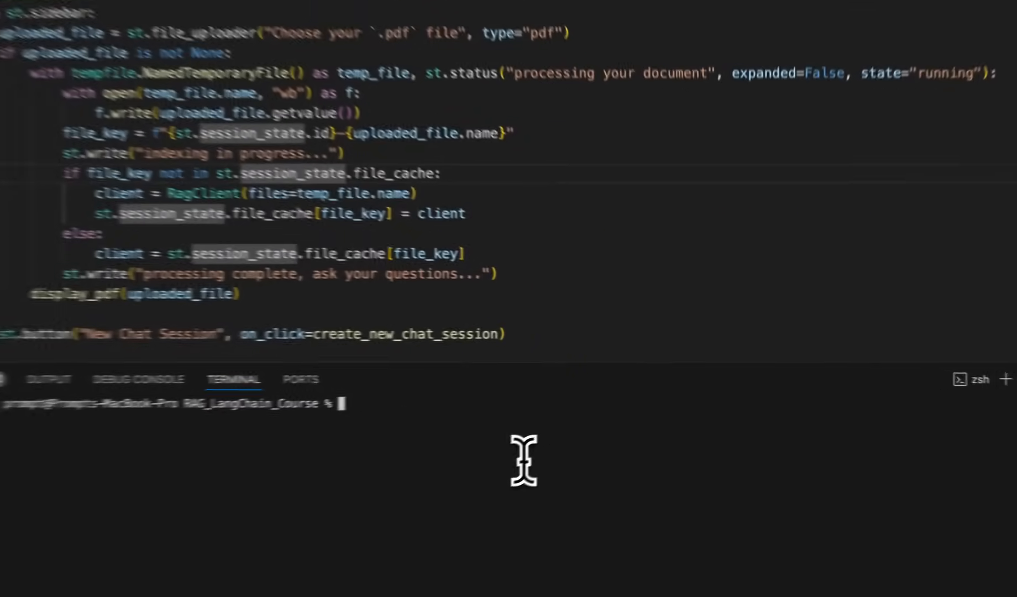
text(str)
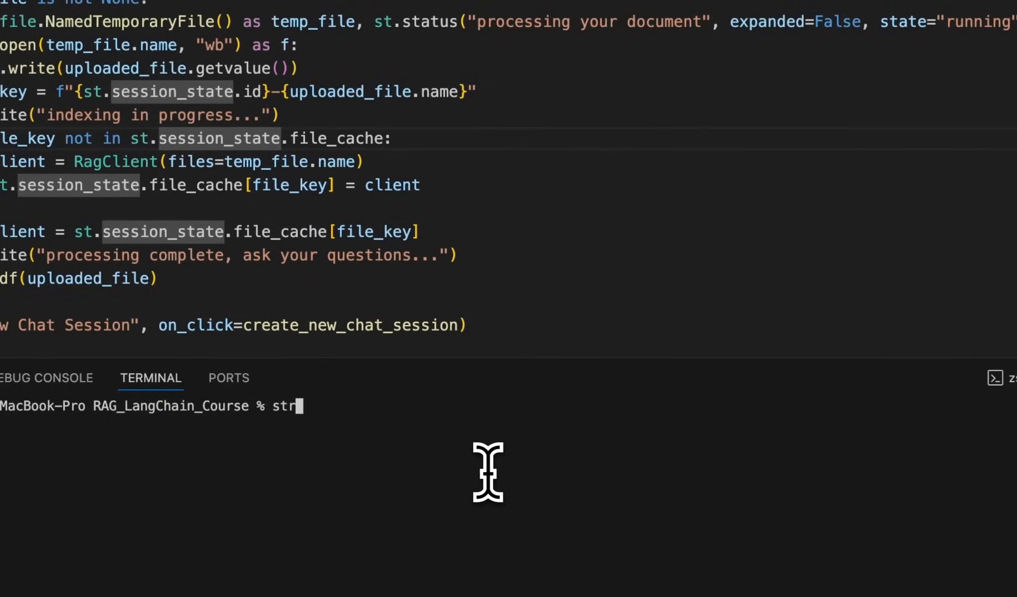
text(eamlit)
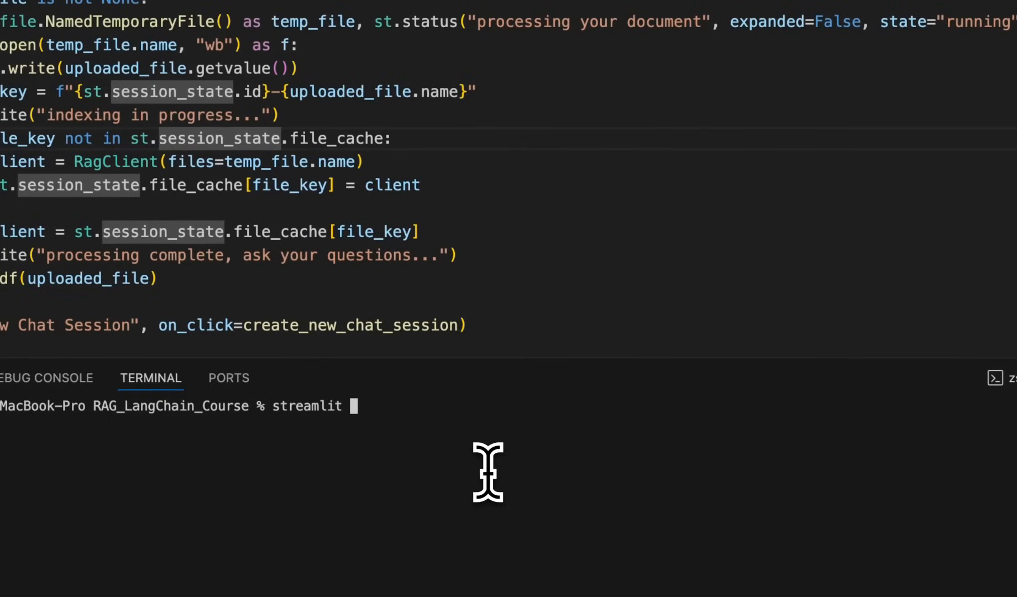
text(run)
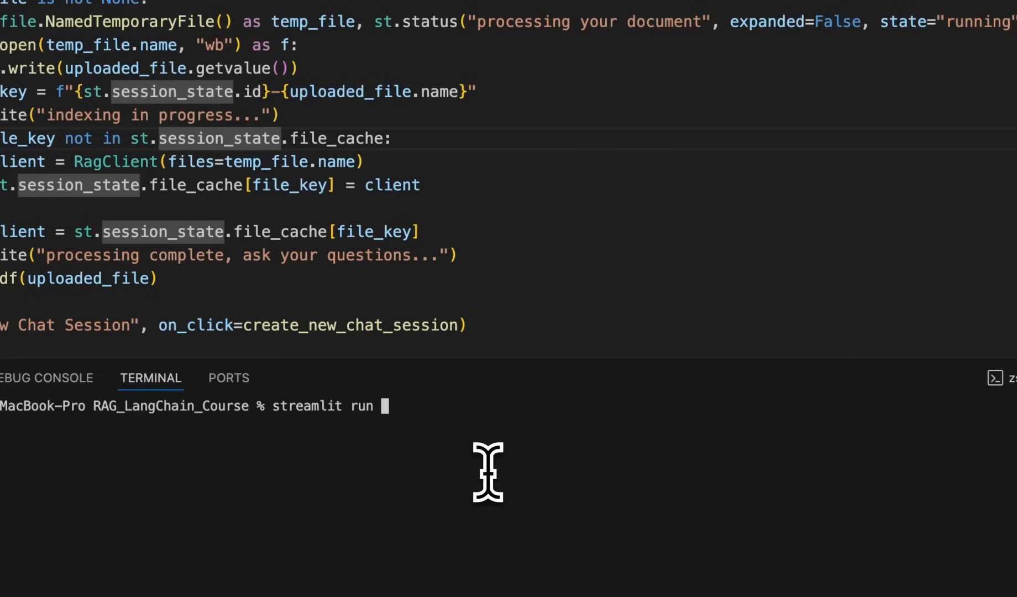
text(app_)
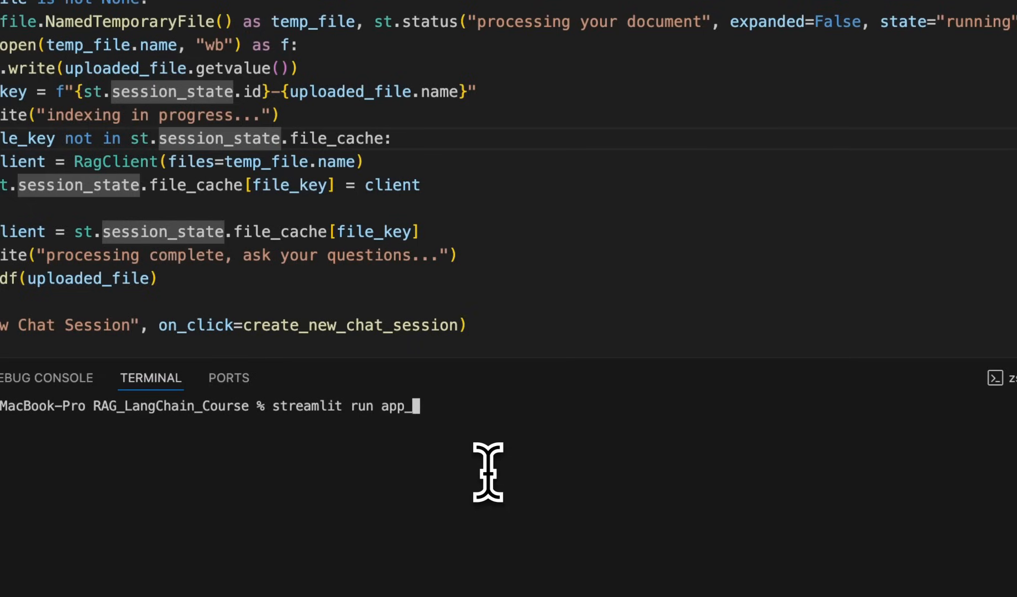
text(streamlit)
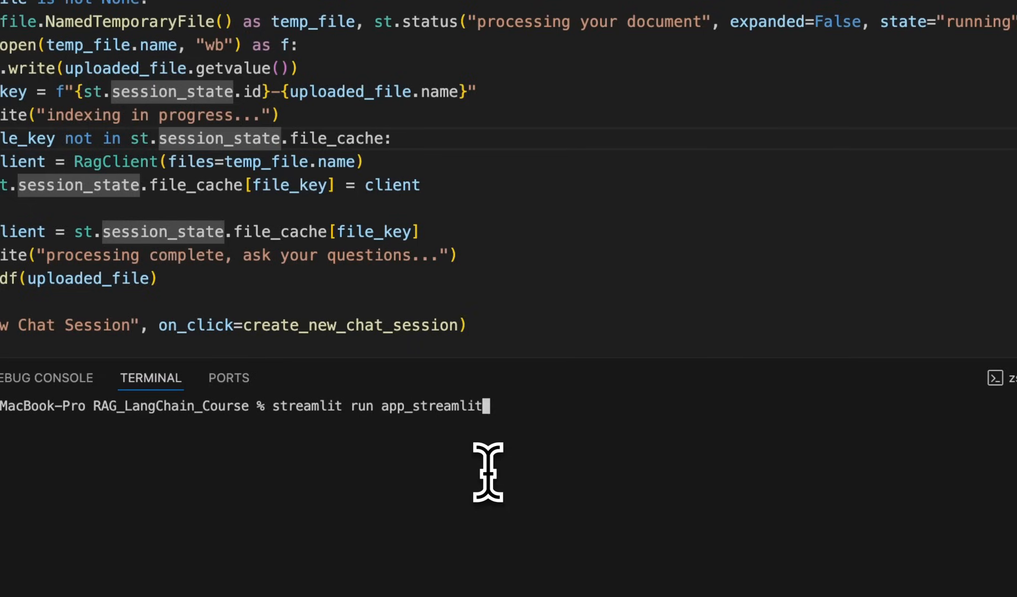
text(_v2.py)
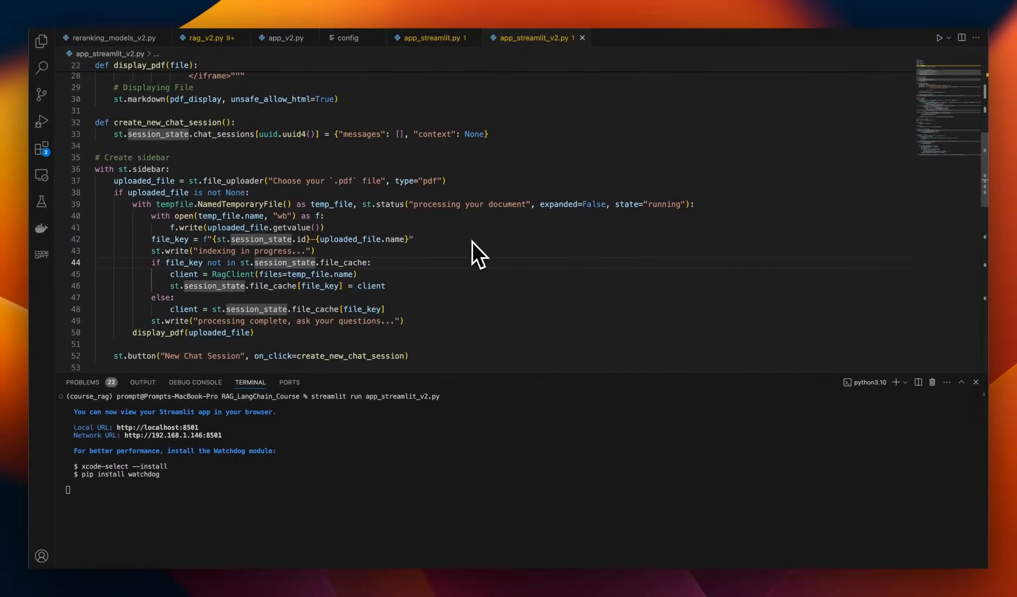
mouse_move(431, 275)
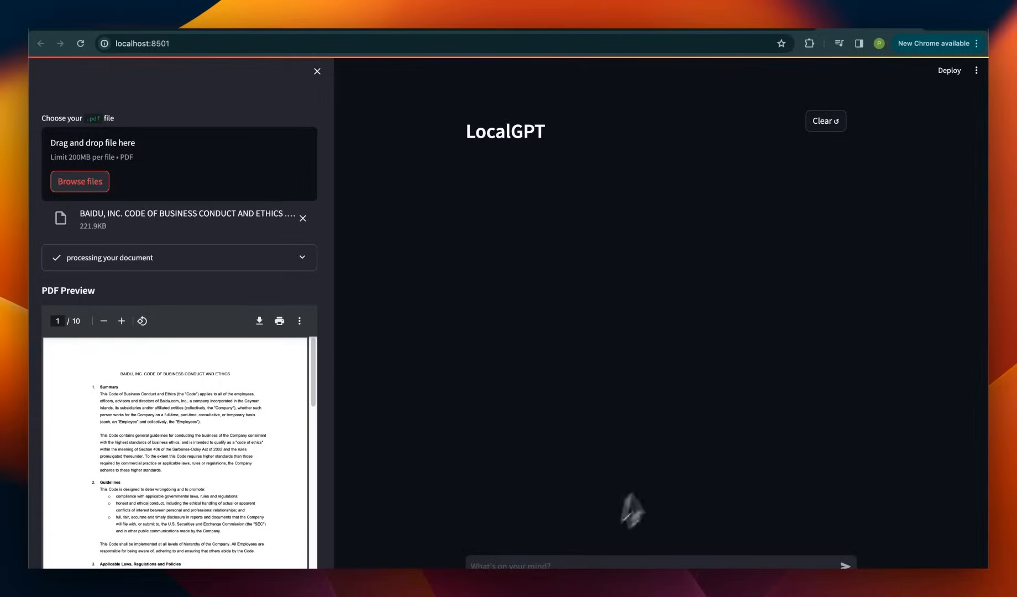
- Scroll the LocalGPT page showing the processed Baidu code-of-conduct PDF preview
scroll(down, 3)
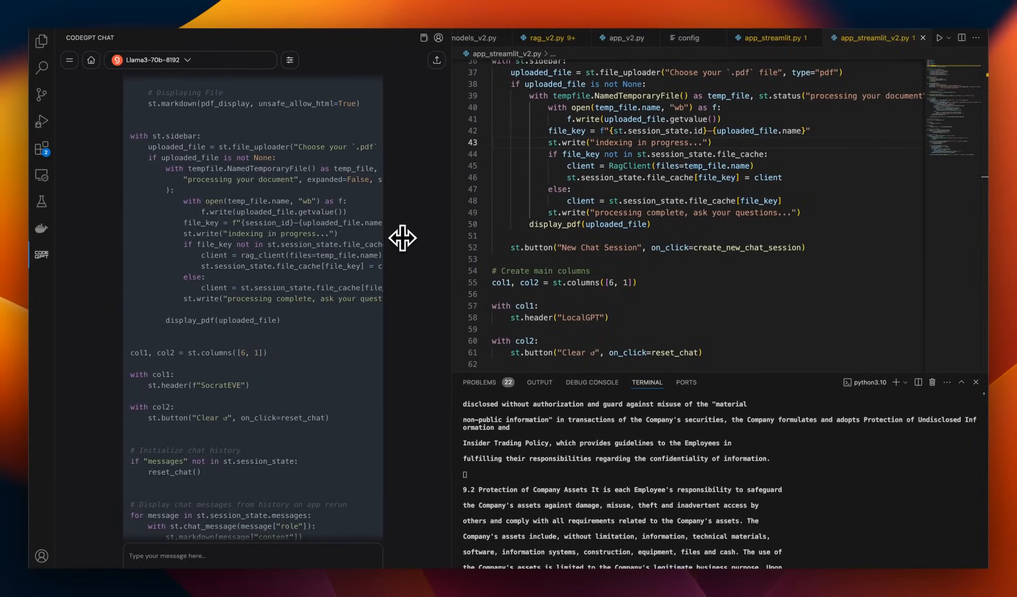
- Show CodeGPT's provider list (Groq, Vertex, Google AI Studio, Ollama, Fireworks AI) beside llama3-70b-8192
click(153, 60)
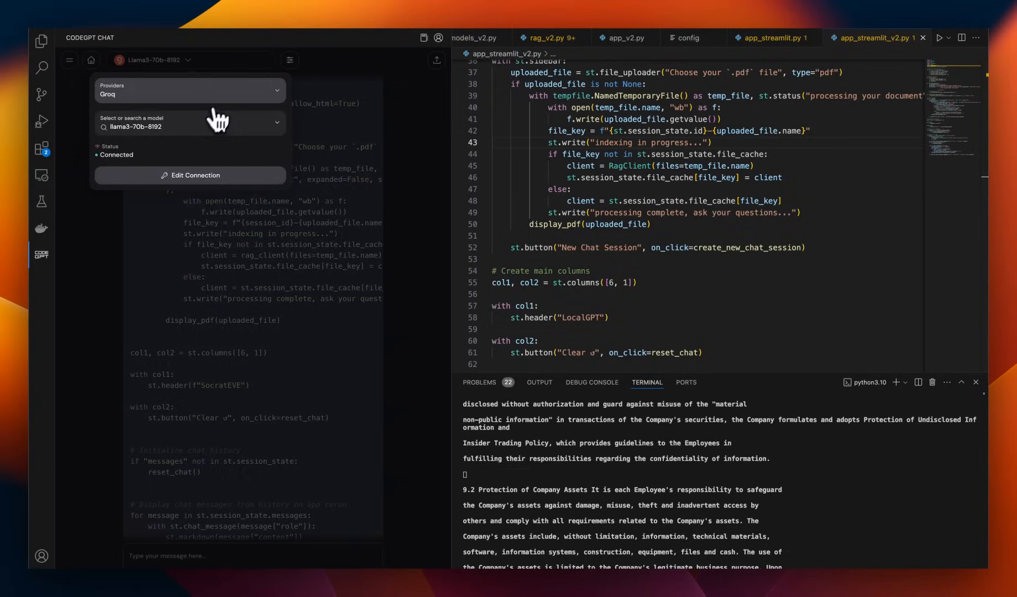
click(190, 90)
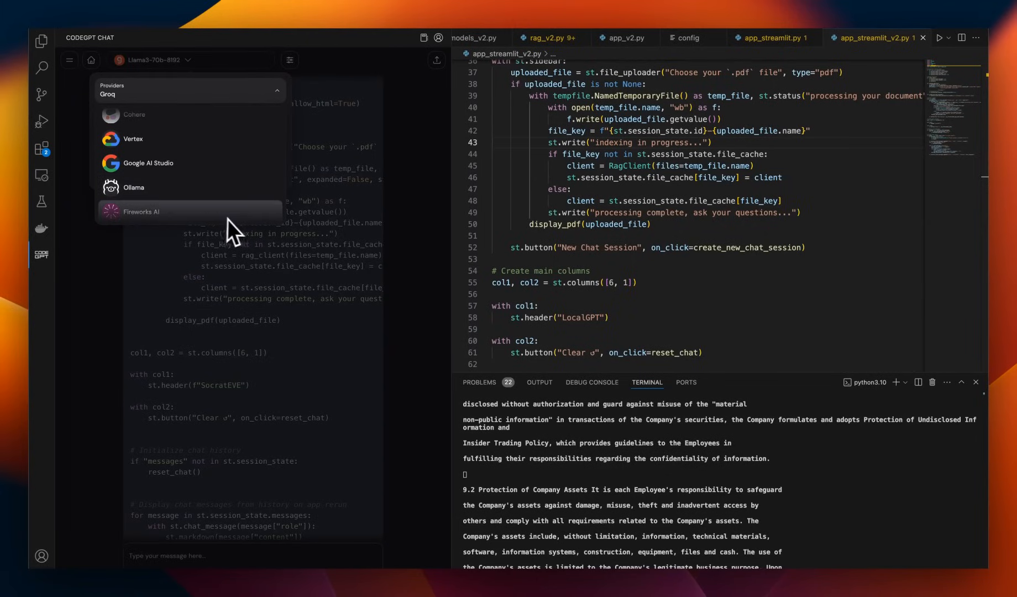
mouse_move(239, 233)
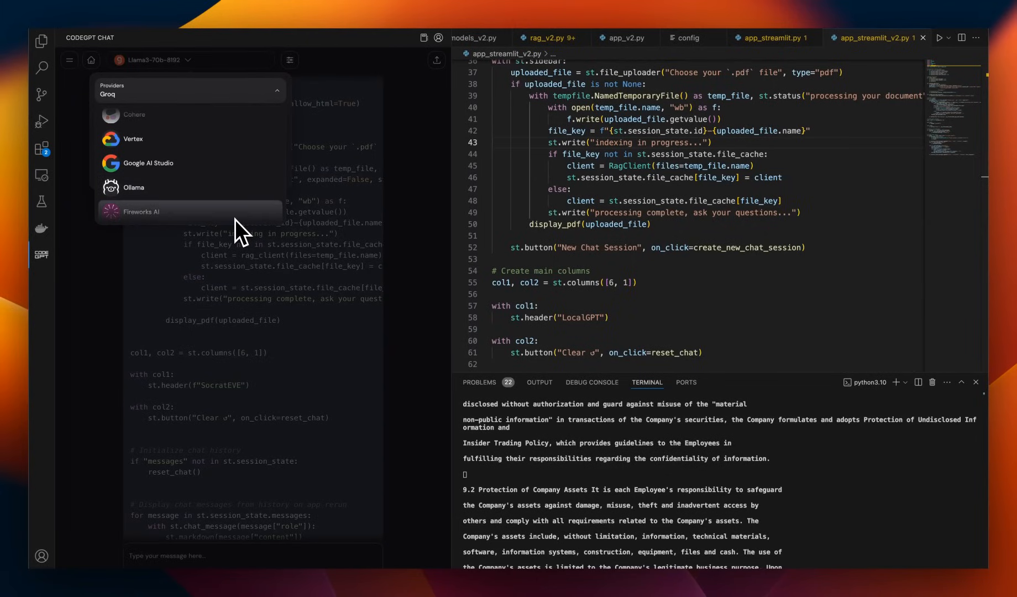